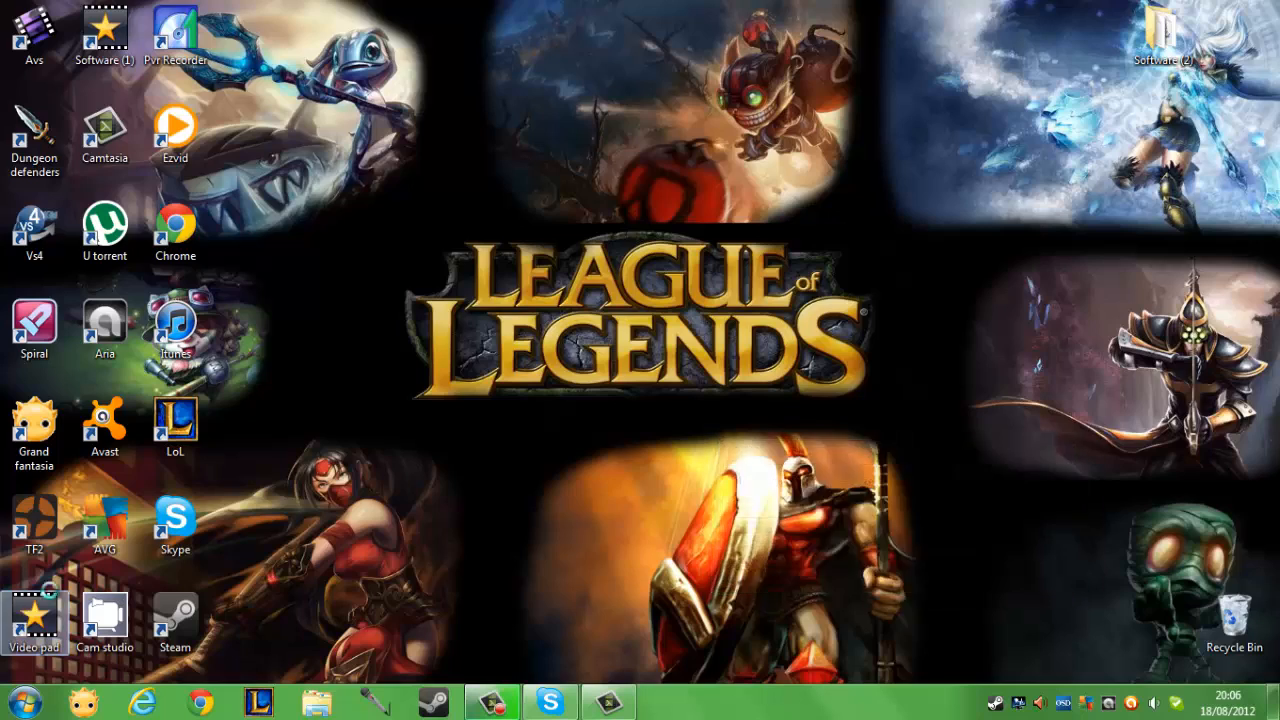
Launch VideoPad Video Editor from its desktop shortcut.
{"action": "double_click", "coordinate": [33, 615]}
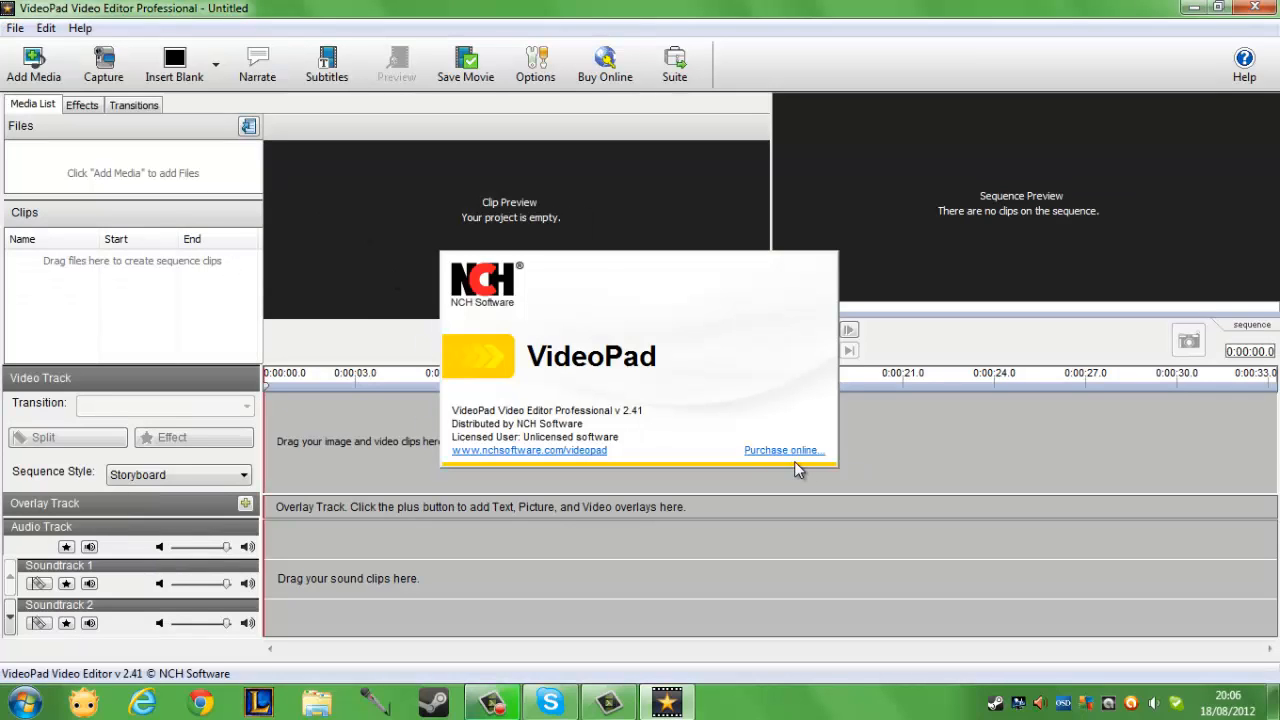
{"action": "mouse_move", "coordinate": [367, 438]}
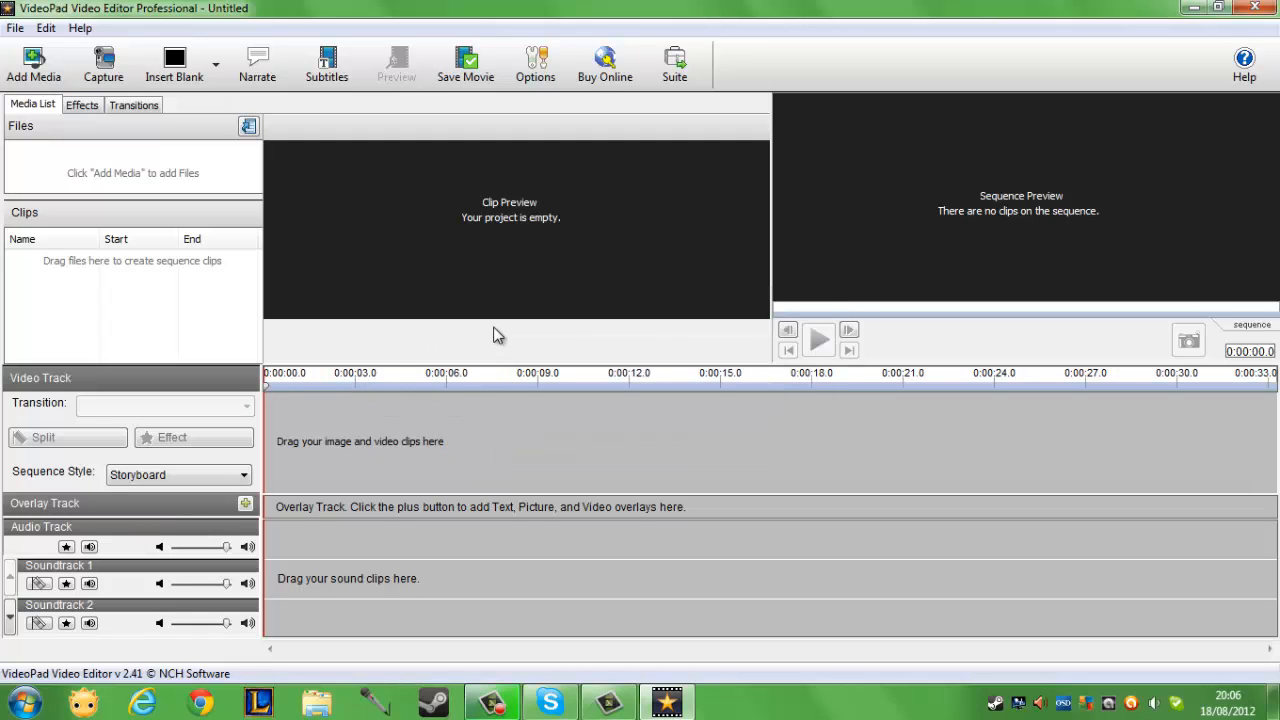
{"action": "mouse_move", "coordinate": [296, 173]}
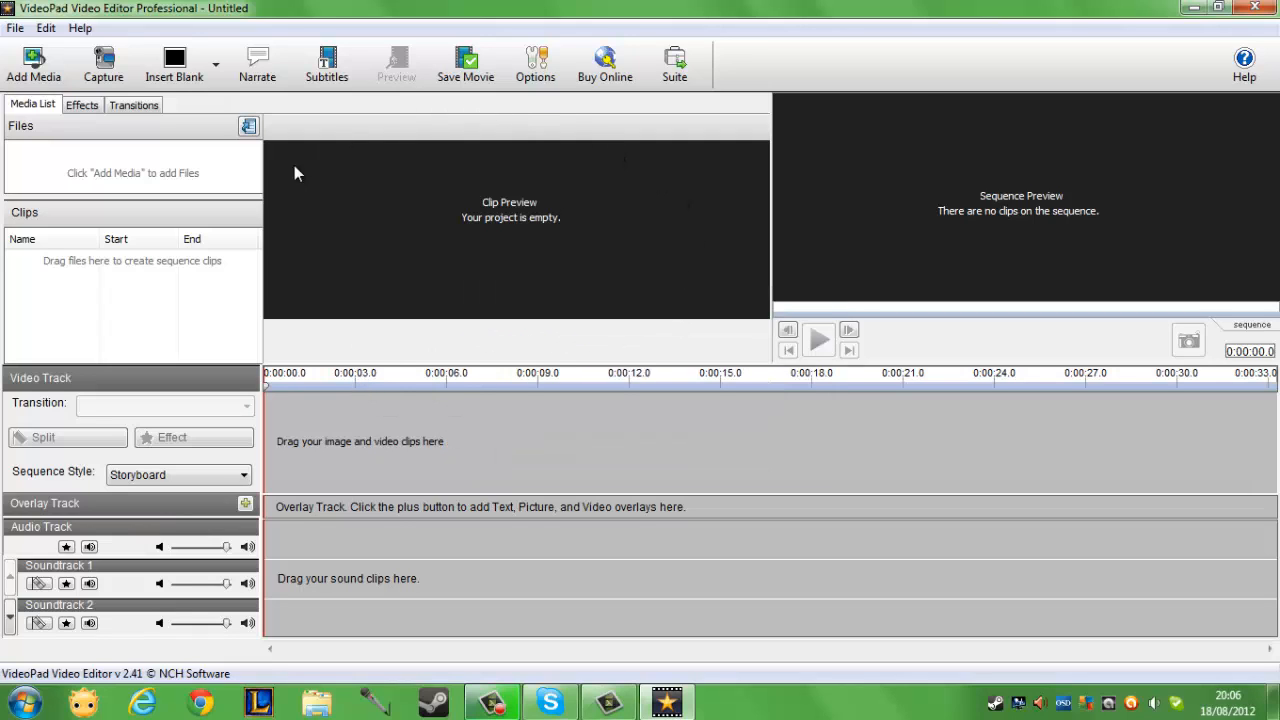
{"action": "mouse_move", "coordinate": [463, 491]}
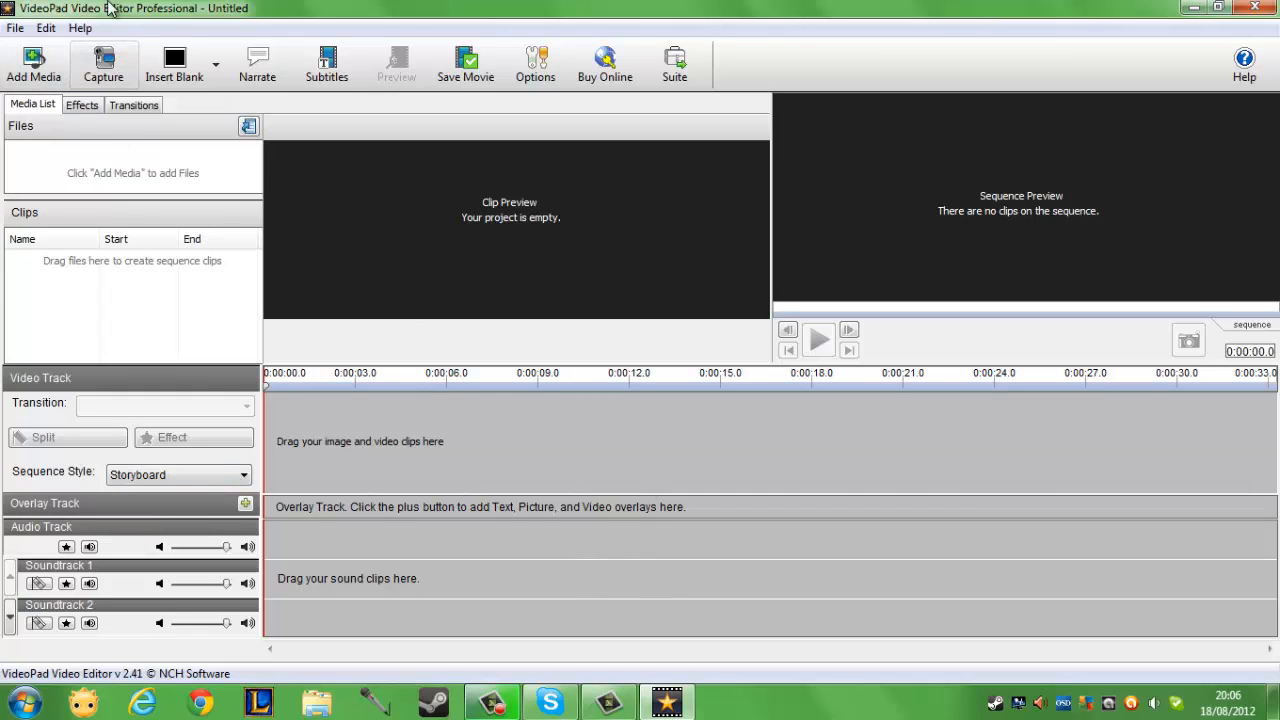
{"action": "mouse_move", "coordinate": [449, 8]}
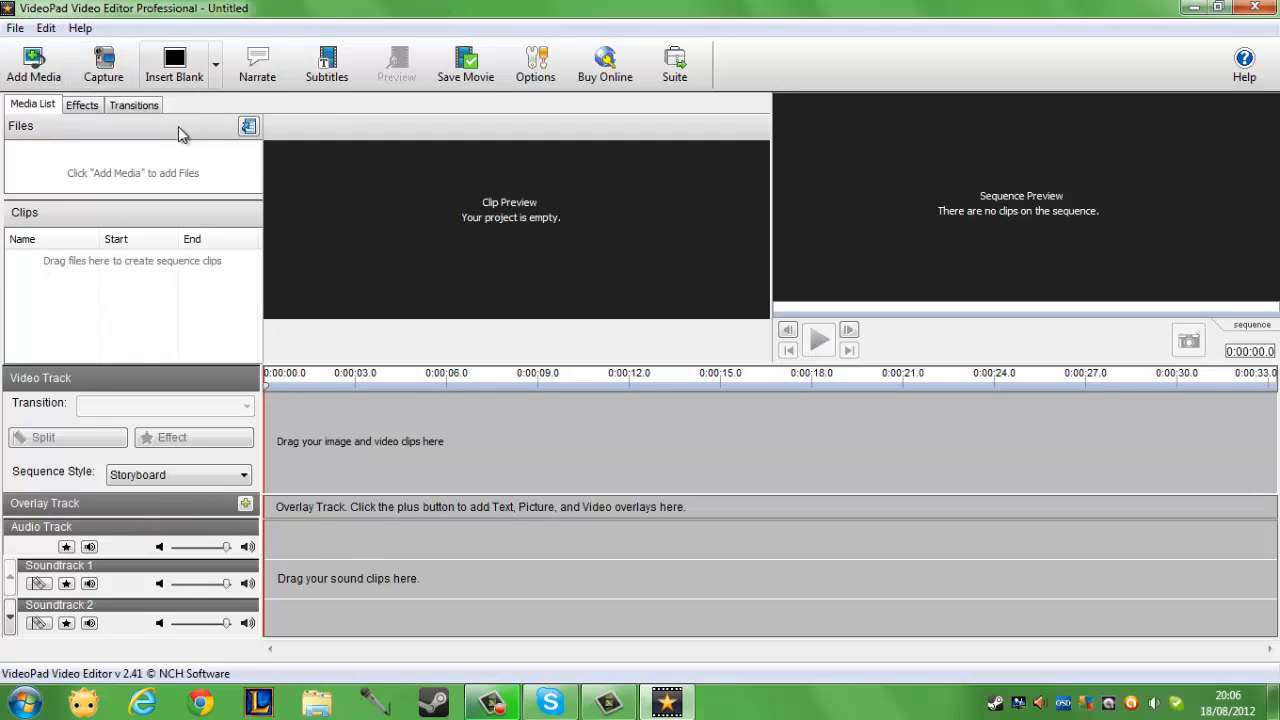
{"action": "mouse_move", "coordinate": [33, 62]}
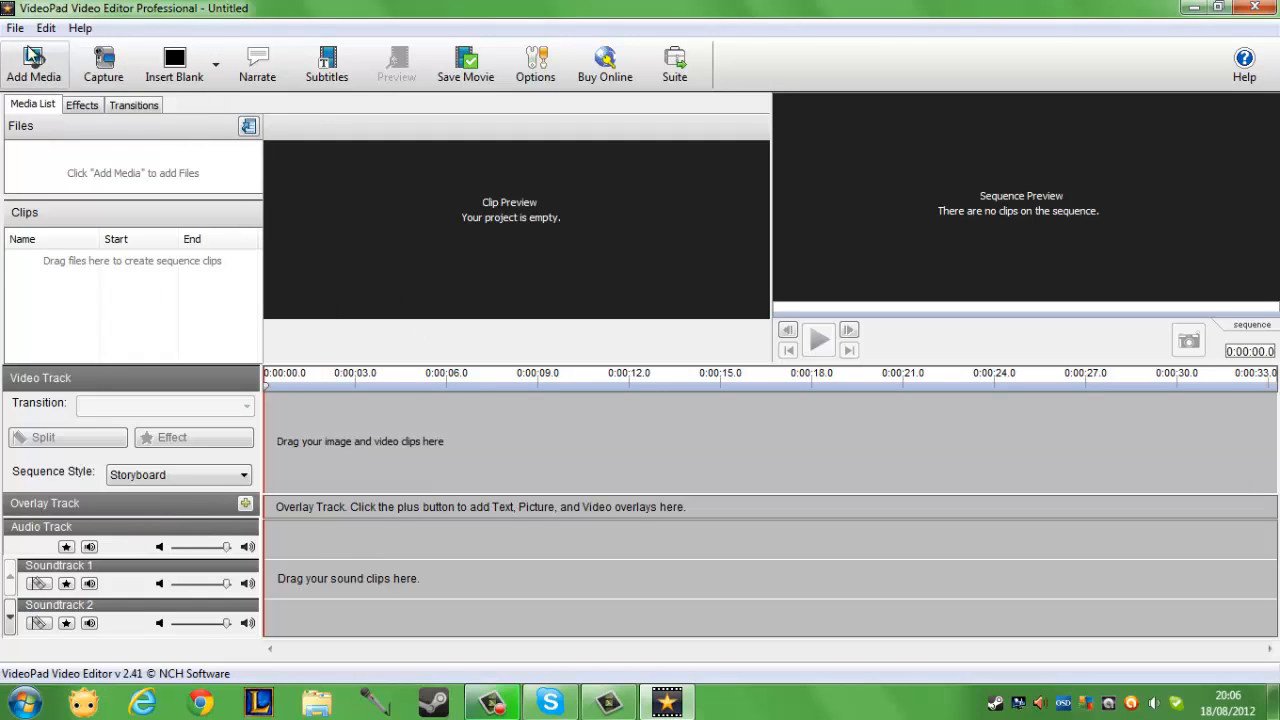
Import recording.avi from the Videos library as a 9.7-second clip on the video track.
{"action": "left_click", "coordinate": [15, 27]}
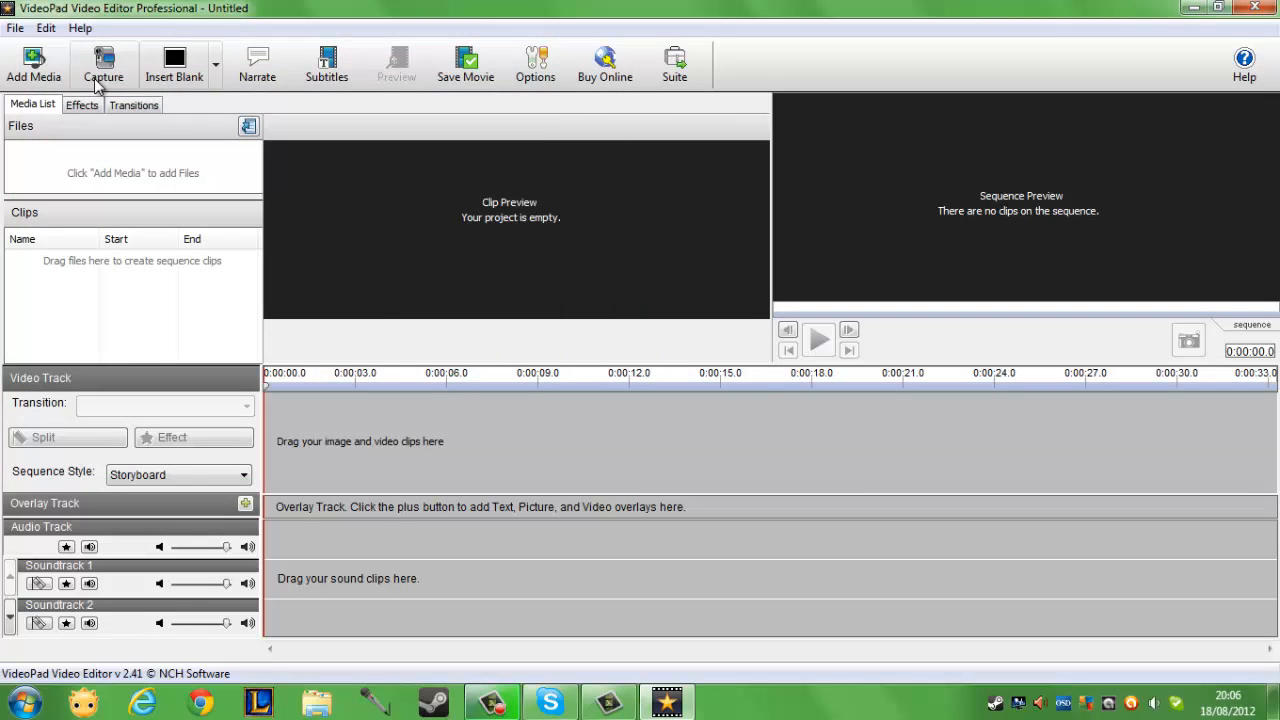
{"action": "left_click", "coordinate": [33, 63]}
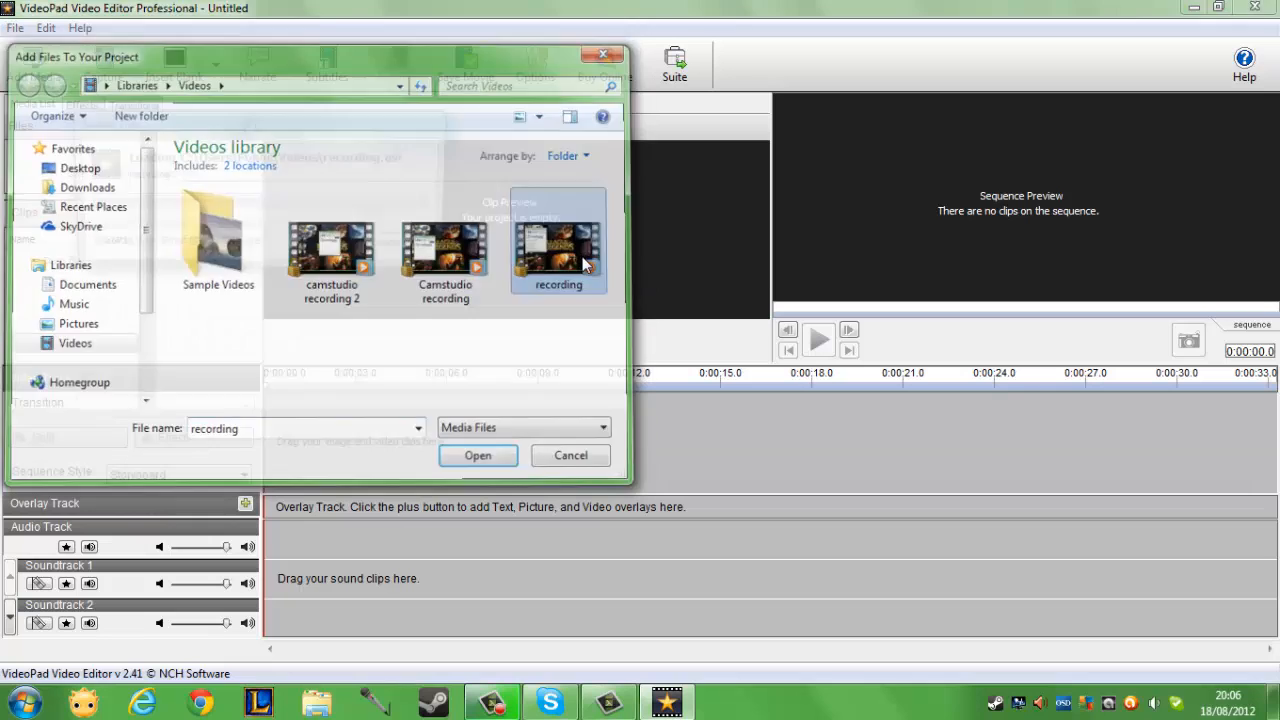
{"action": "left_click", "coordinate": [477, 455]}
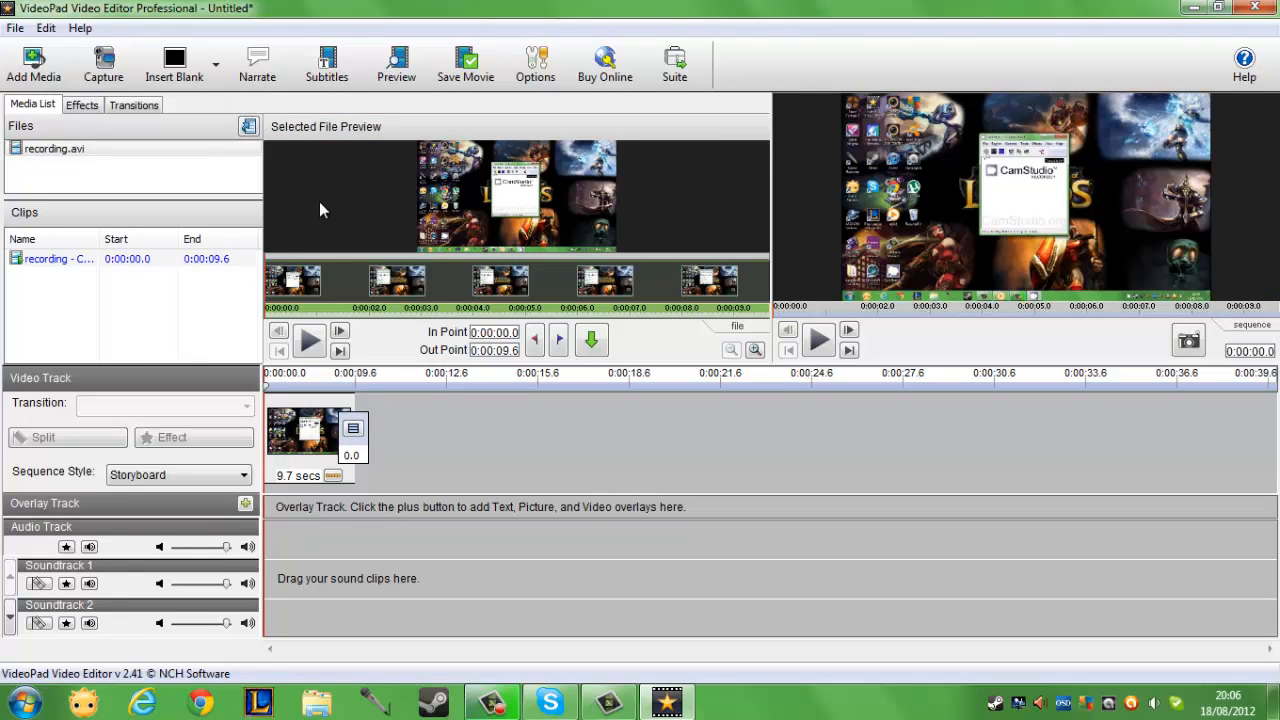
{"action": "mouse_move", "coordinate": [543, 594]}
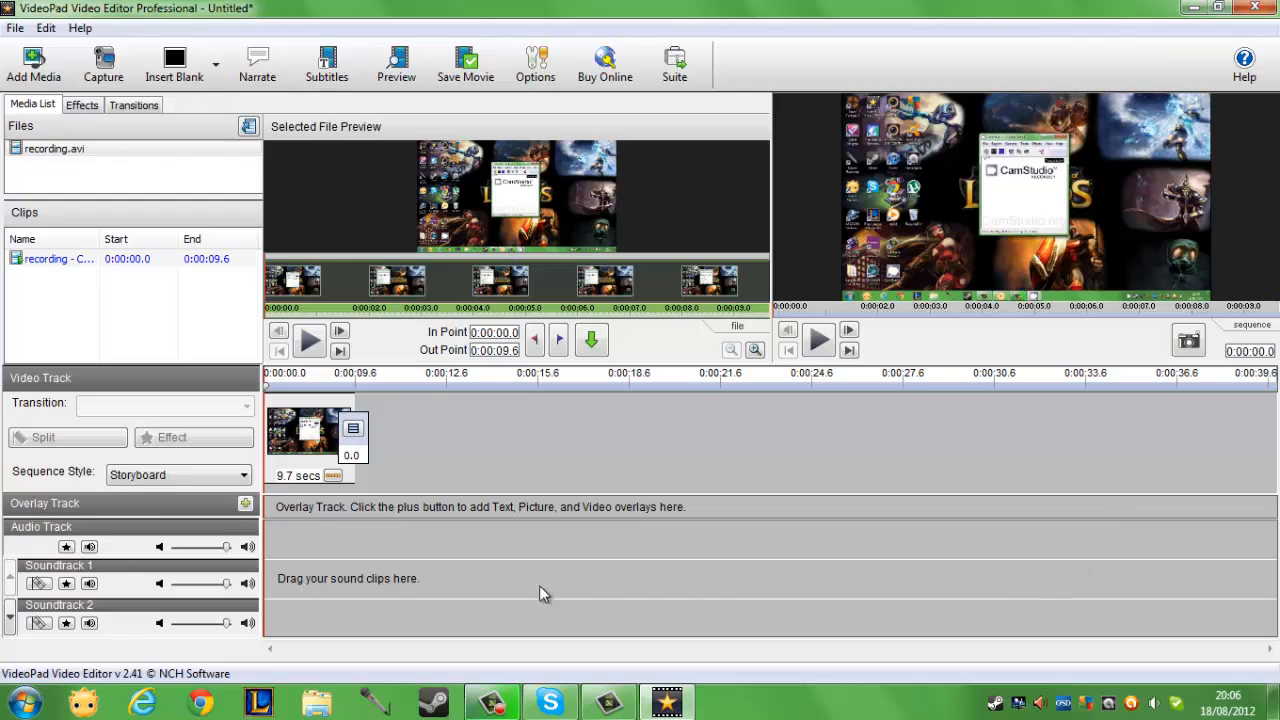
{"action": "mouse_move", "coordinate": [55, 296]}
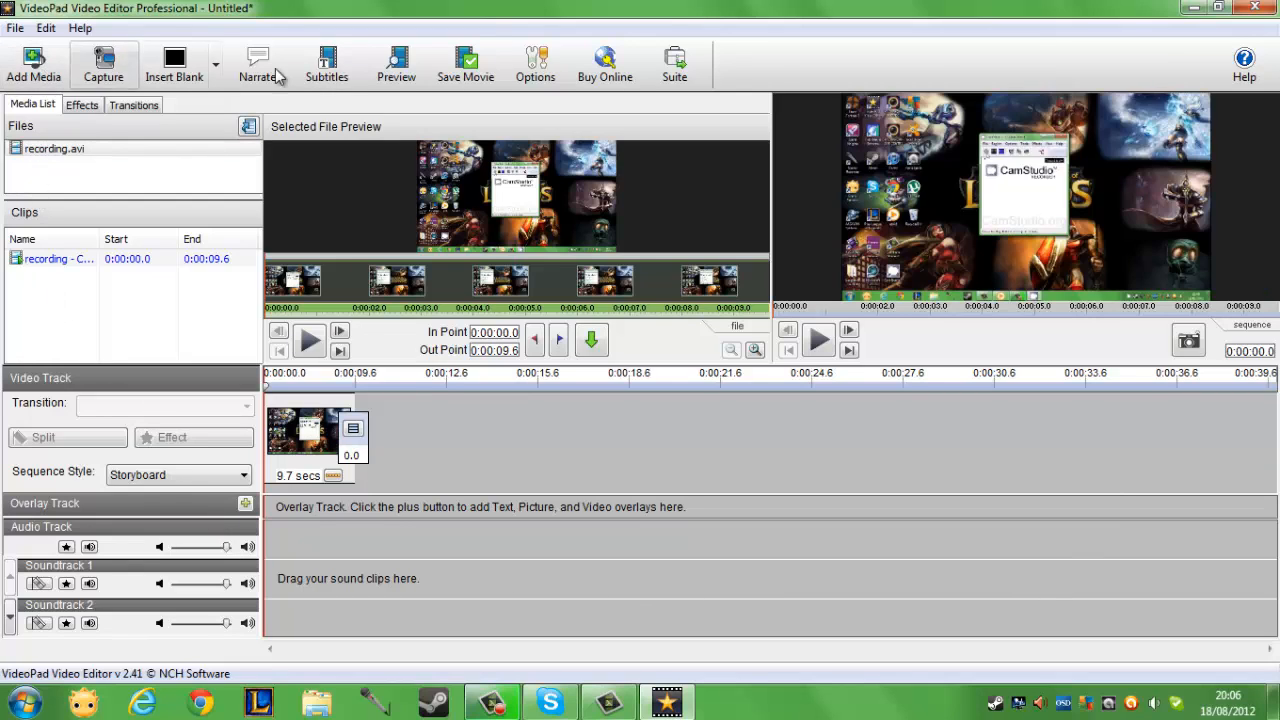
{"action": "mouse_move", "coordinate": [1113, 540]}
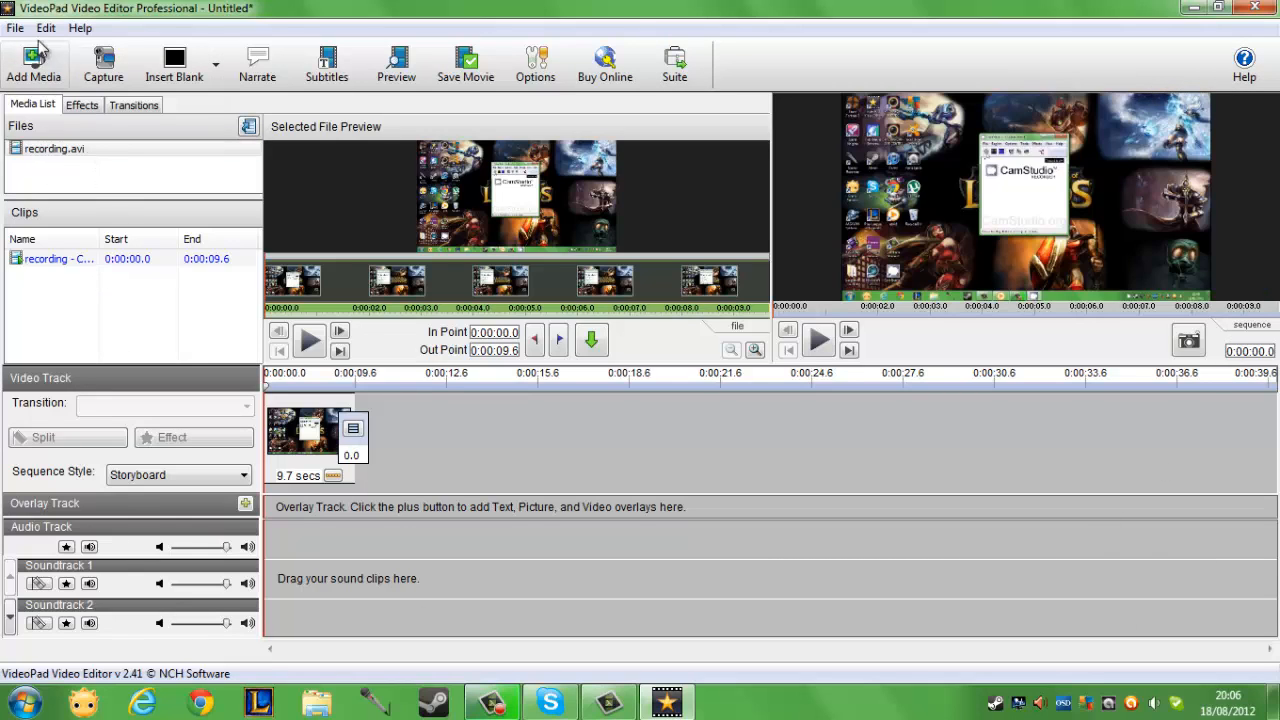
{"action": "mouse_move", "coordinate": [485, 88]}
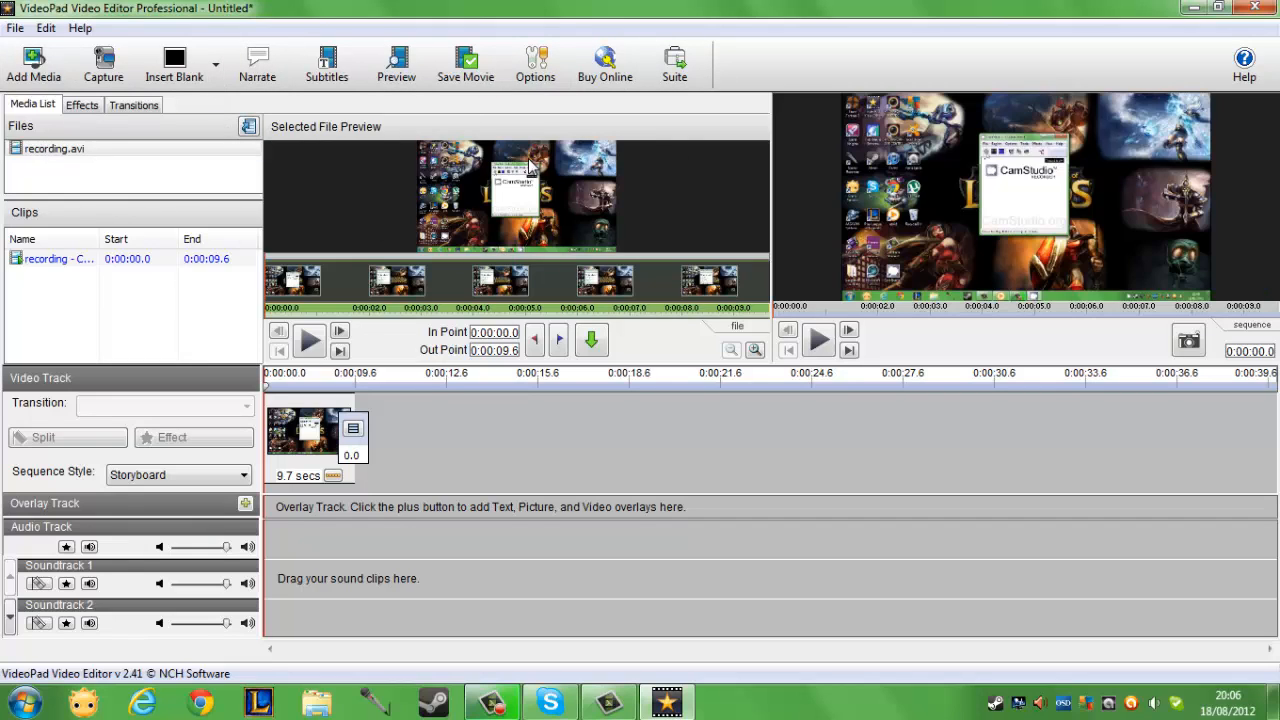
{"action": "mouse_move", "coordinate": [818, 340]}
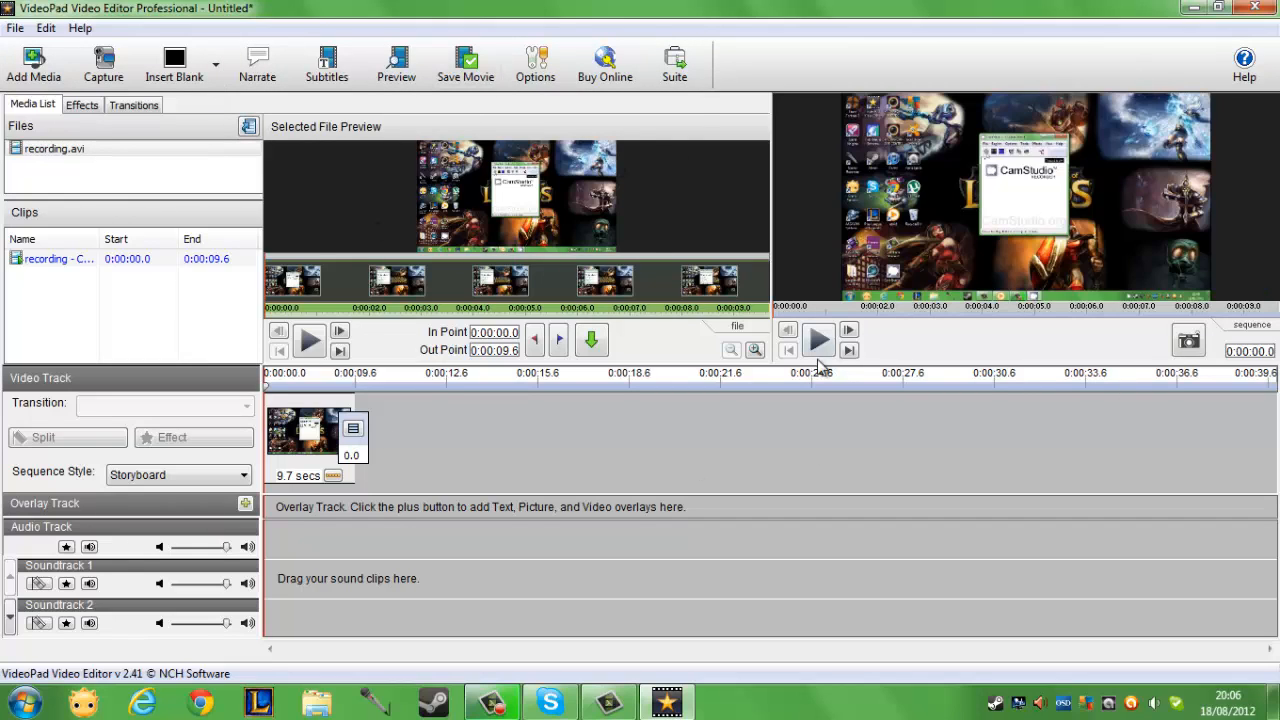
{"action": "left_click", "coordinate": [818, 340]}
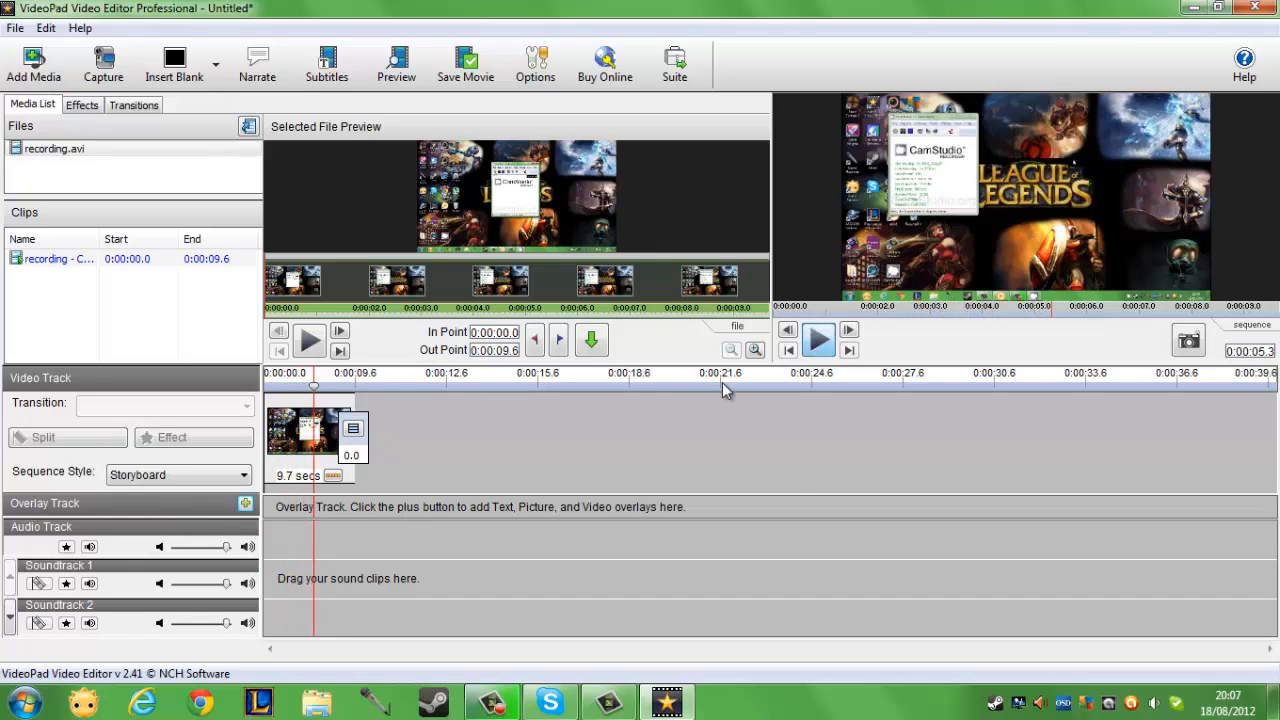
{"action": "mouse_move", "coordinate": [591, 340]}
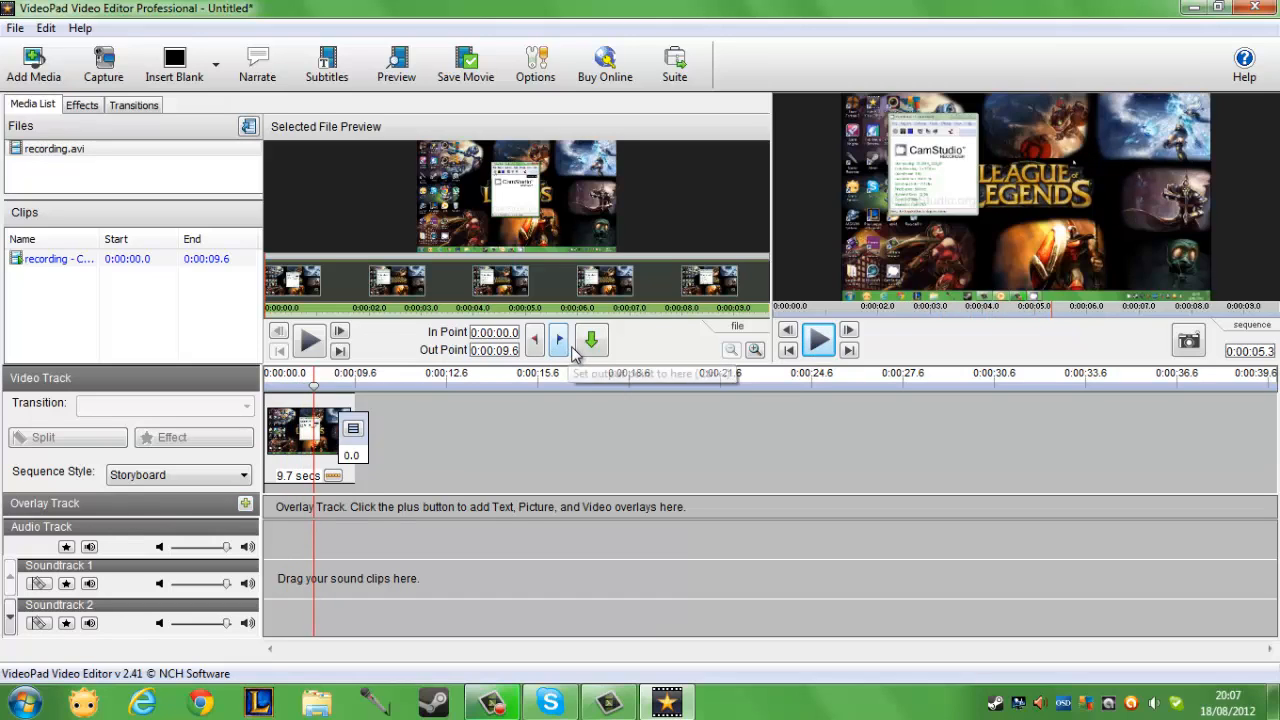
{"action": "left_click", "coordinate": [309, 340]}
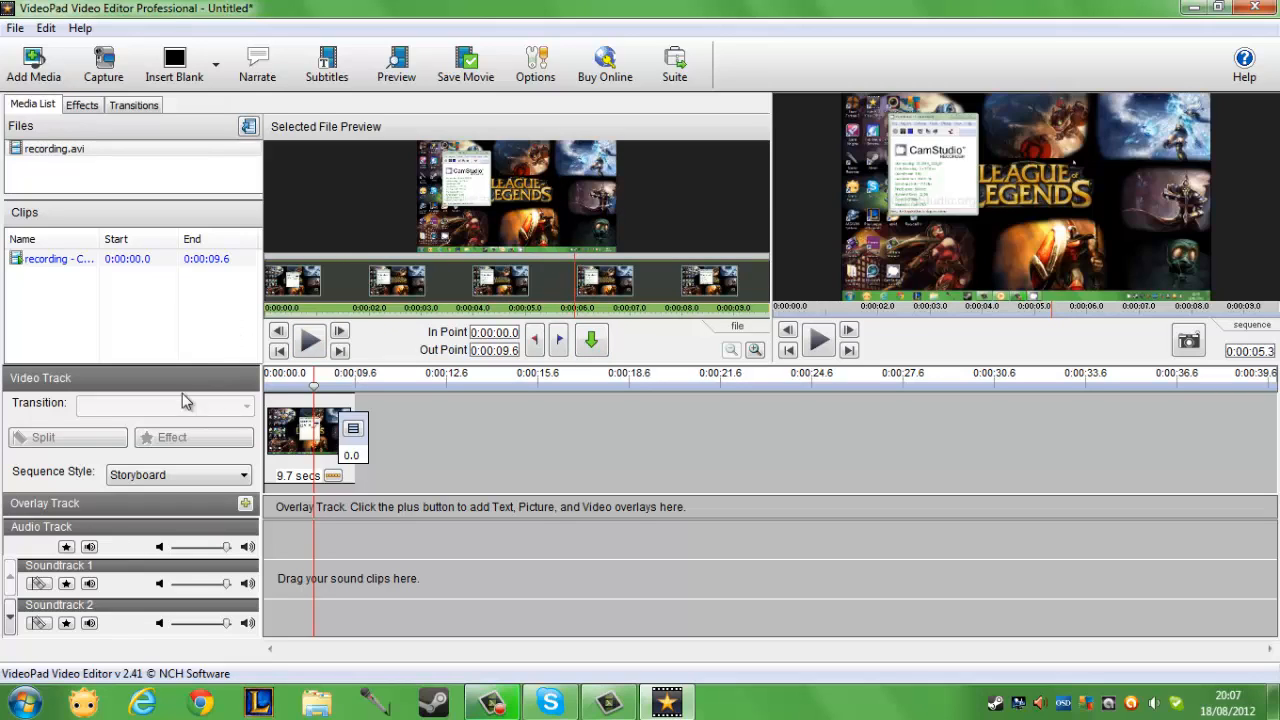
{"action": "left_click", "coordinate": [300, 430]}
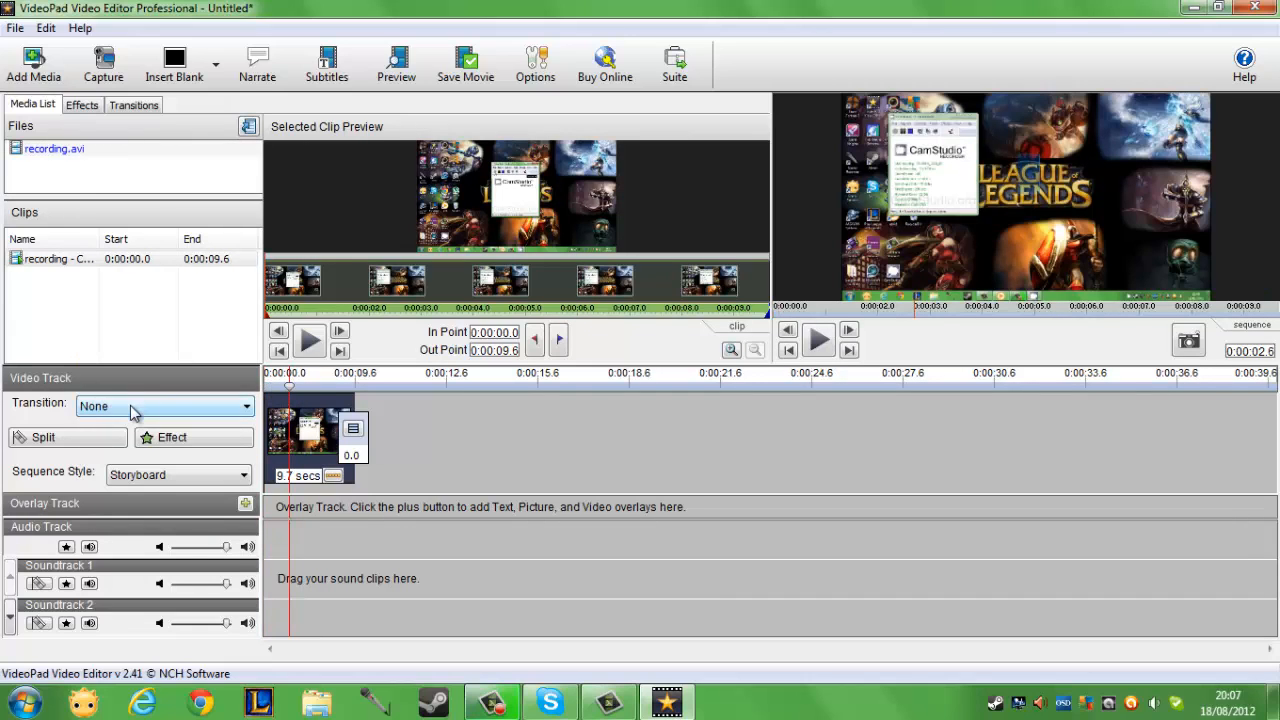
Apply a 0.5-second Cross Fade transition to the recording clip.
{"action": "left_click", "coordinate": [245, 406]}
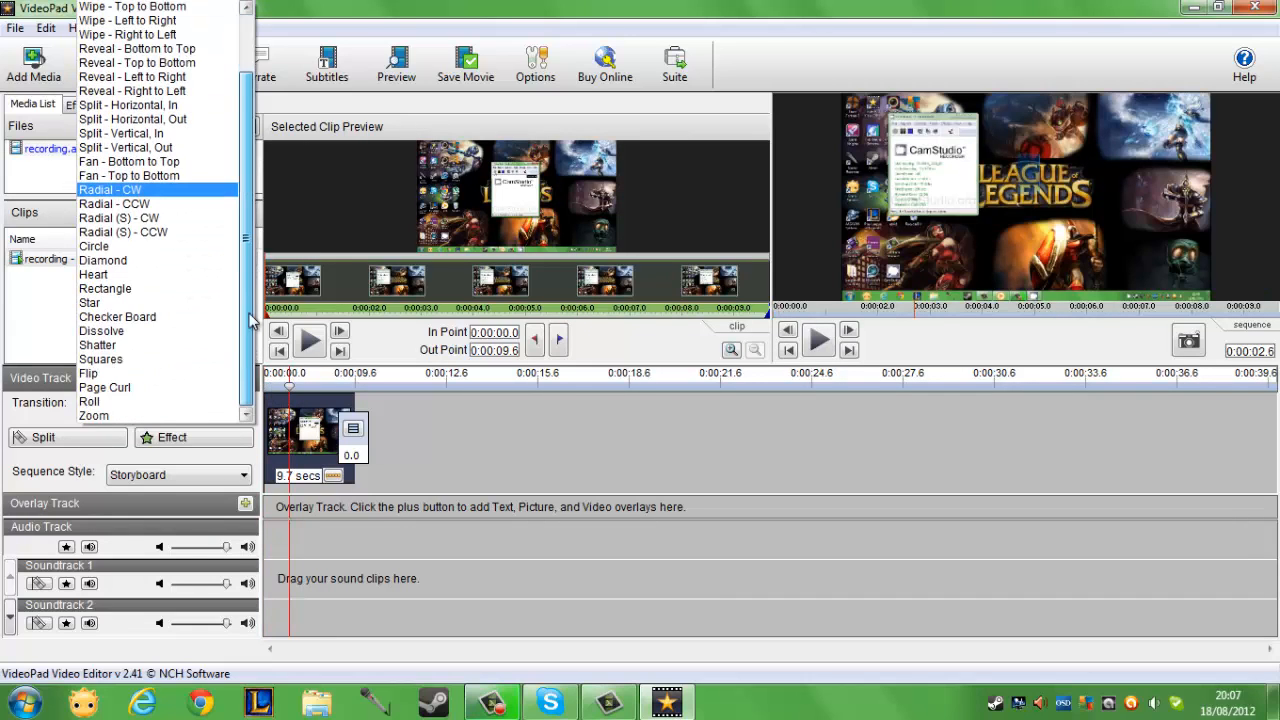
{"action": "scroll", "scroll_direction": "up", "scroll_amount": 3}
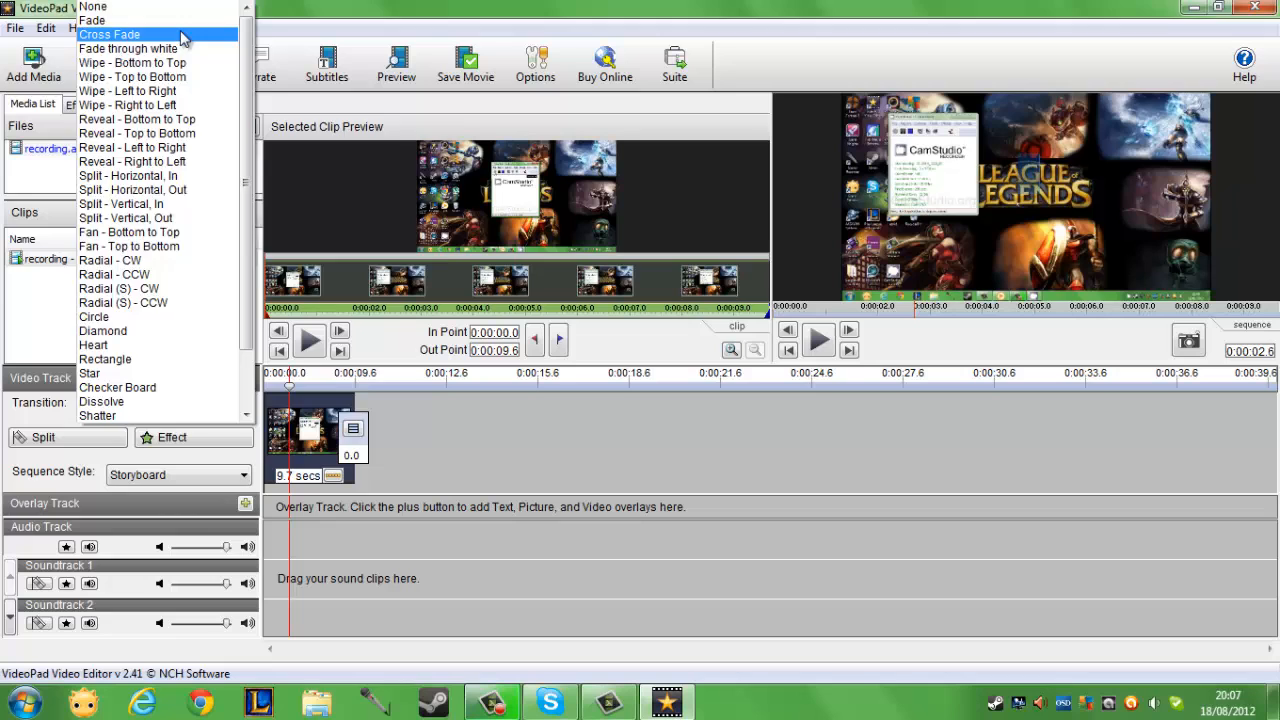
{"action": "left_click", "coordinate": [109, 34]}
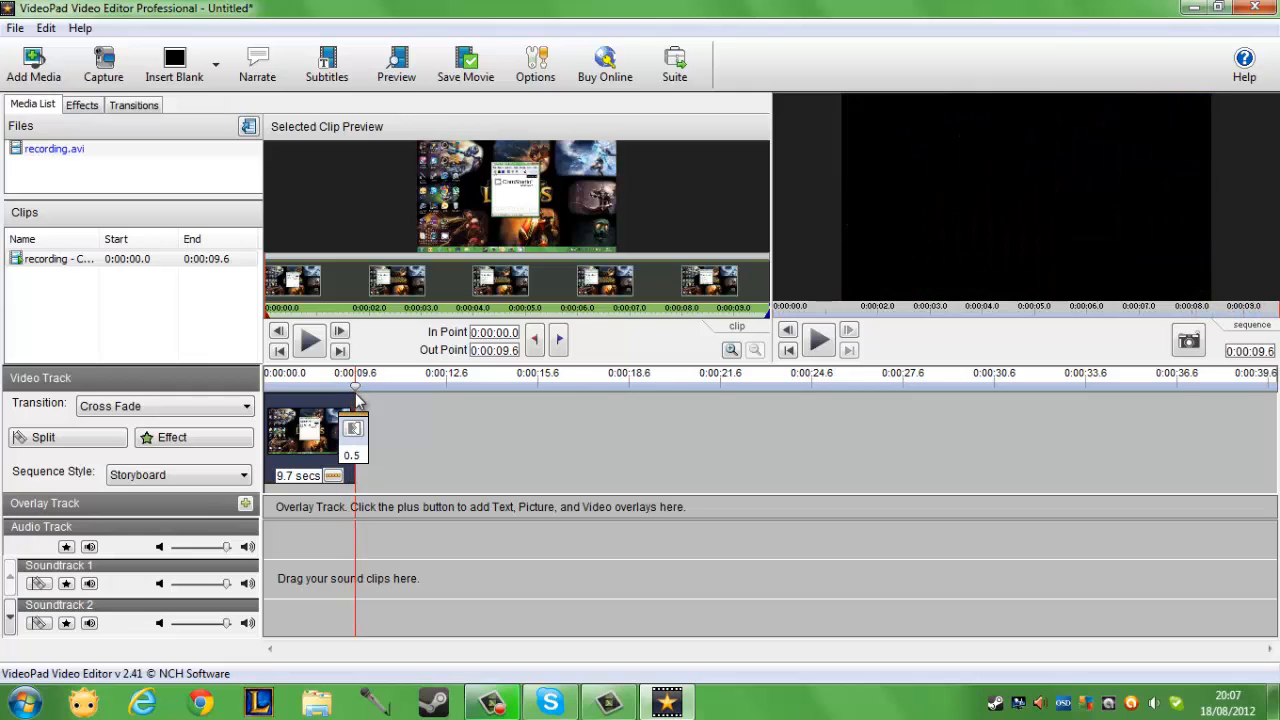
{"action": "mouse_move", "coordinate": [483, 464]}
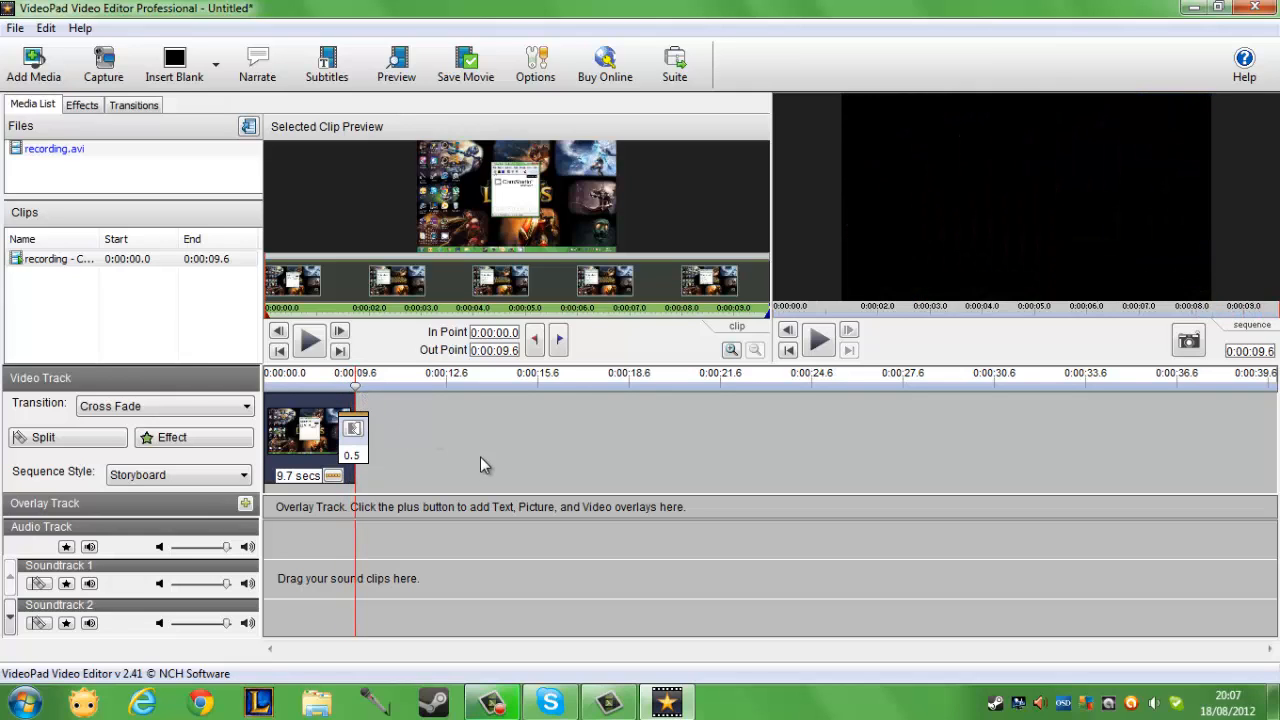
{"action": "mouse_move", "coordinate": [375, 455]}
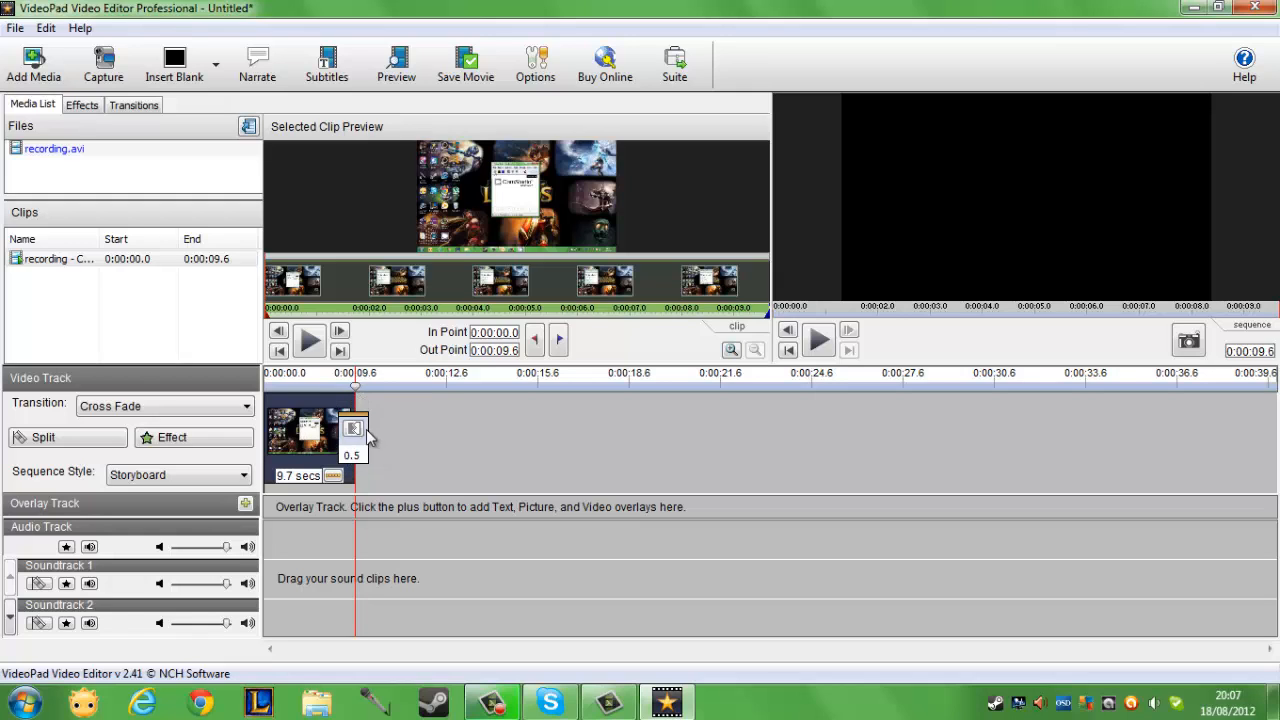
{"action": "mouse_move", "coordinate": [218, 615]}
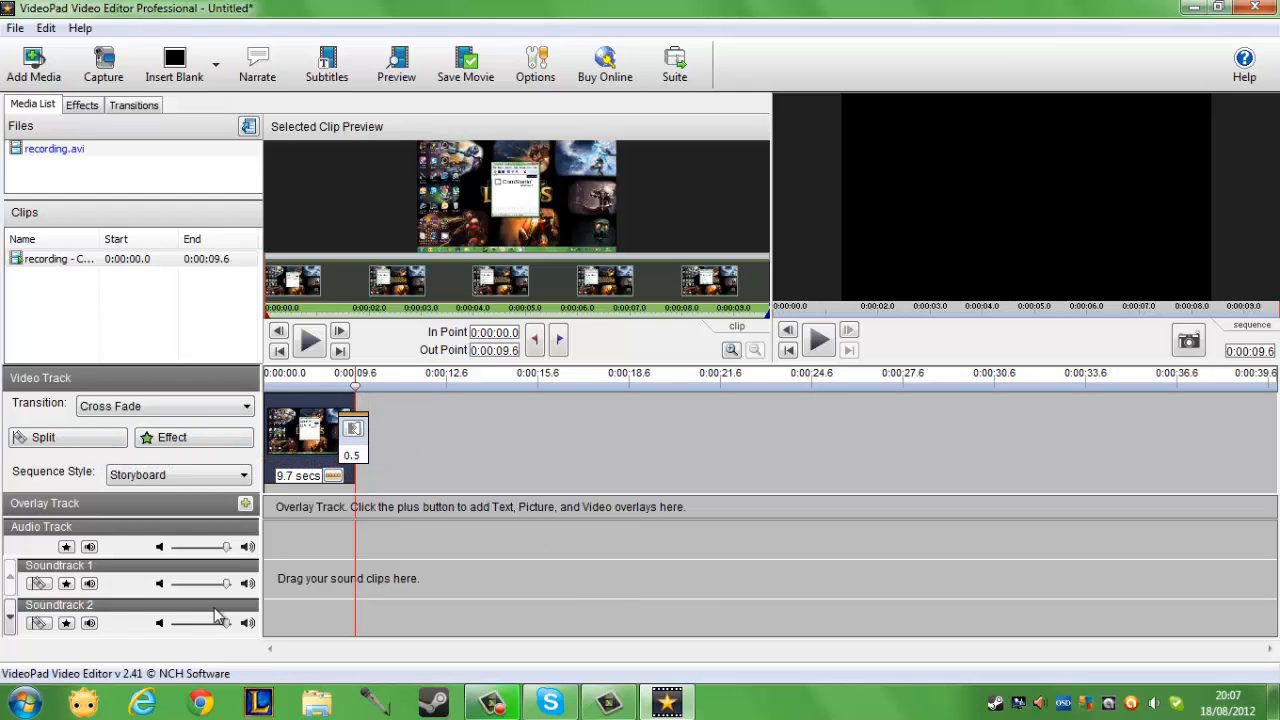
{"action": "mouse_move", "coordinate": [67, 437]}
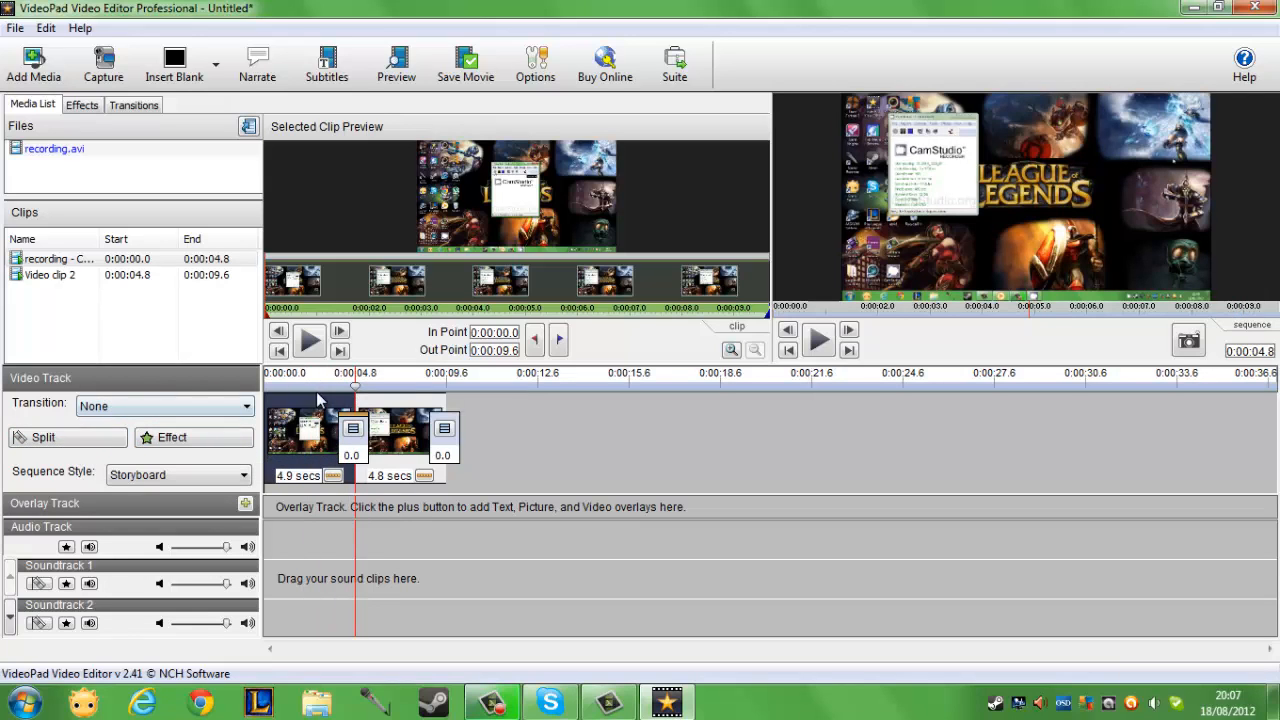
Split the first clip at 1.5 s, leaving clips of 1.6, 3.3 and 4.8 seconds.
{"action": "left_click", "coordinate": [43, 437]}
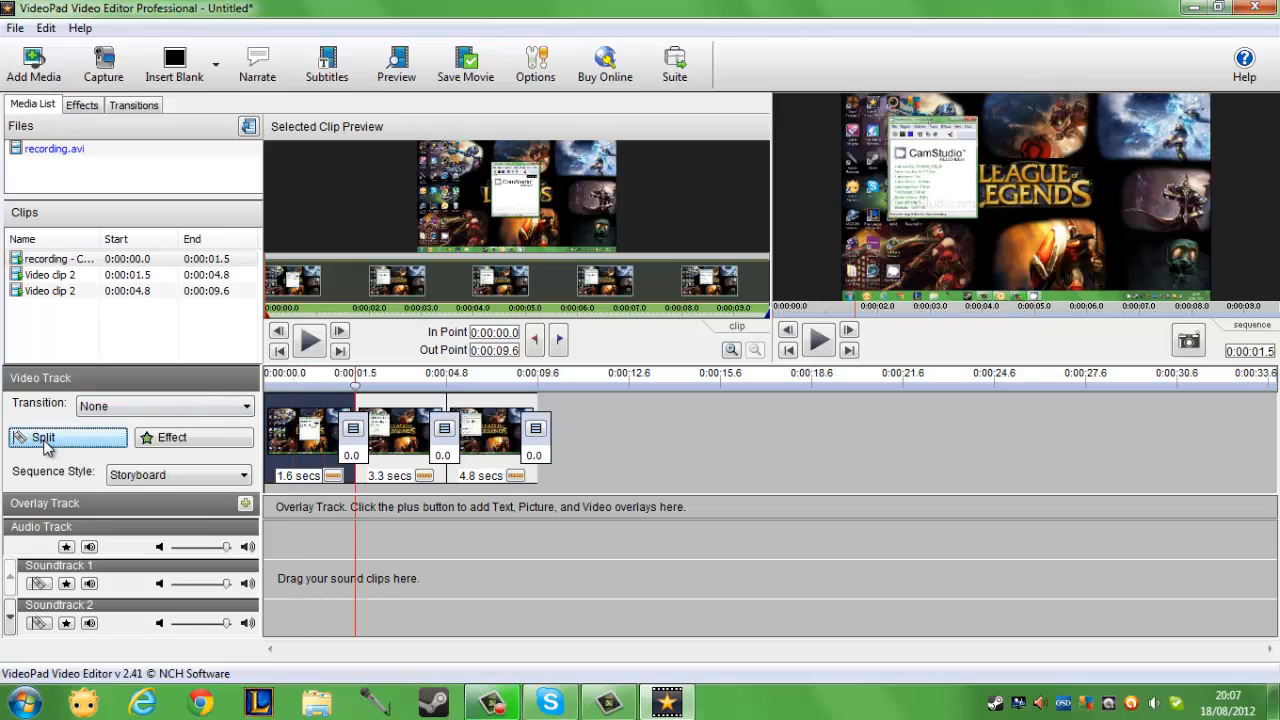
{"action": "mouse_move", "coordinate": [205, 445]}
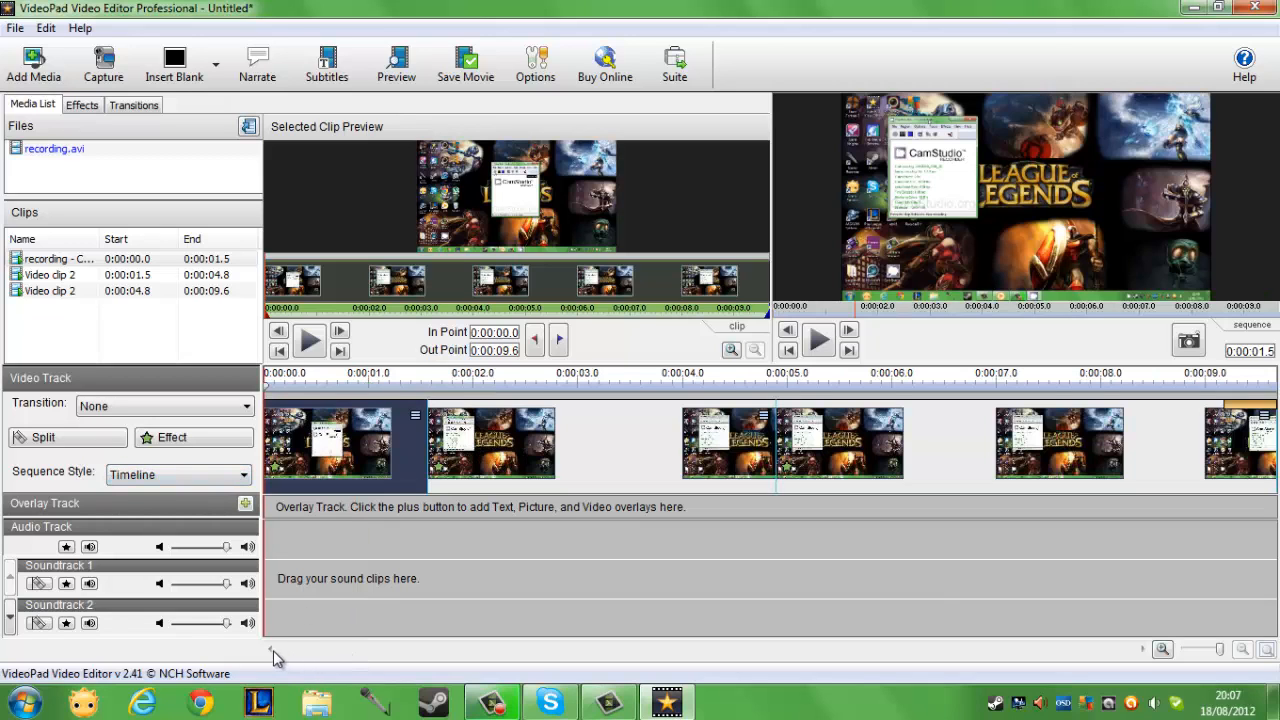
{"action": "left_click", "coordinate": [1205, 649]}
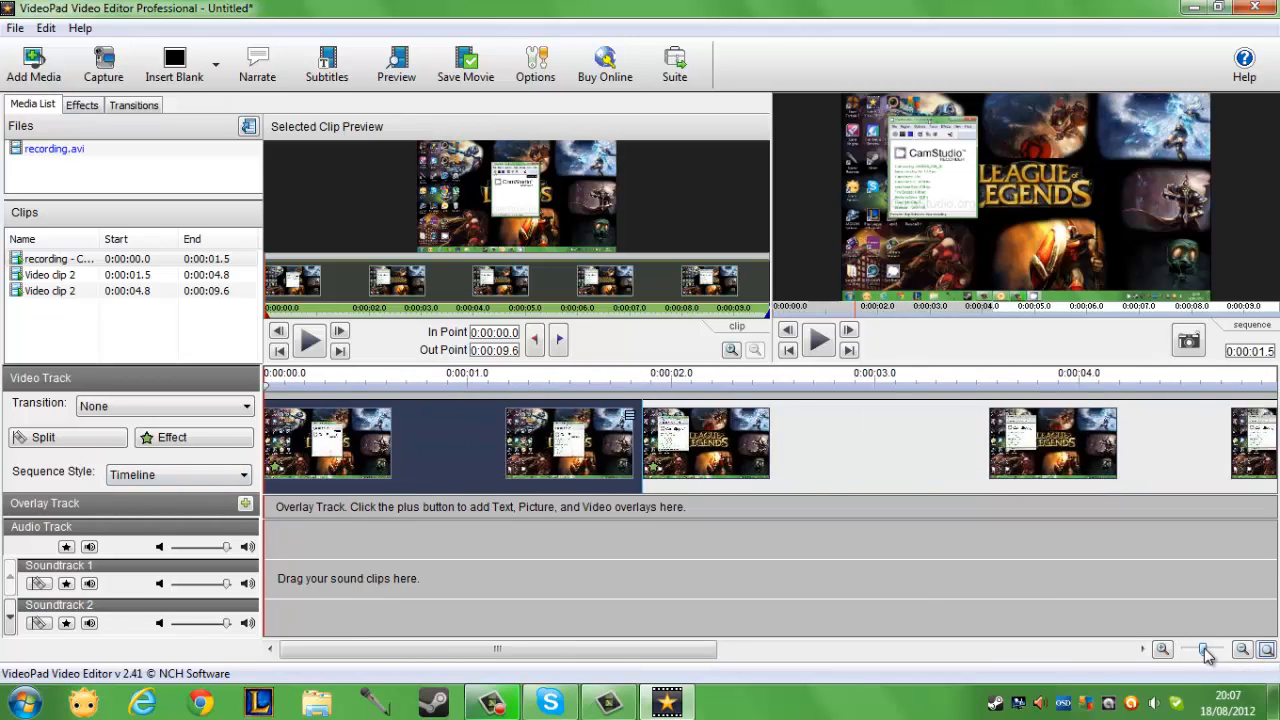
{"action": "left_click", "coordinate": [1205, 649]}
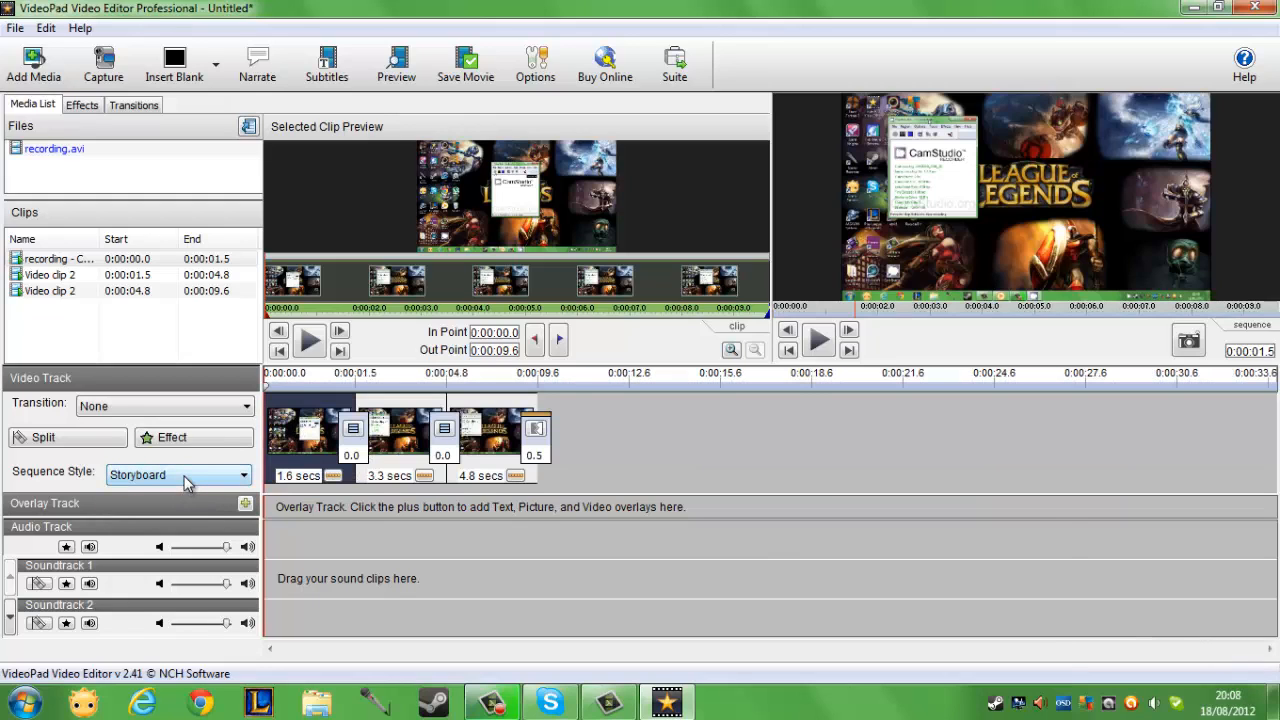
{"action": "mouse_move", "coordinate": [940, 434]}
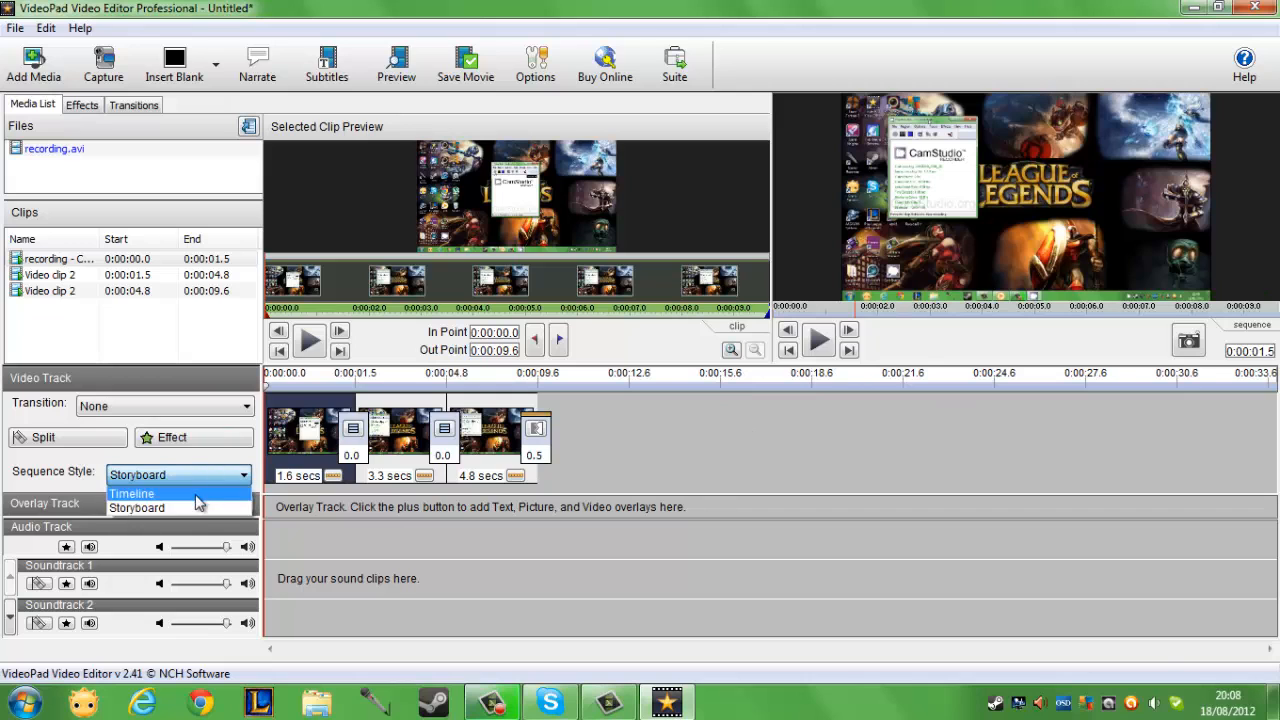
{"action": "left_click", "coordinate": [131, 493]}
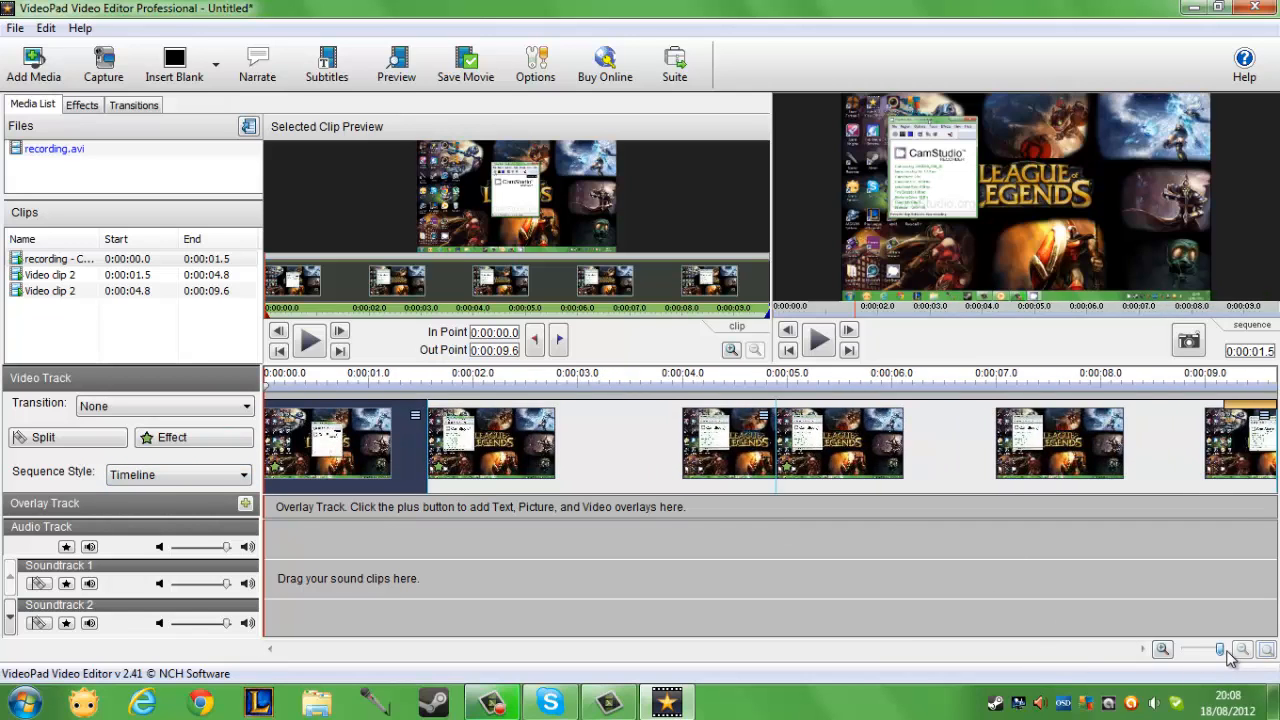
{"action": "left_click", "coordinate": [1243, 649]}
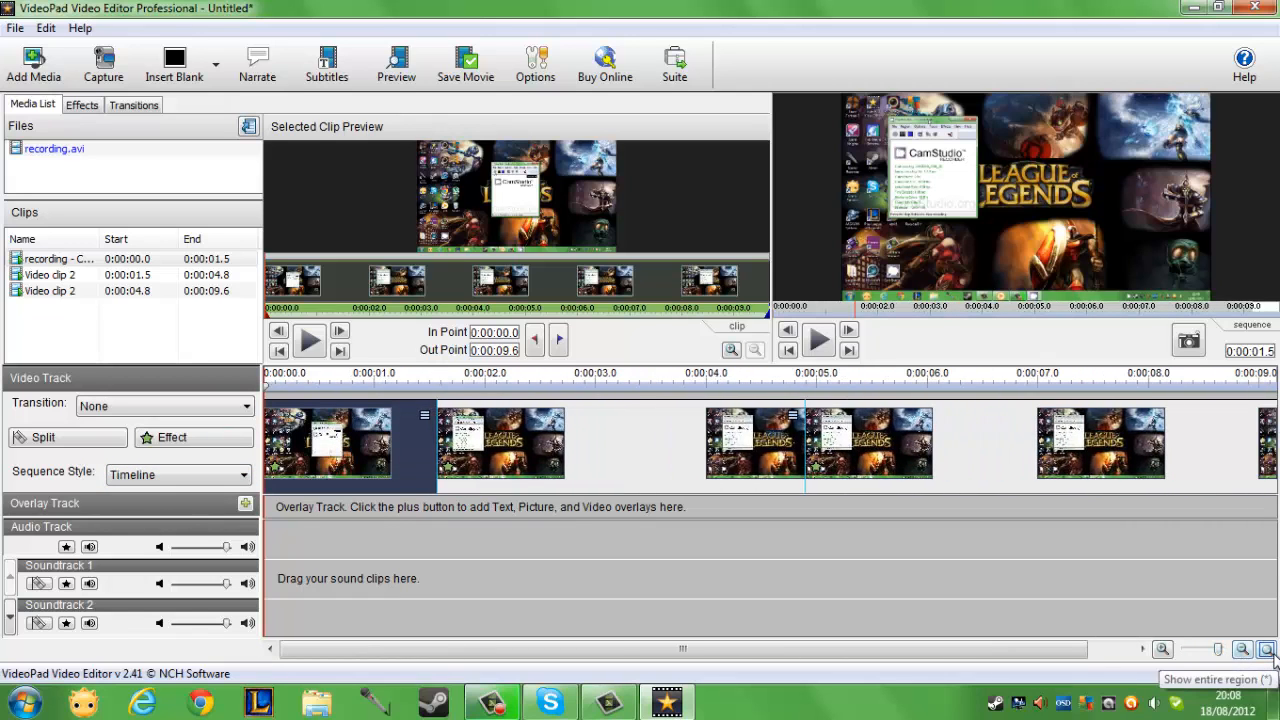
{"action": "left_click", "coordinate": [1162, 649]}
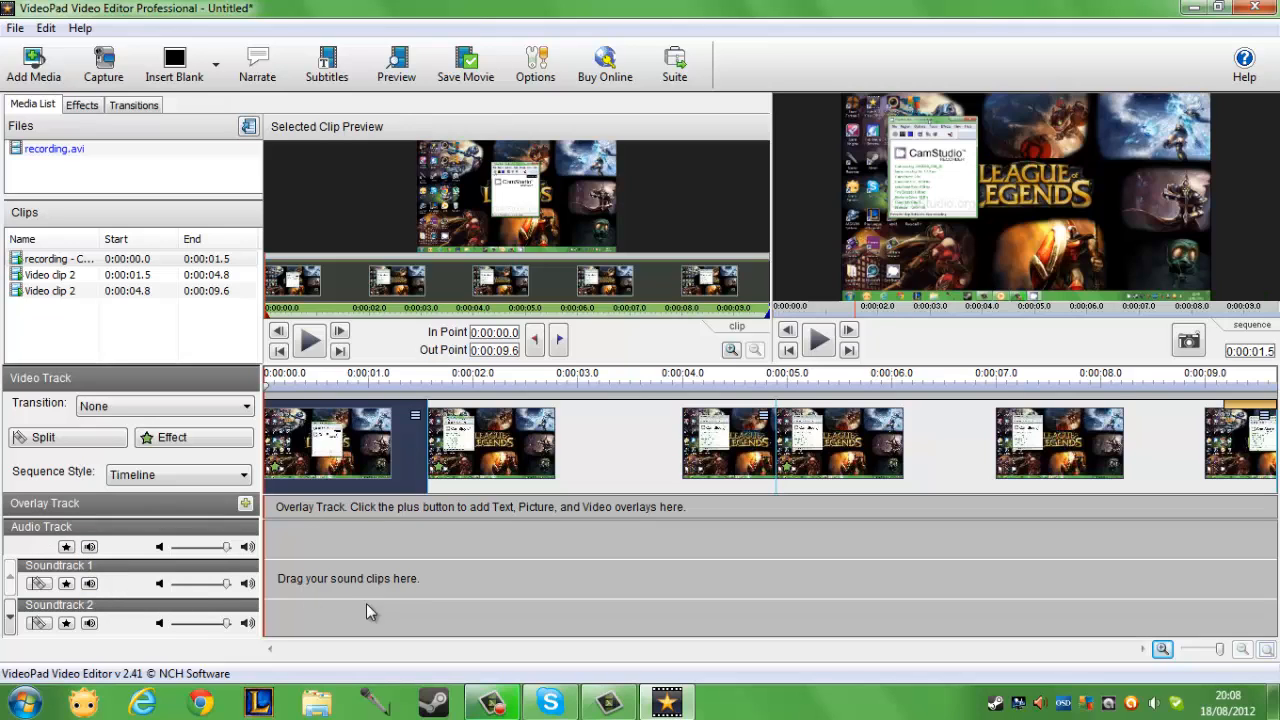
{"action": "mouse_move", "coordinate": [537, 589]}
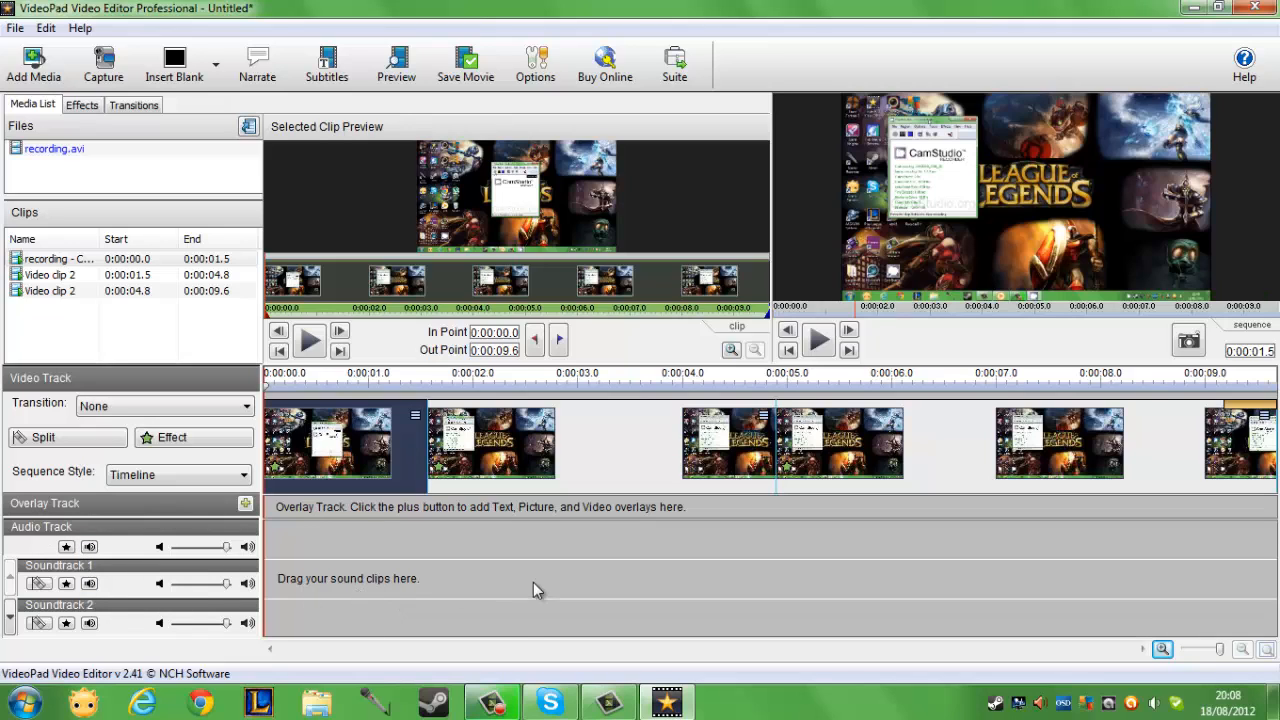
{"action": "mouse_move", "coordinate": [275, 512]}
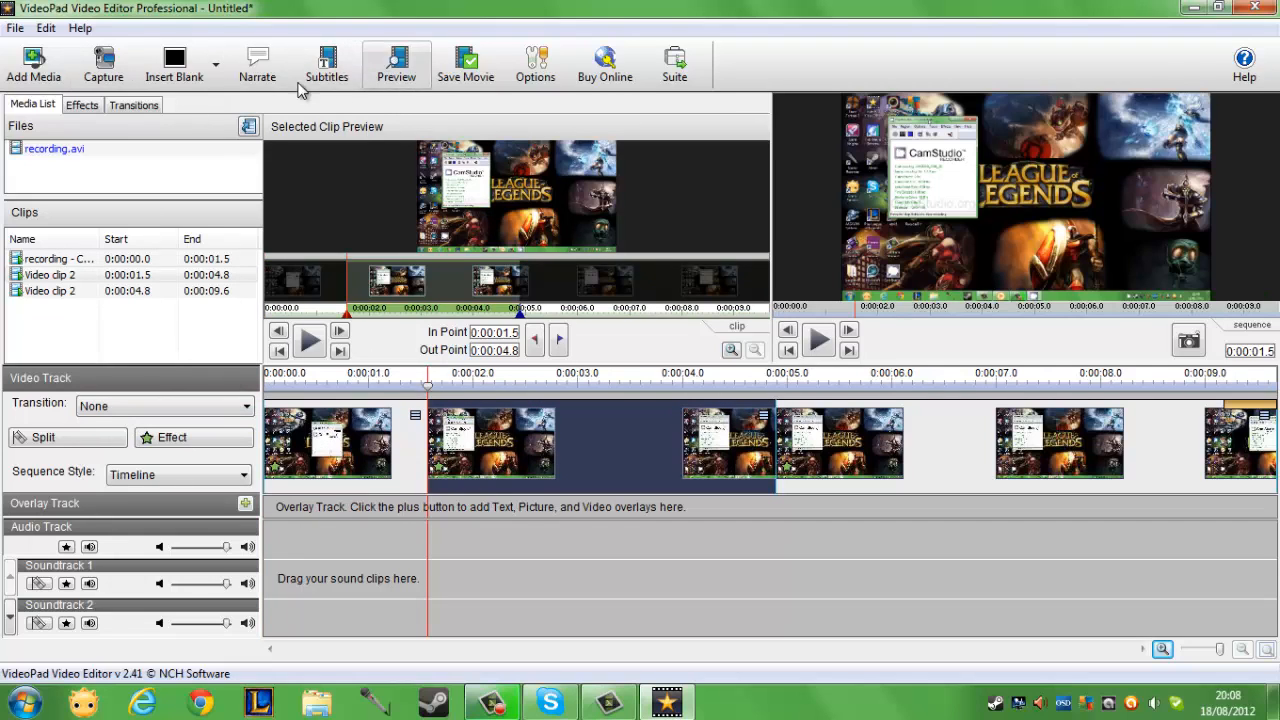
Apply the Rotate effect to the middle 3.3-second clip and collapse its effect entries.
{"action": "left_click", "coordinate": [81, 105]}
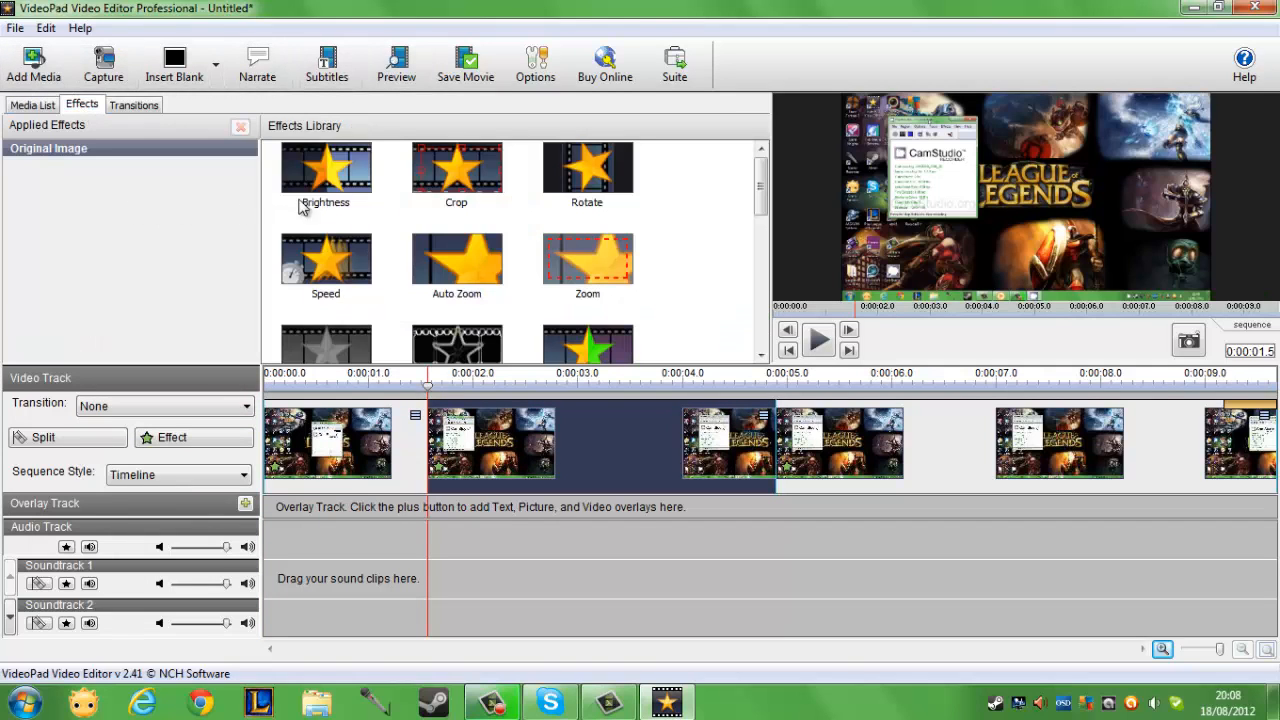
{"action": "double_click", "coordinate": [587, 167]}
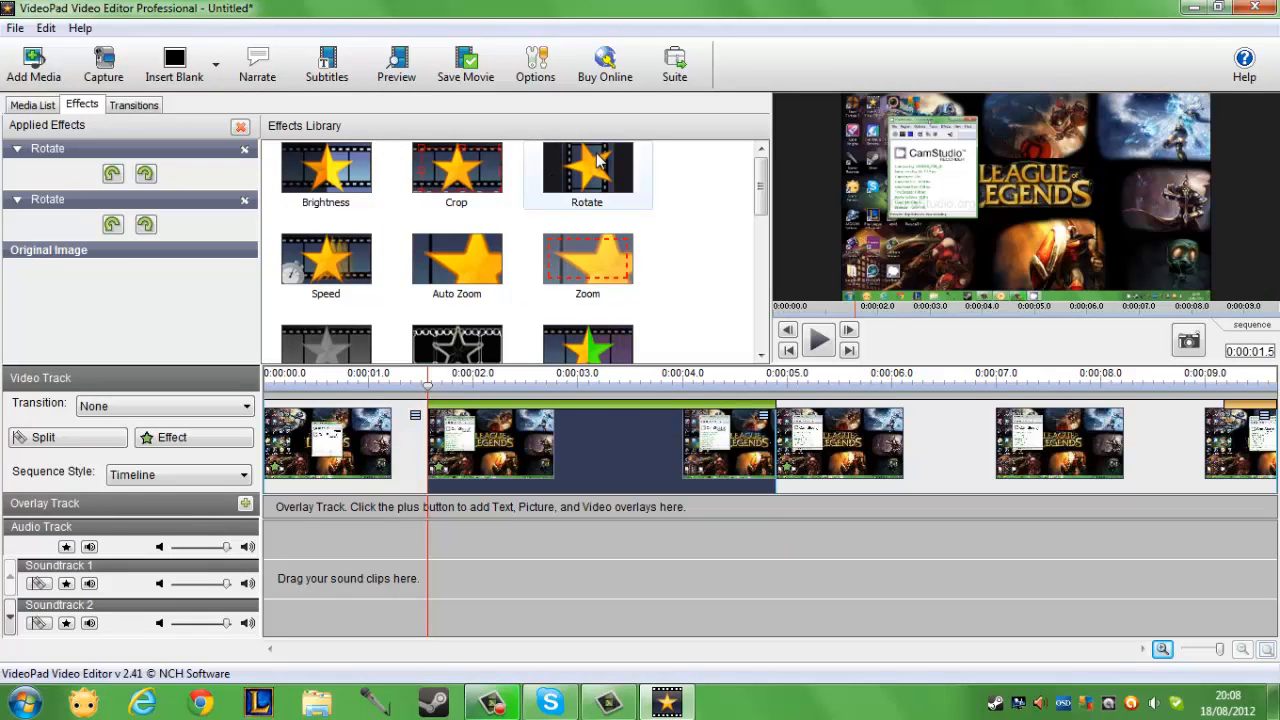
{"action": "left_click", "coordinate": [145, 174]}
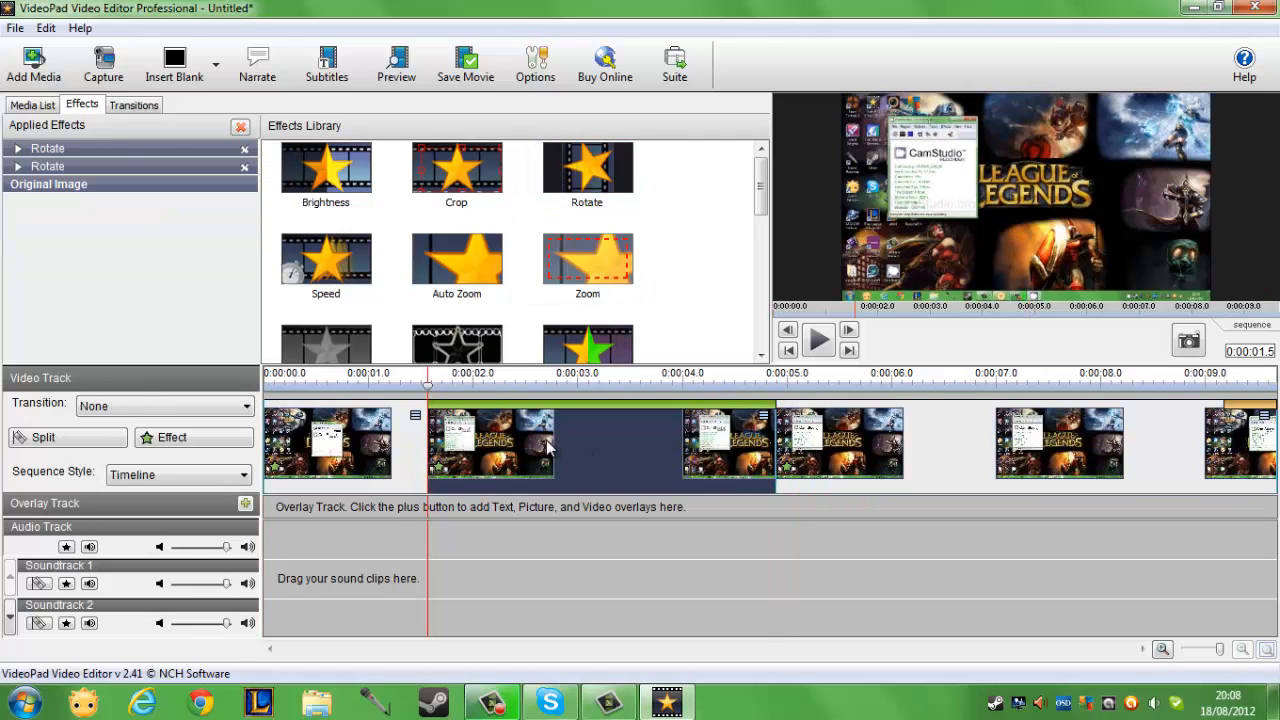
{"action": "mouse_move", "coordinate": [570, 448]}
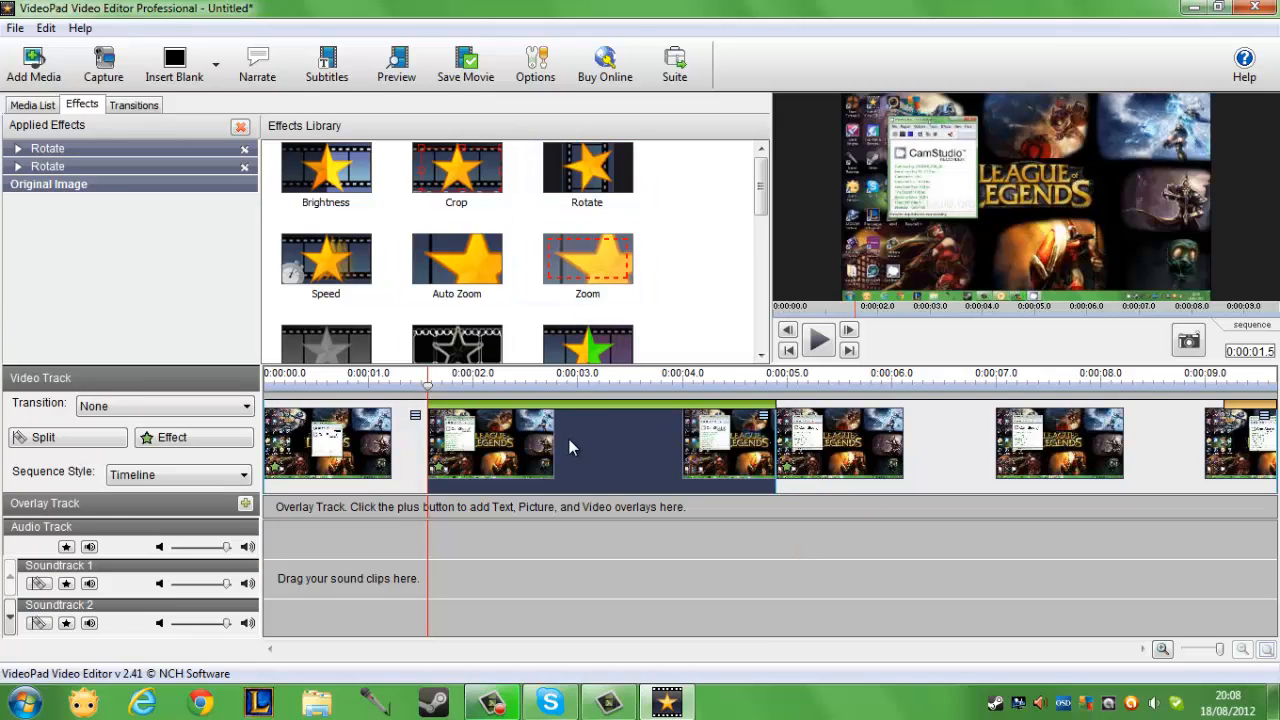
{"action": "mouse_move", "coordinate": [450, 413]}
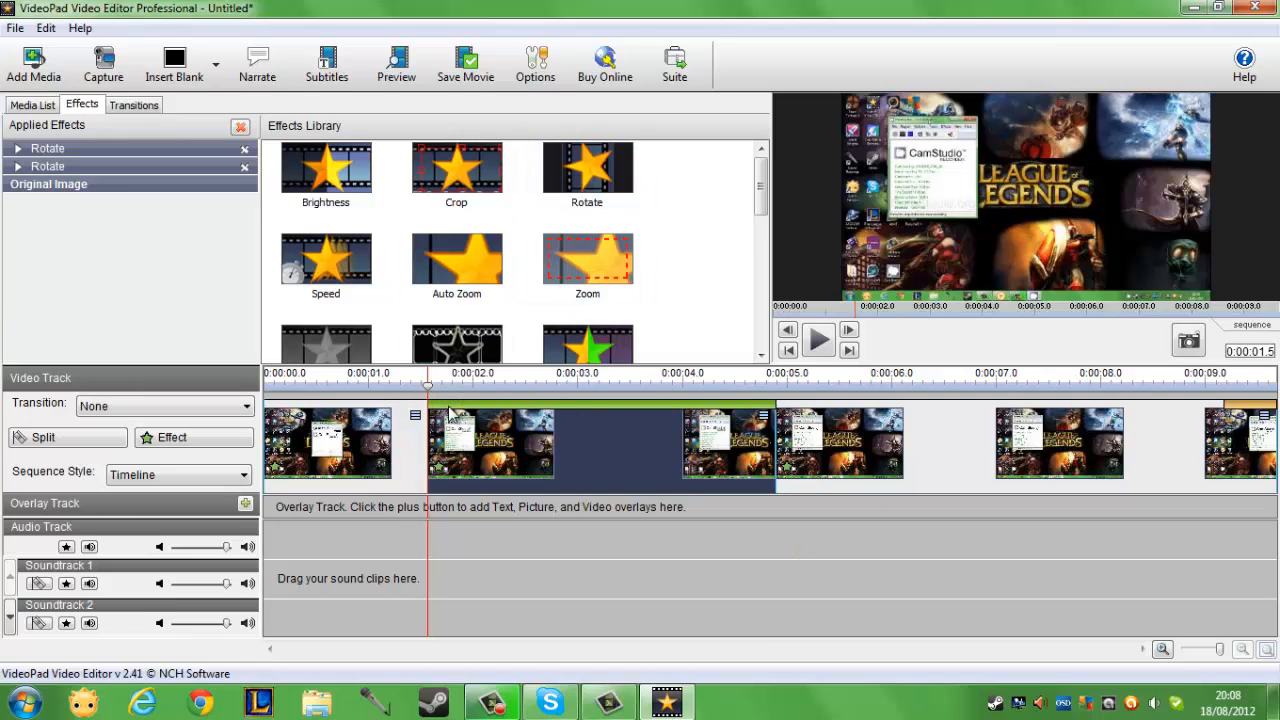
{"action": "left_click", "coordinate": [31, 104]}
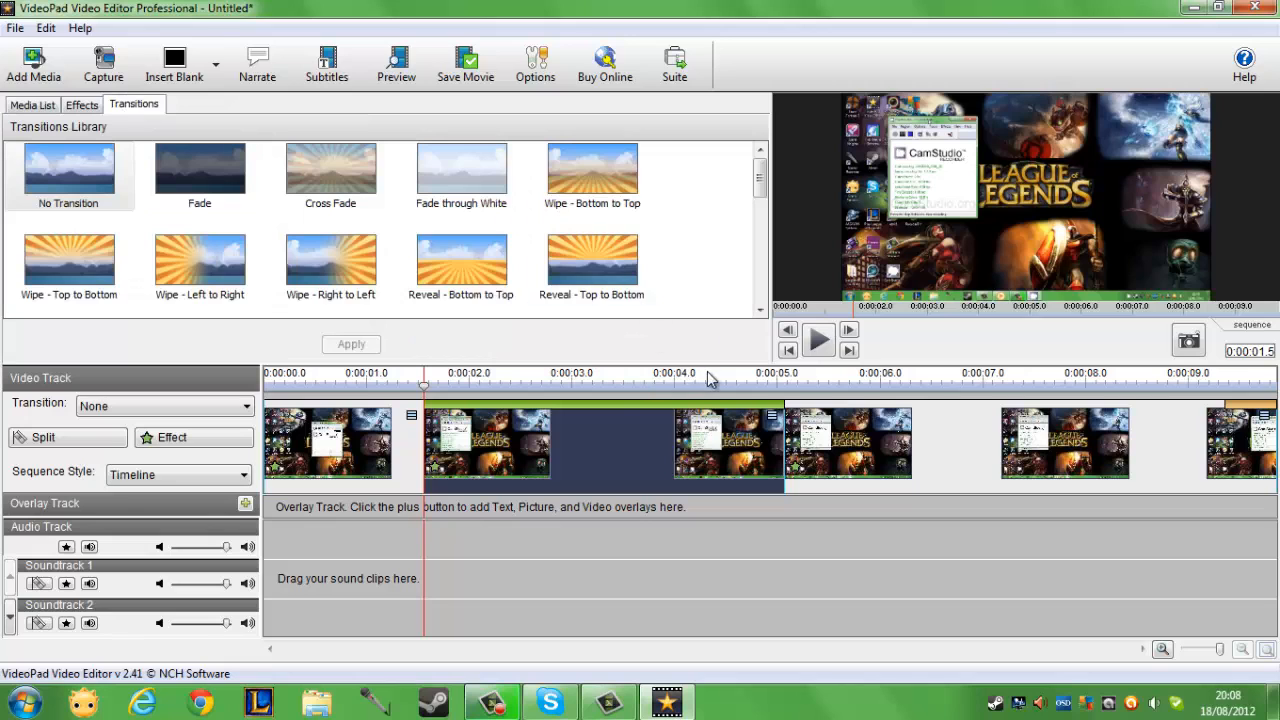
Append an orange blank clip at the end of the sequence and start narration recording.
{"action": "left_click", "coordinate": [33, 63]}
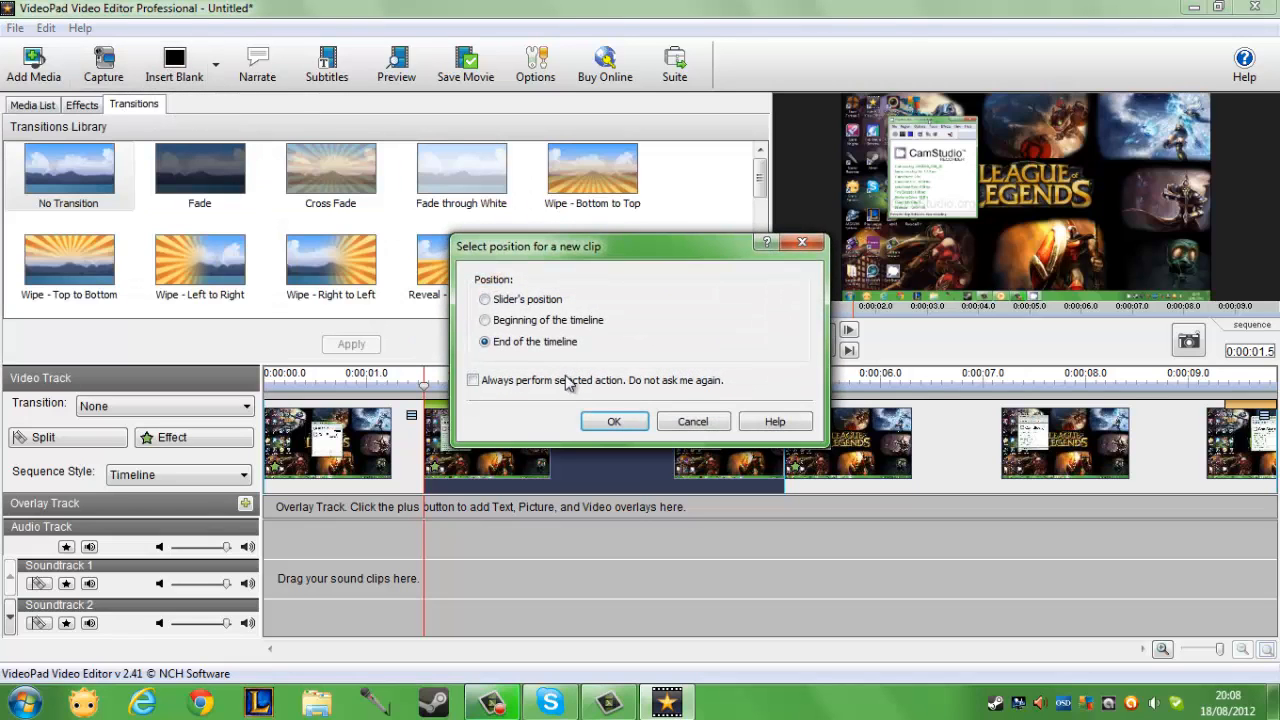
{"action": "left_click", "coordinate": [614, 421]}
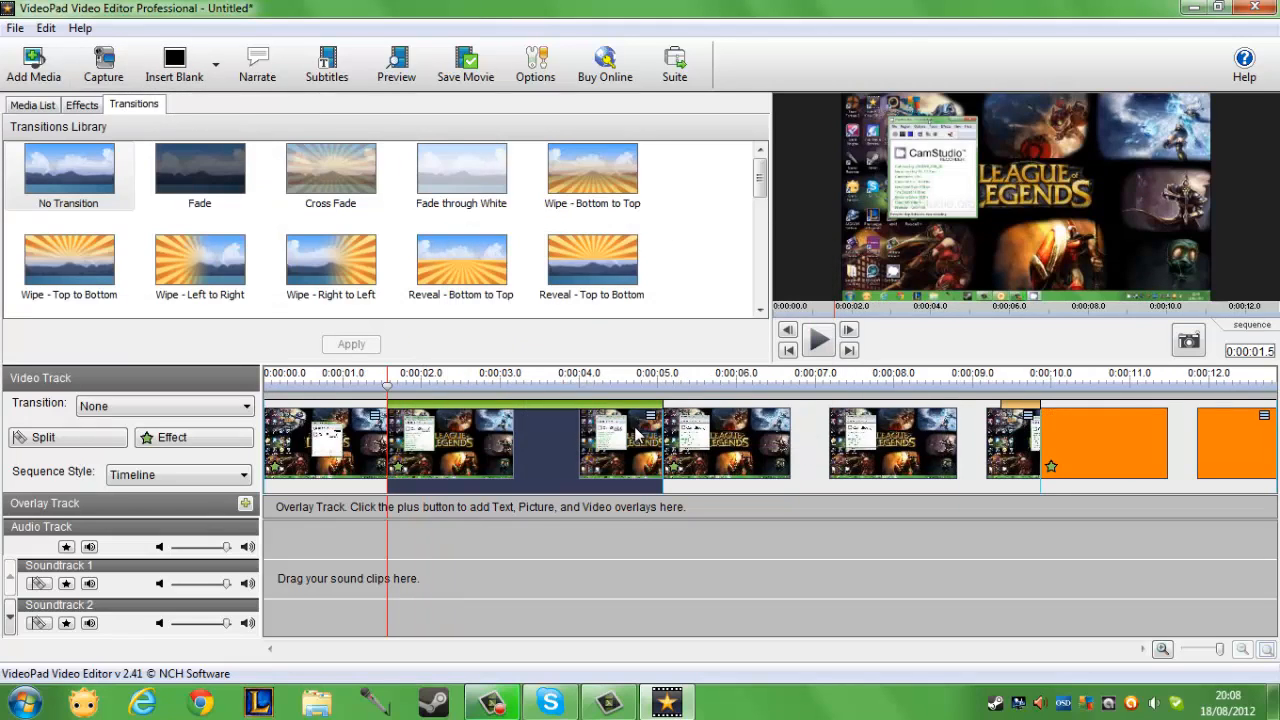
{"action": "left_click", "coordinate": [1040, 373]}
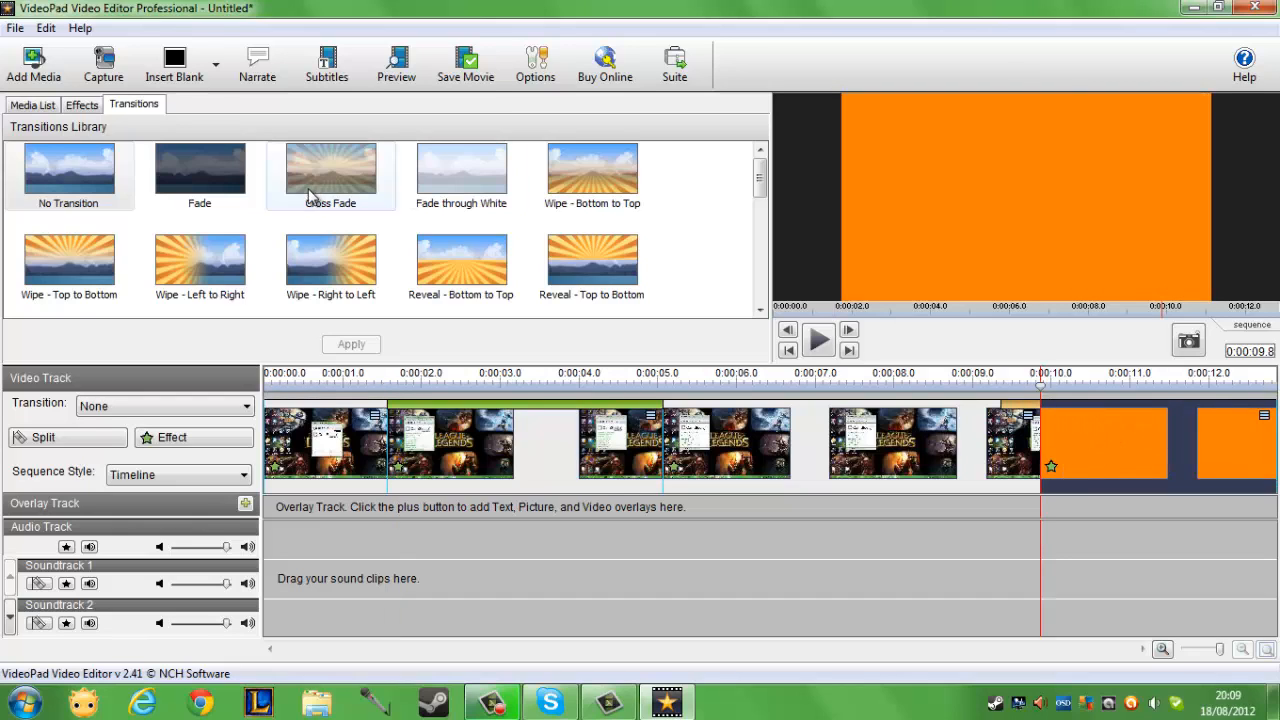
{"action": "left_click", "coordinate": [216, 64]}
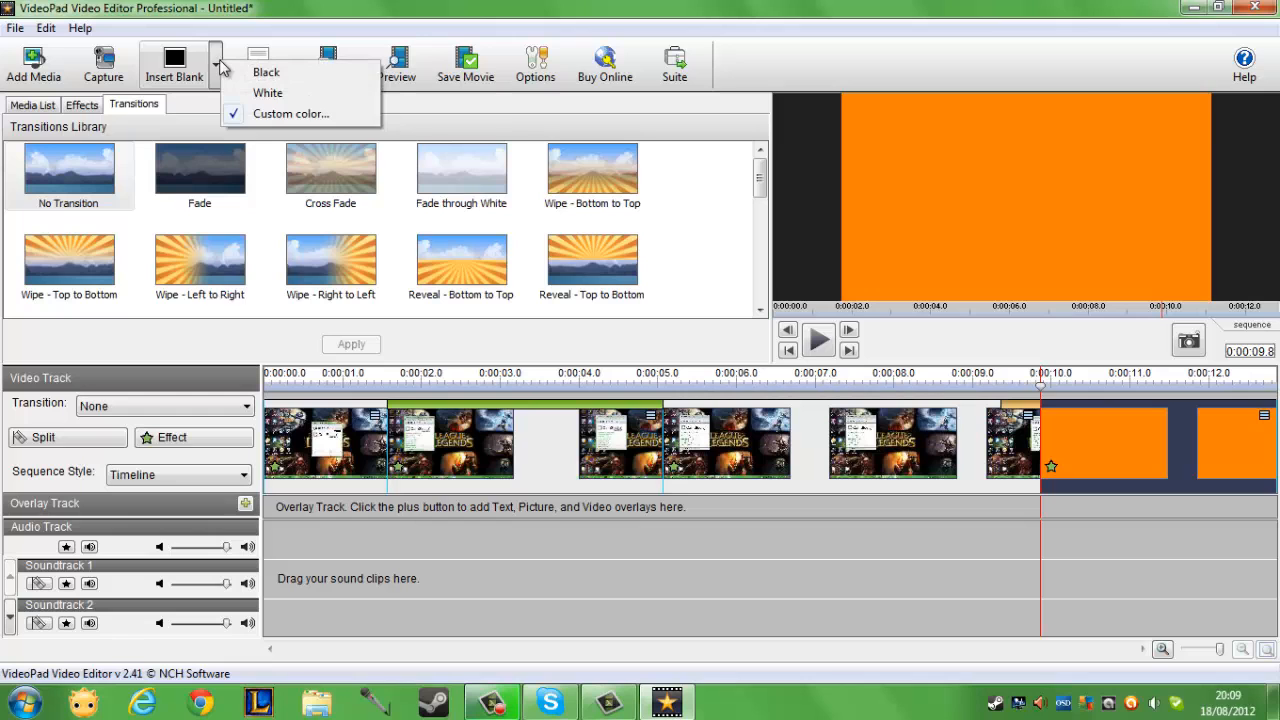
{"action": "left_click", "coordinate": [257, 63]}
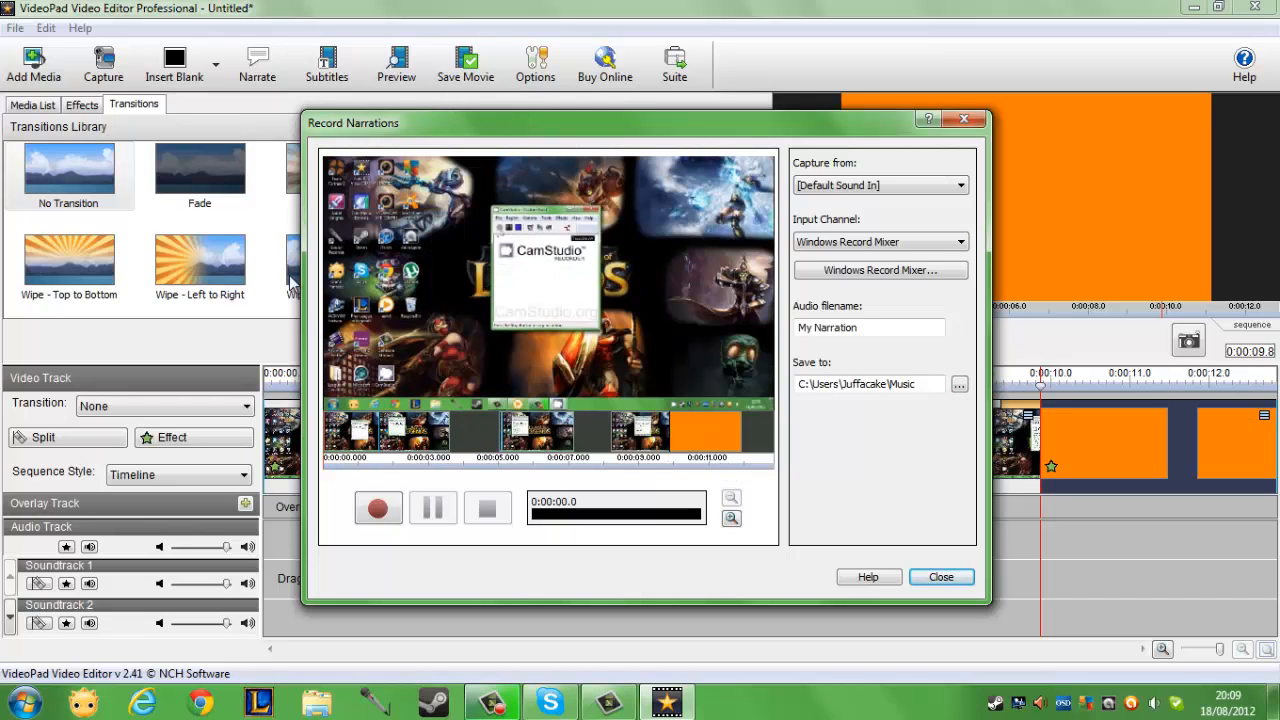
{"action": "mouse_move", "coordinate": [505, 307]}
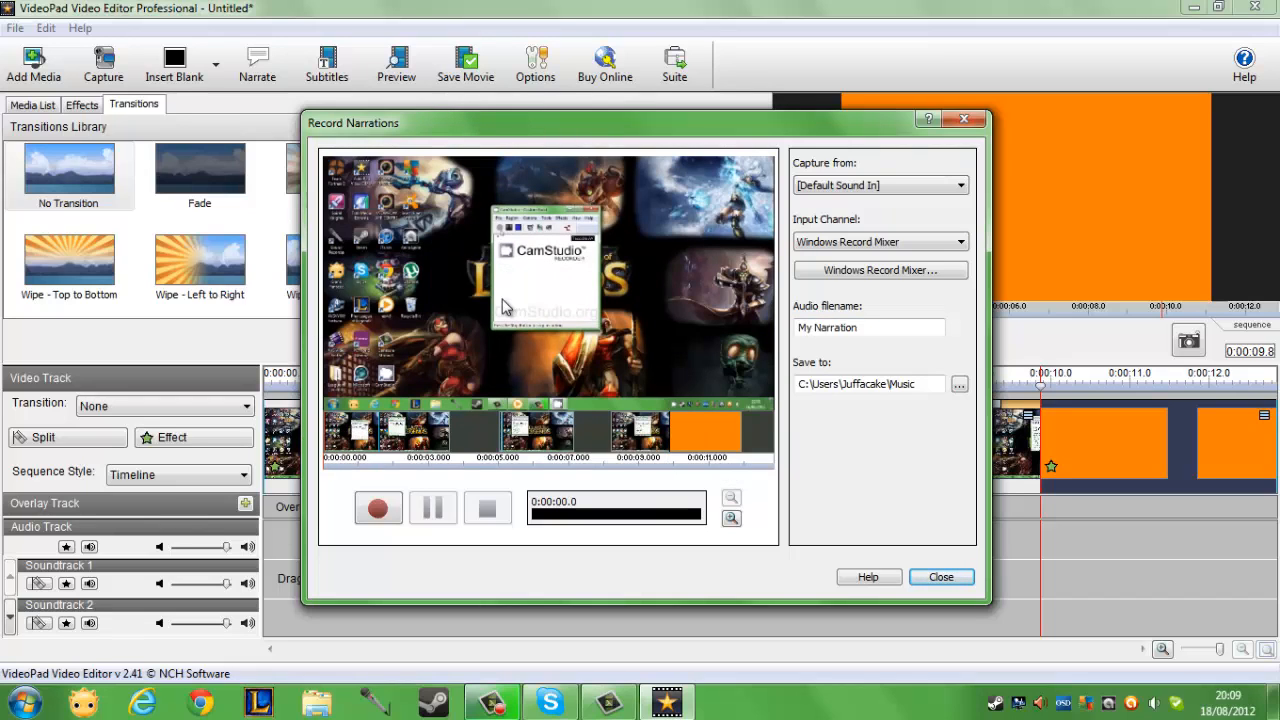
{"action": "mouse_move", "coordinate": [388, 303]}
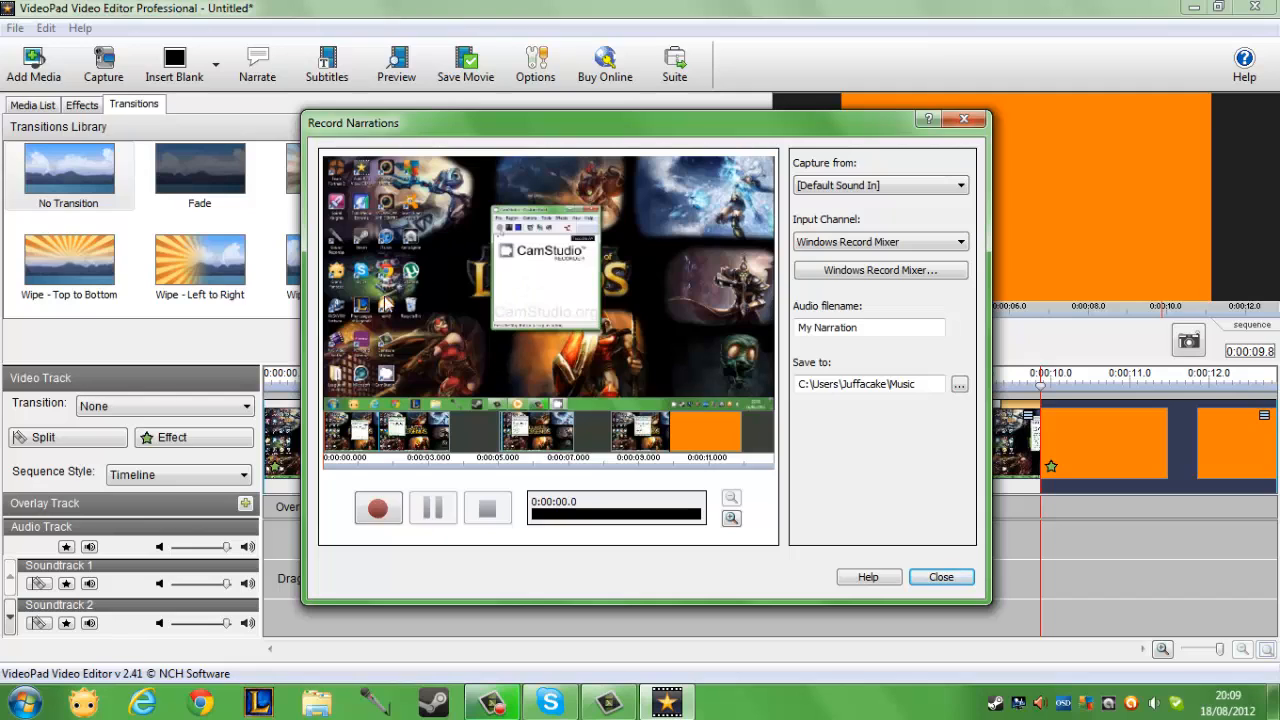
{"action": "mouse_move", "coordinate": [505, 278]}
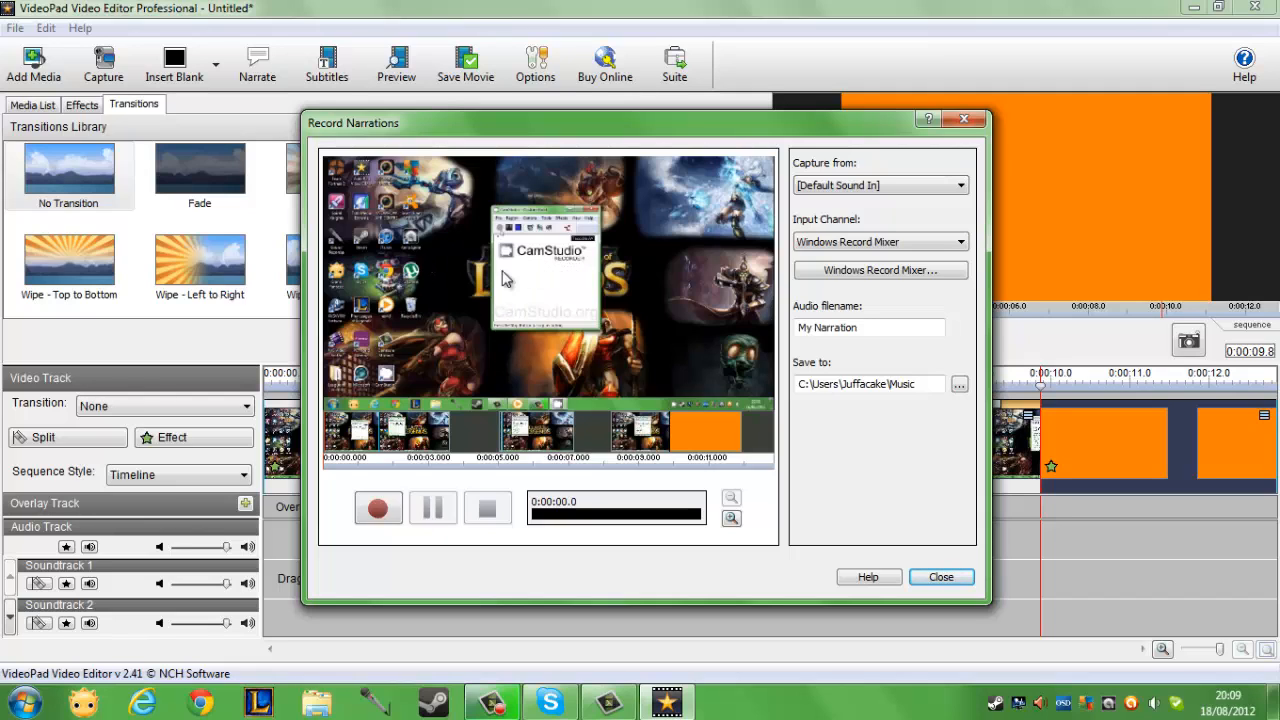
Record a roughly 9.6-second narration and keep it on Soundtrack 1.
{"action": "left_click", "coordinate": [378, 507]}
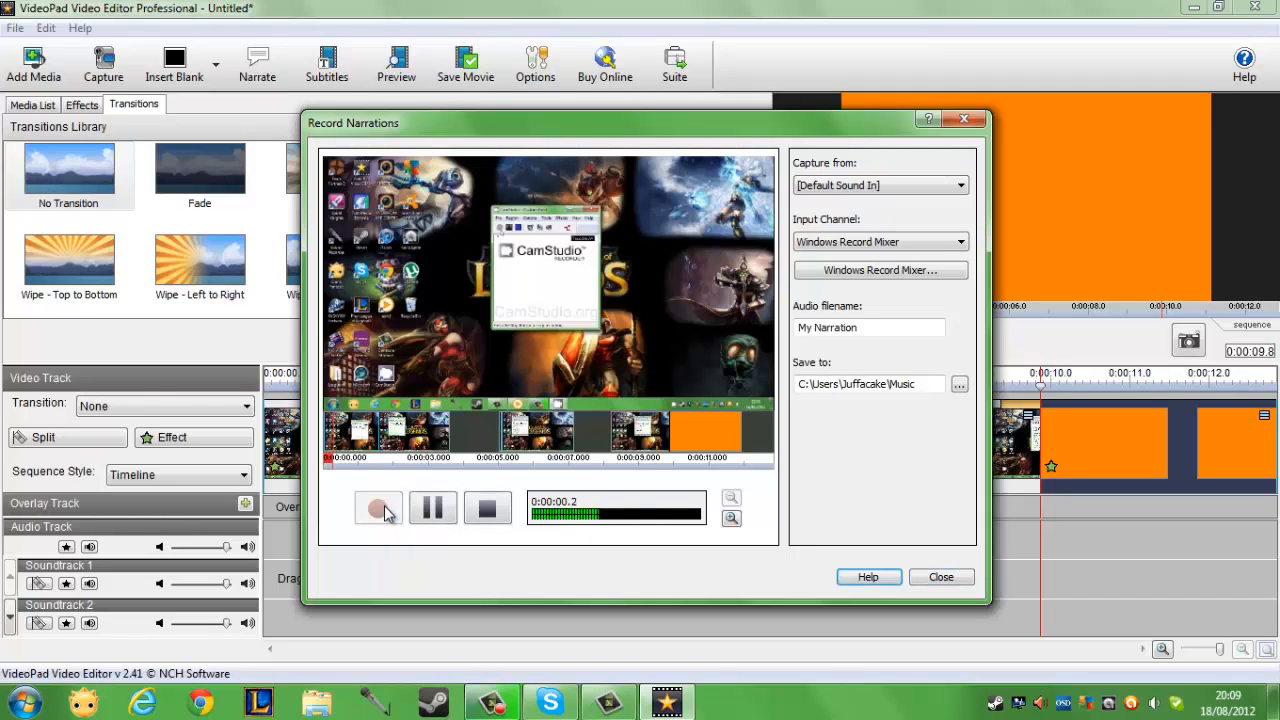
{"action": "left_click", "coordinate": [378, 508]}
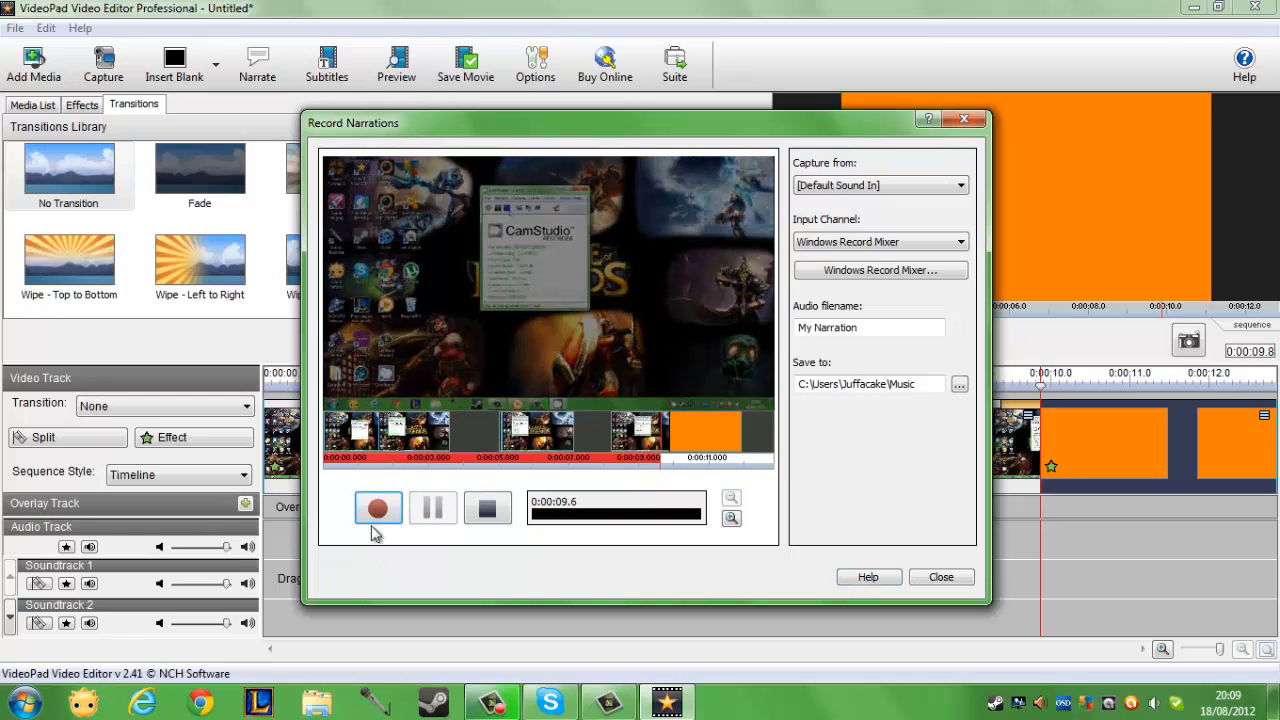
{"action": "mouse_move", "coordinate": [940, 577]}
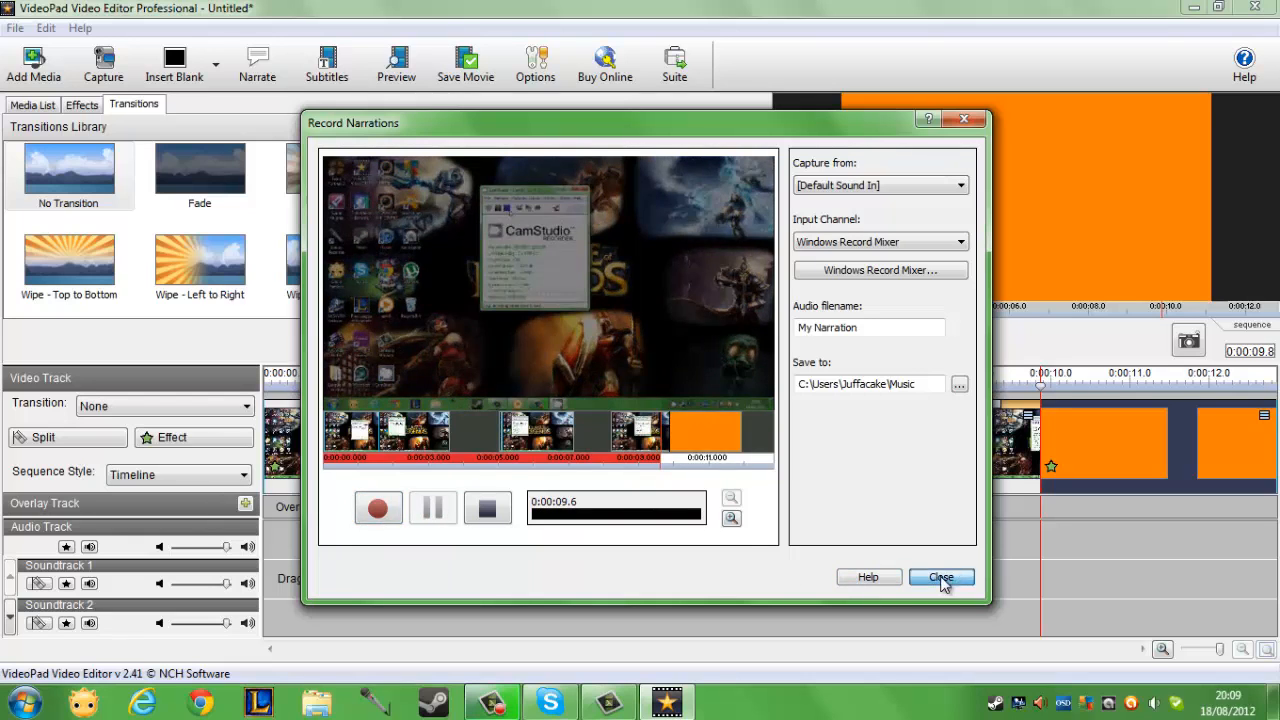
{"action": "left_click", "coordinate": [941, 577]}
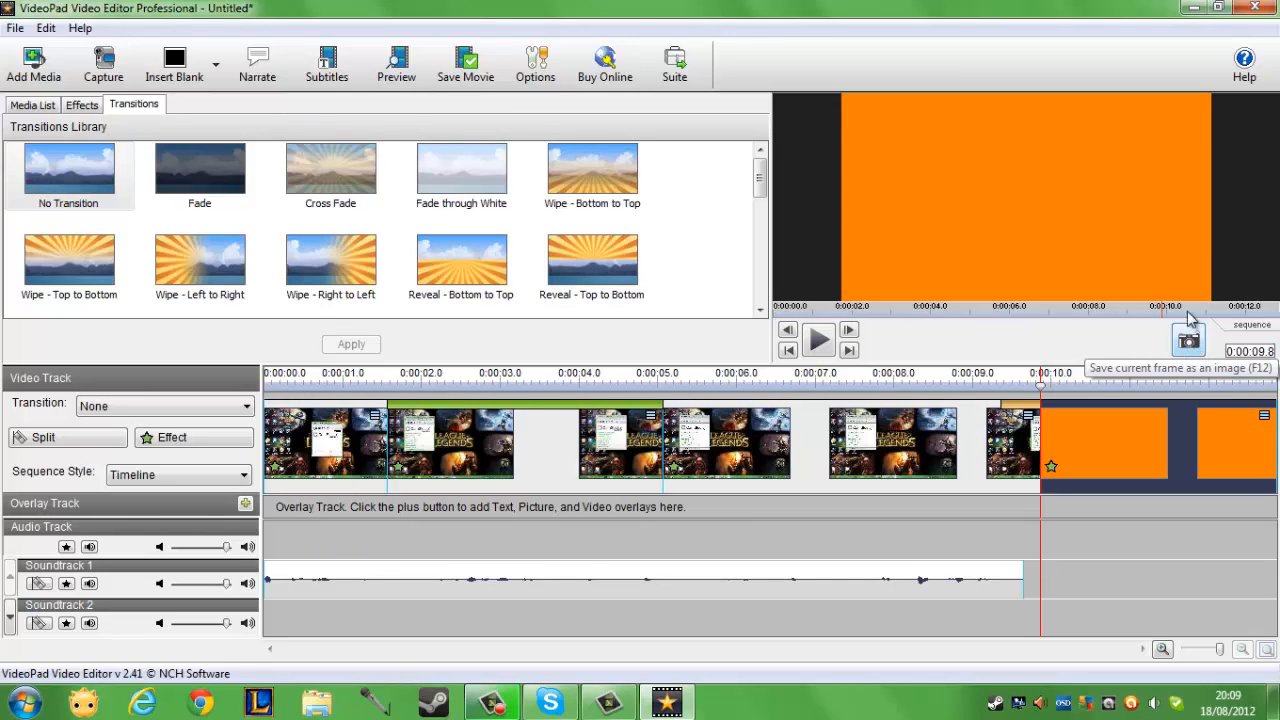
Add the subtitle 'hey guys im on tv' from 3.6 to 6.6 seconds and close the editor.
{"action": "left_click", "coordinate": [326, 60]}
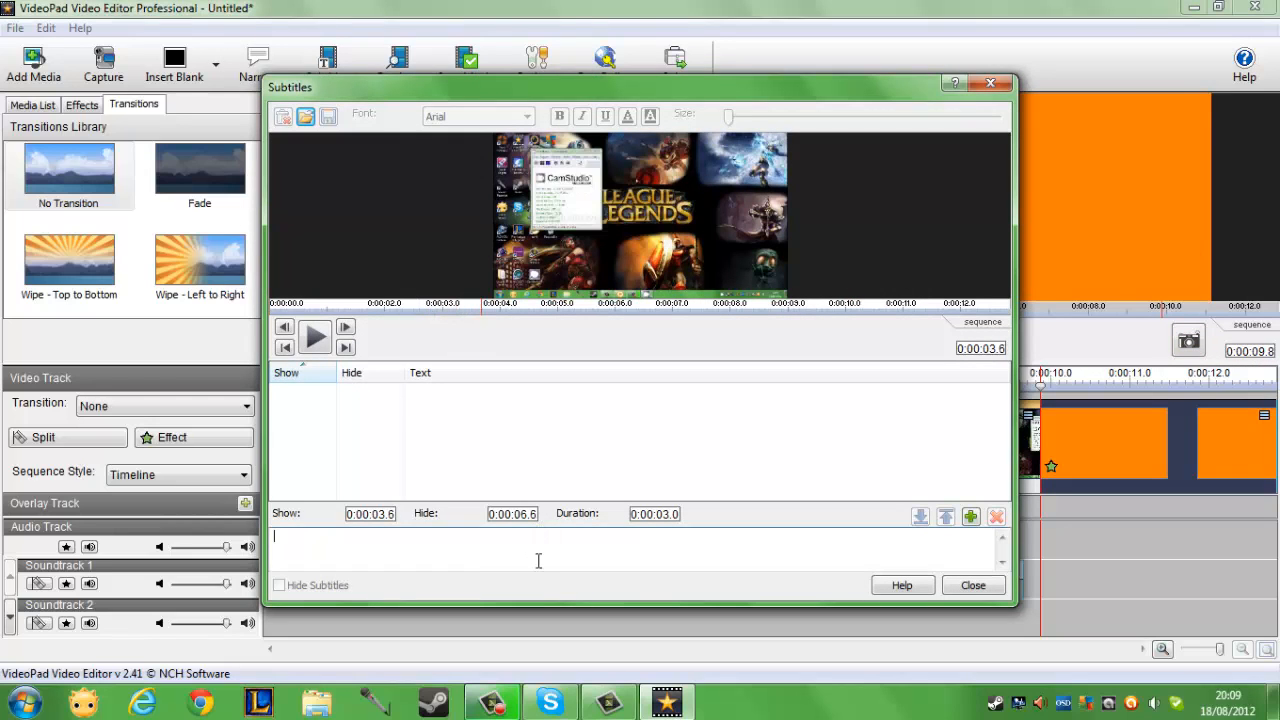
{"action": "type", "text": "hey guys"}
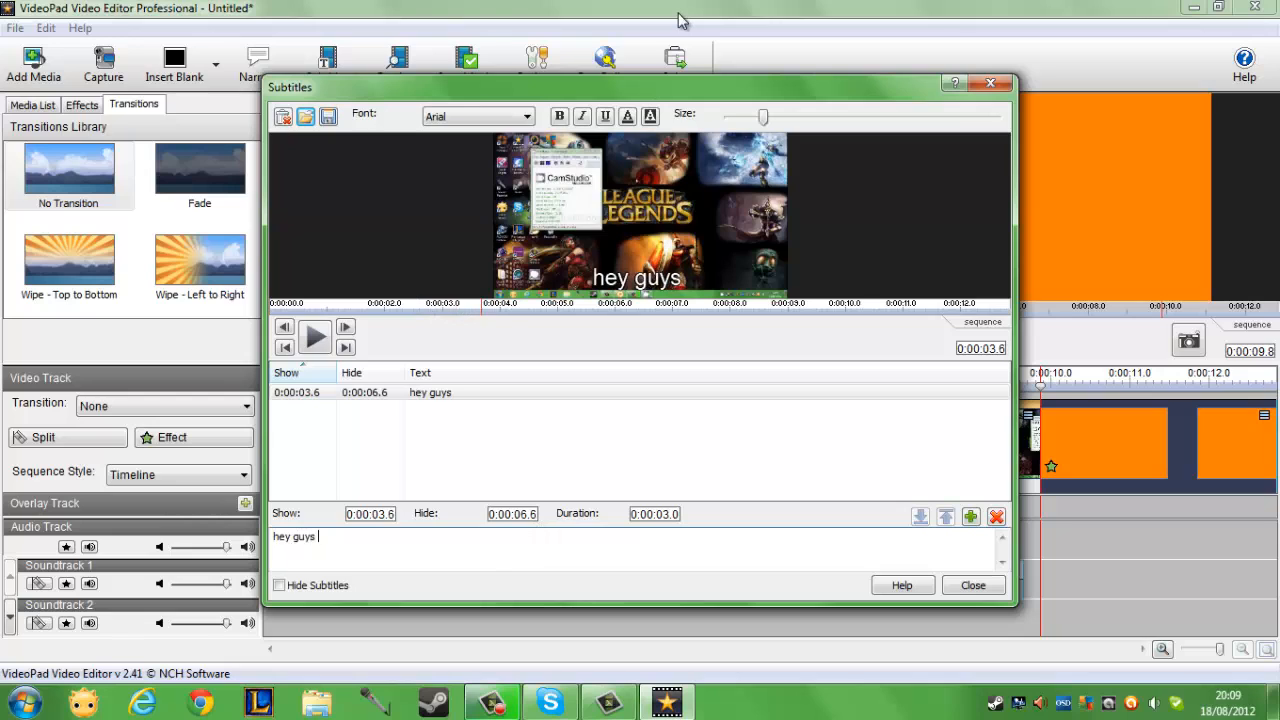
{"action": "type", "text": "im"}
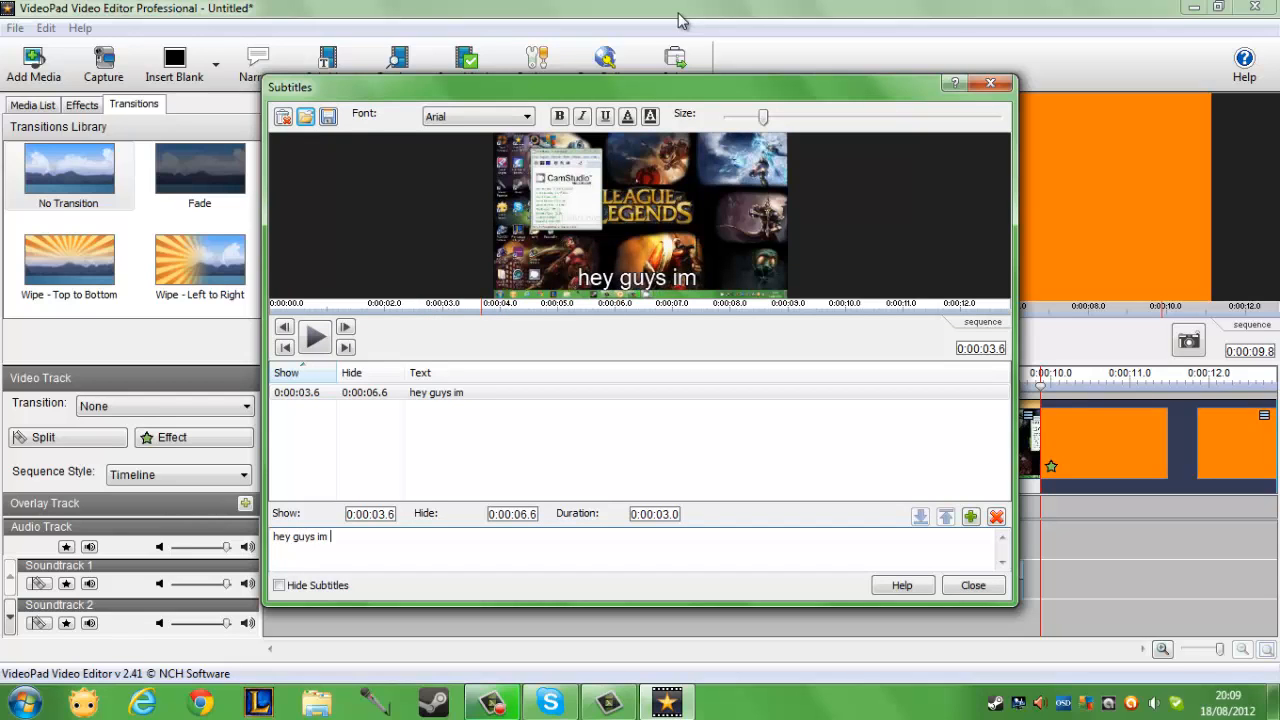
{"action": "type", "text": "on tv"}
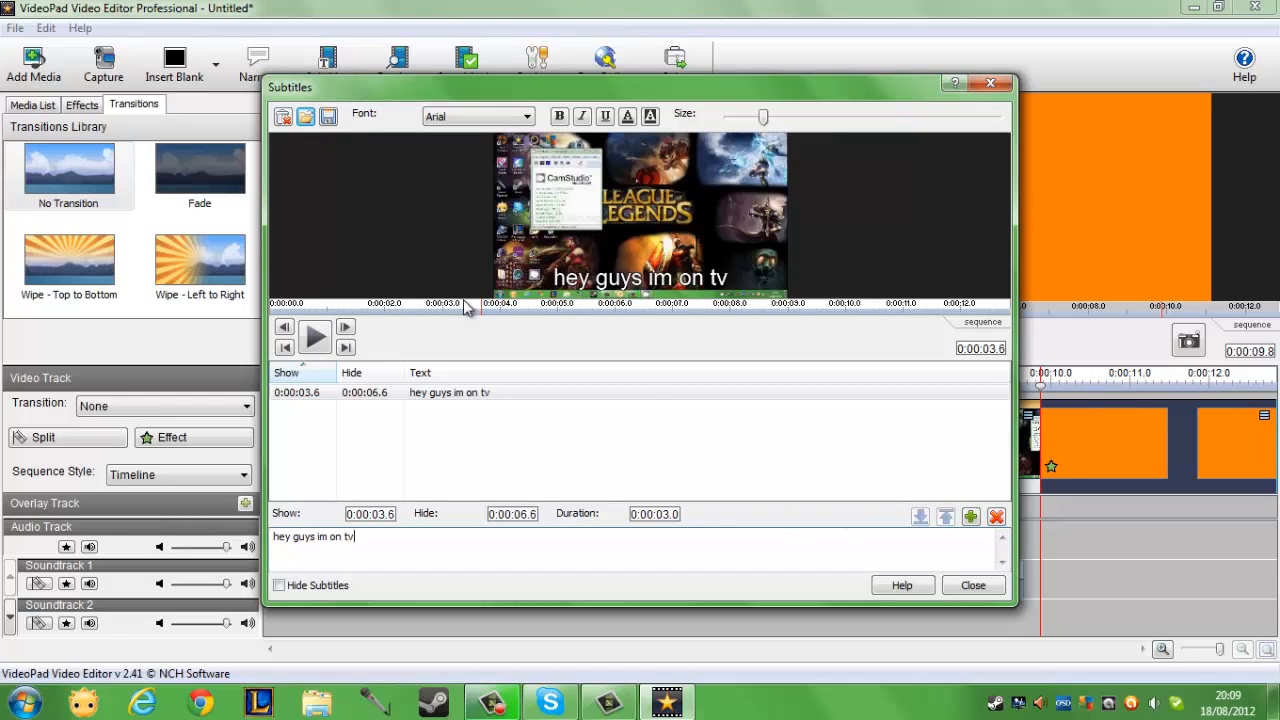
{"action": "mouse_move", "coordinate": [837, 574]}
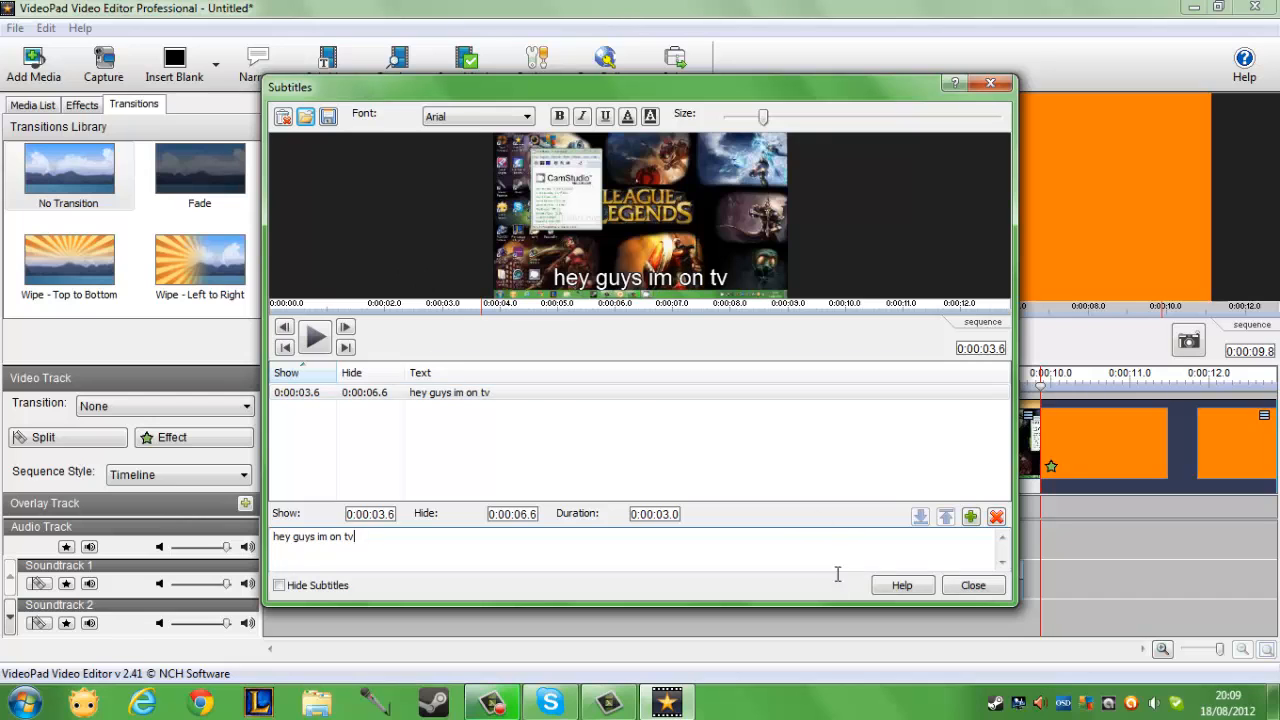
{"action": "left_click", "coordinate": [971, 585]}
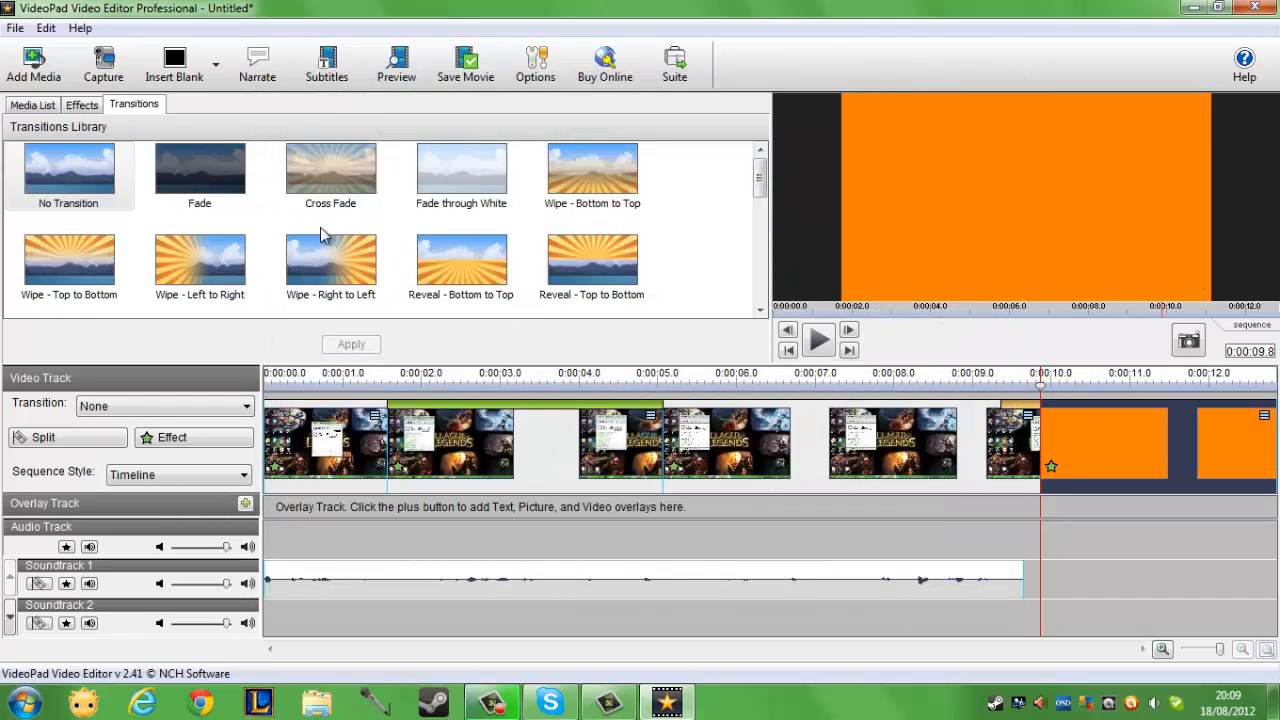
{"action": "left_click", "coordinate": [395, 63]}
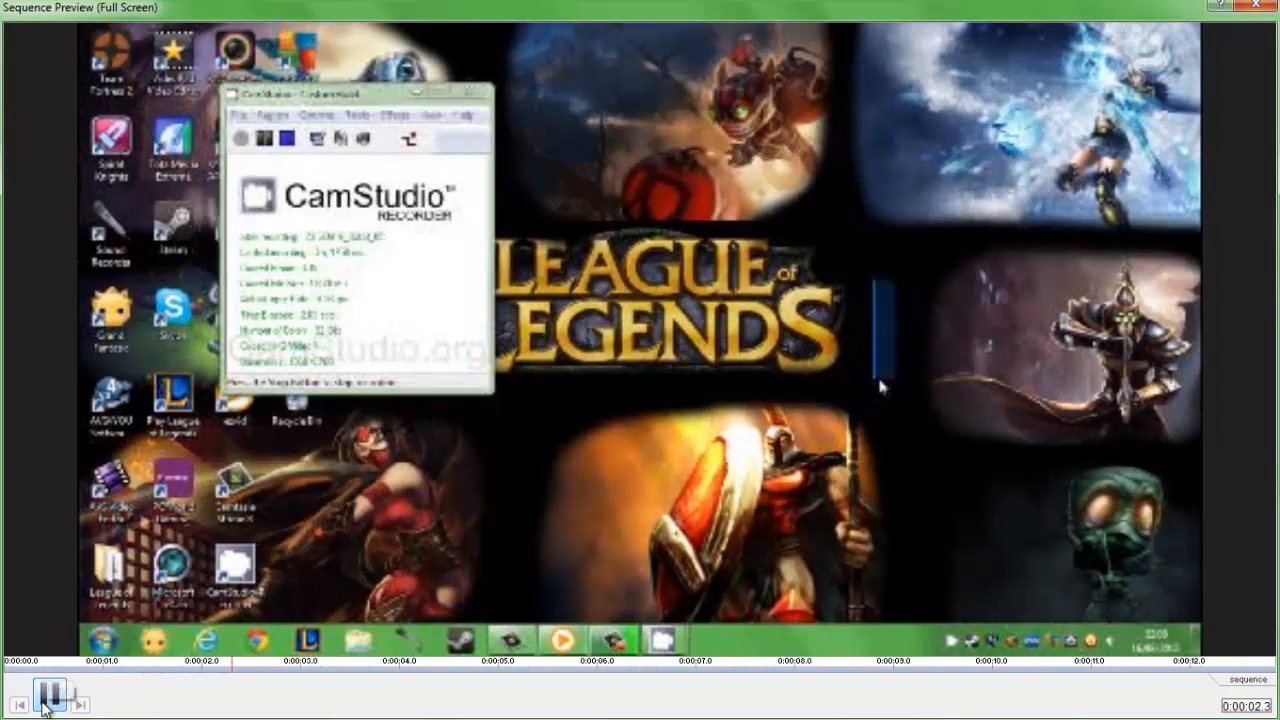
{"action": "left_click", "coordinate": [48, 692]}
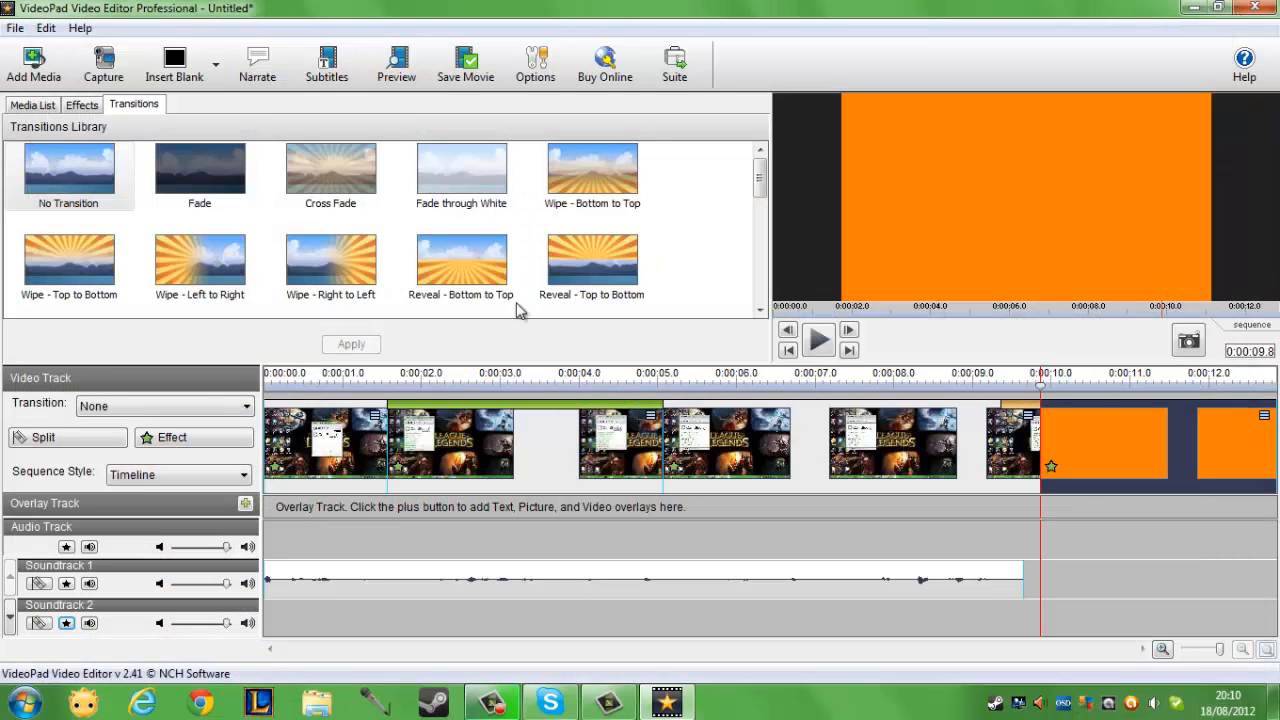
{"action": "mouse_move", "coordinate": [465, 63]}
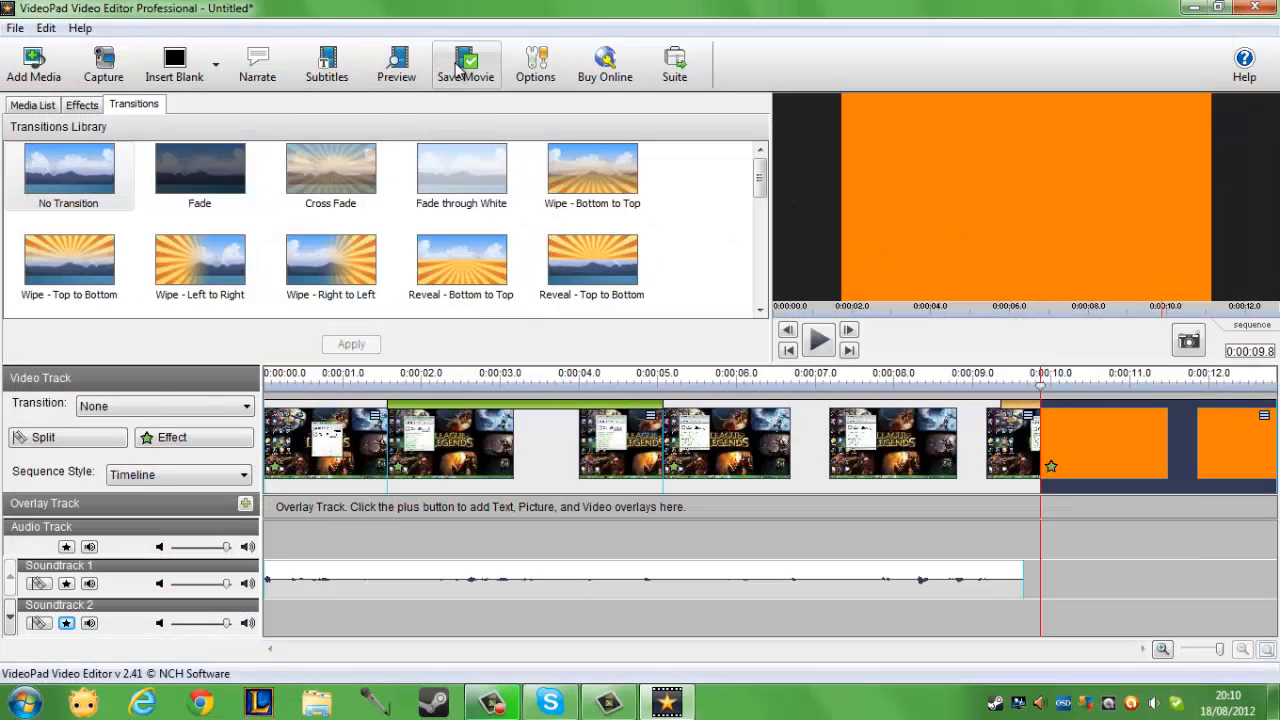
{"action": "mouse_move", "coordinate": [57, 50]}
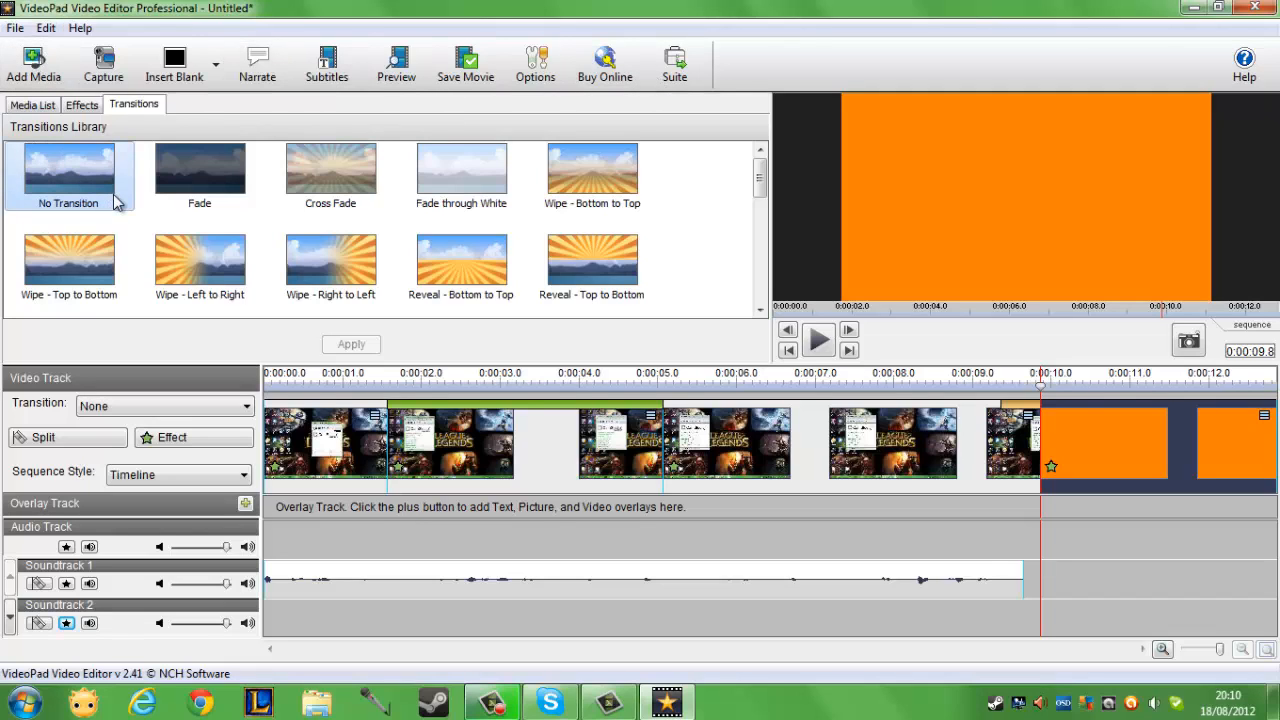
{"action": "mouse_move", "coordinate": [737, 377]}
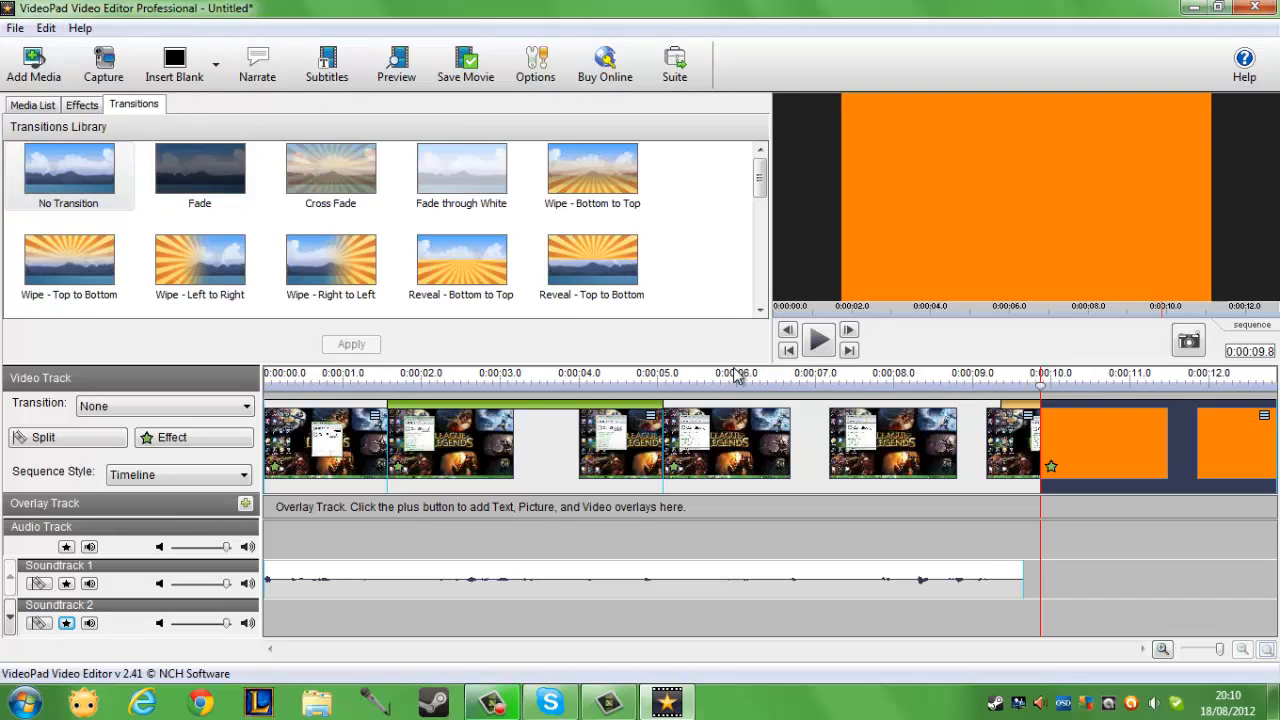
Dismiss the File menu and bring up Video Output Setup via Save Movie.
{"action": "left_click", "coordinate": [15, 27]}
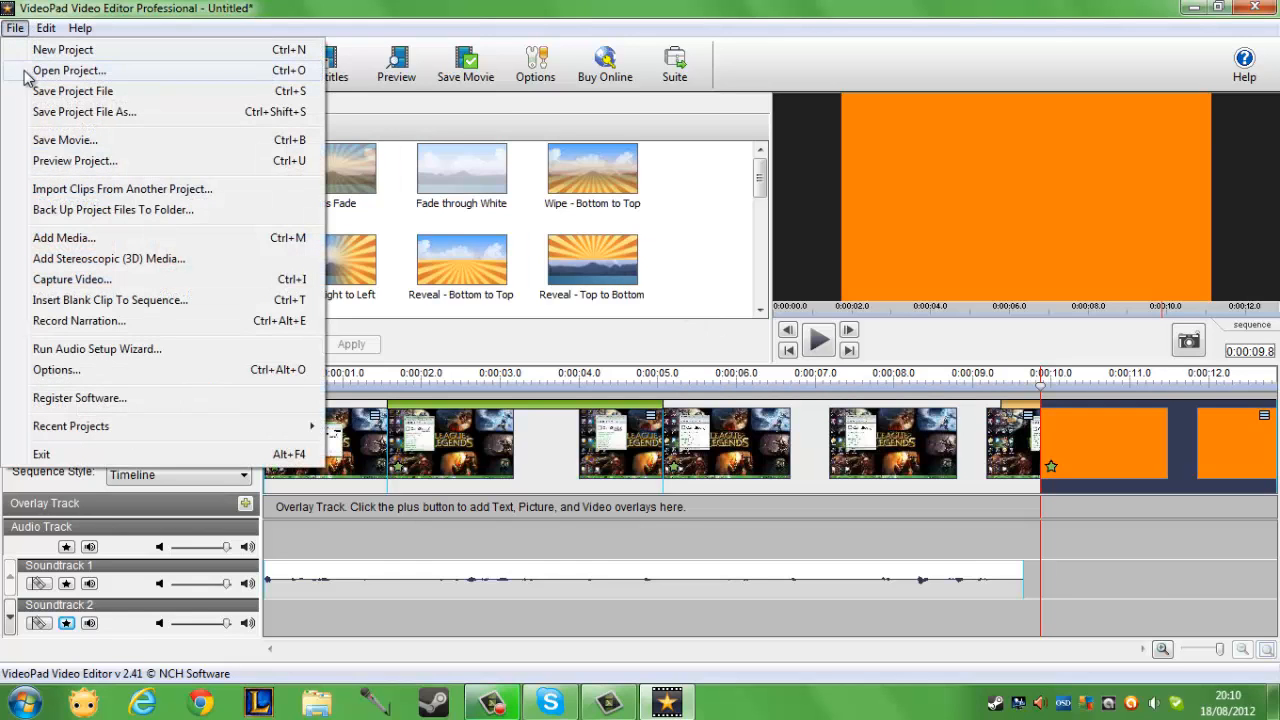
{"action": "mouse_move", "coordinate": [14, 28]}
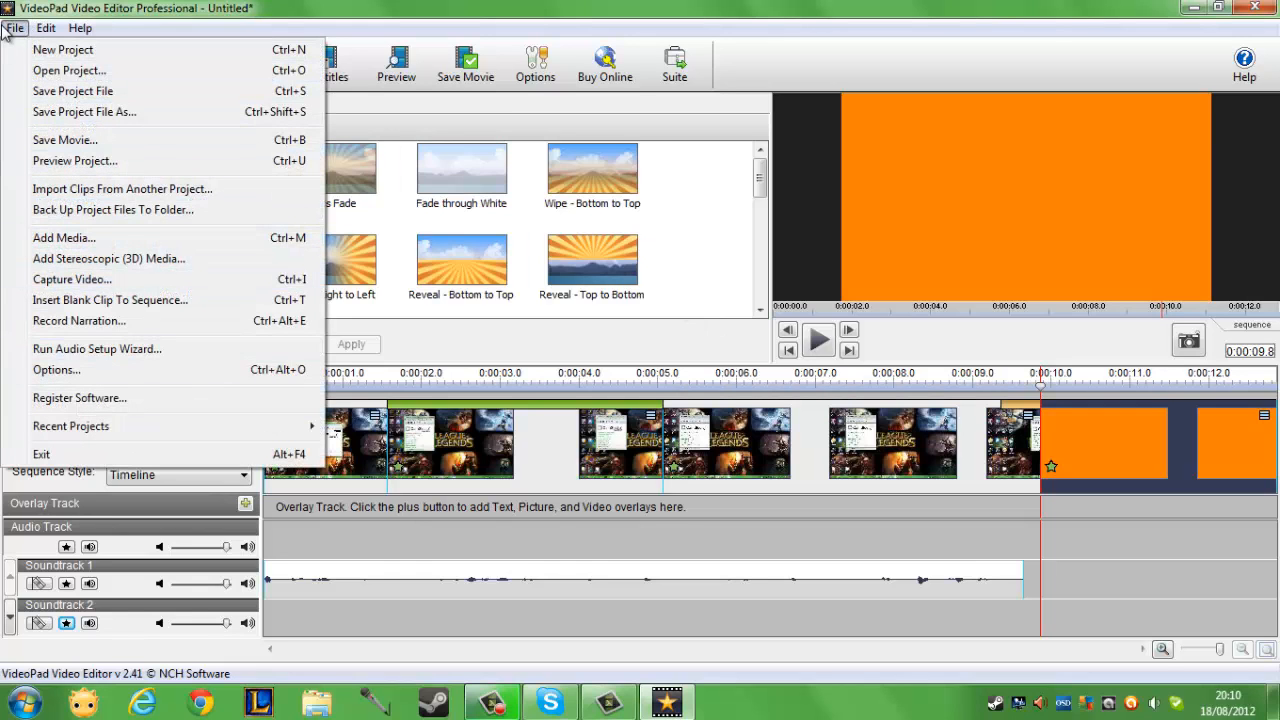
{"action": "left_click", "coordinate": [46, 27]}
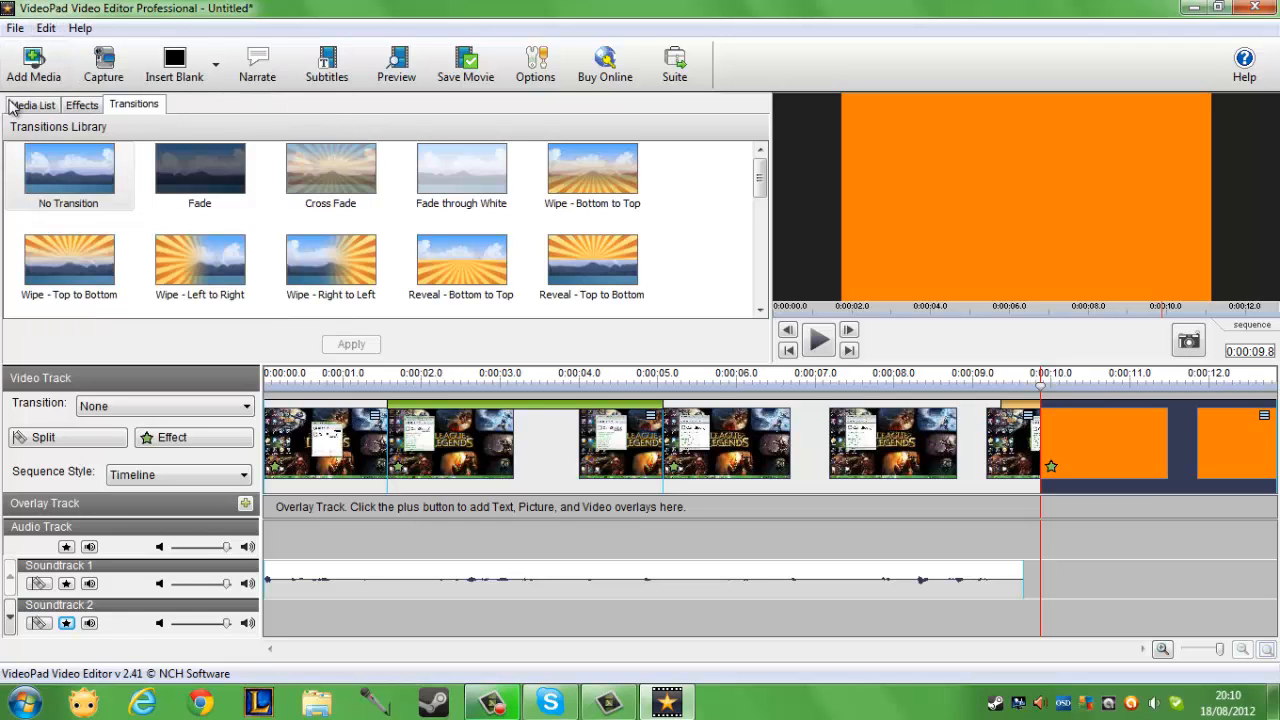
{"action": "left_click", "coordinate": [465, 63]}
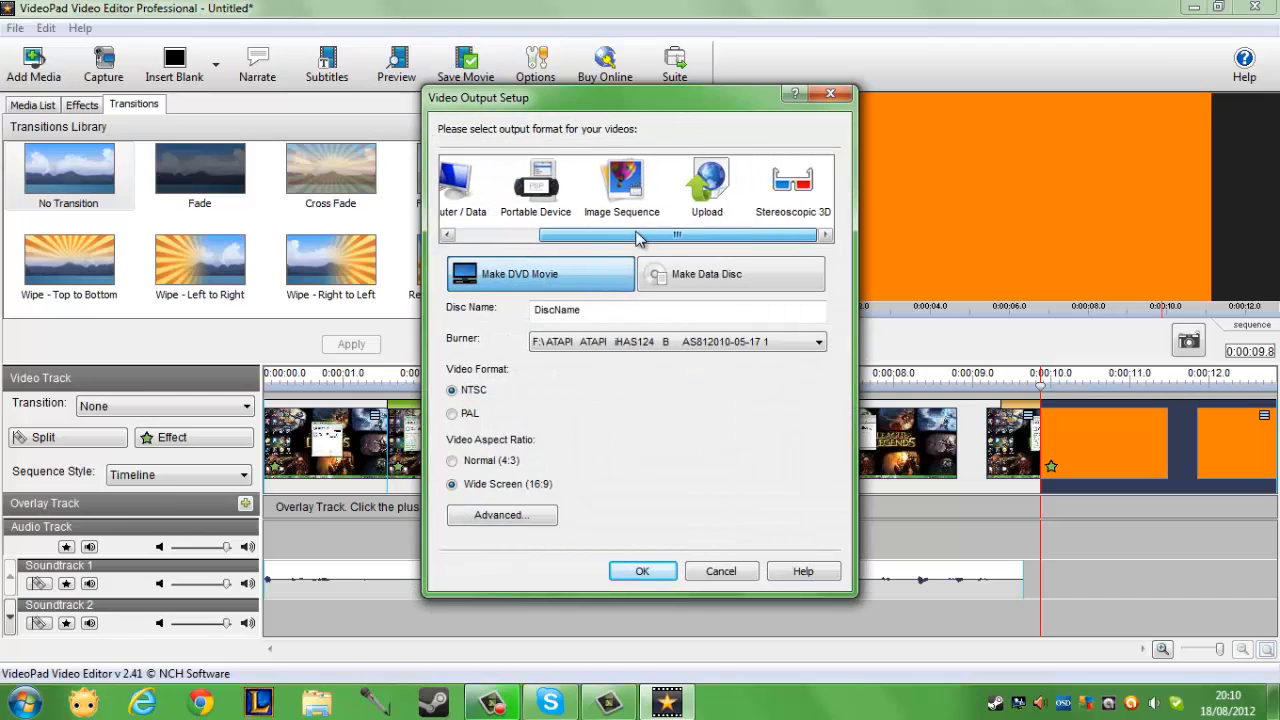
Browse the YouTube upload output fields, then cancel the output setup without saving.
{"action": "left_click", "coordinate": [706, 185]}
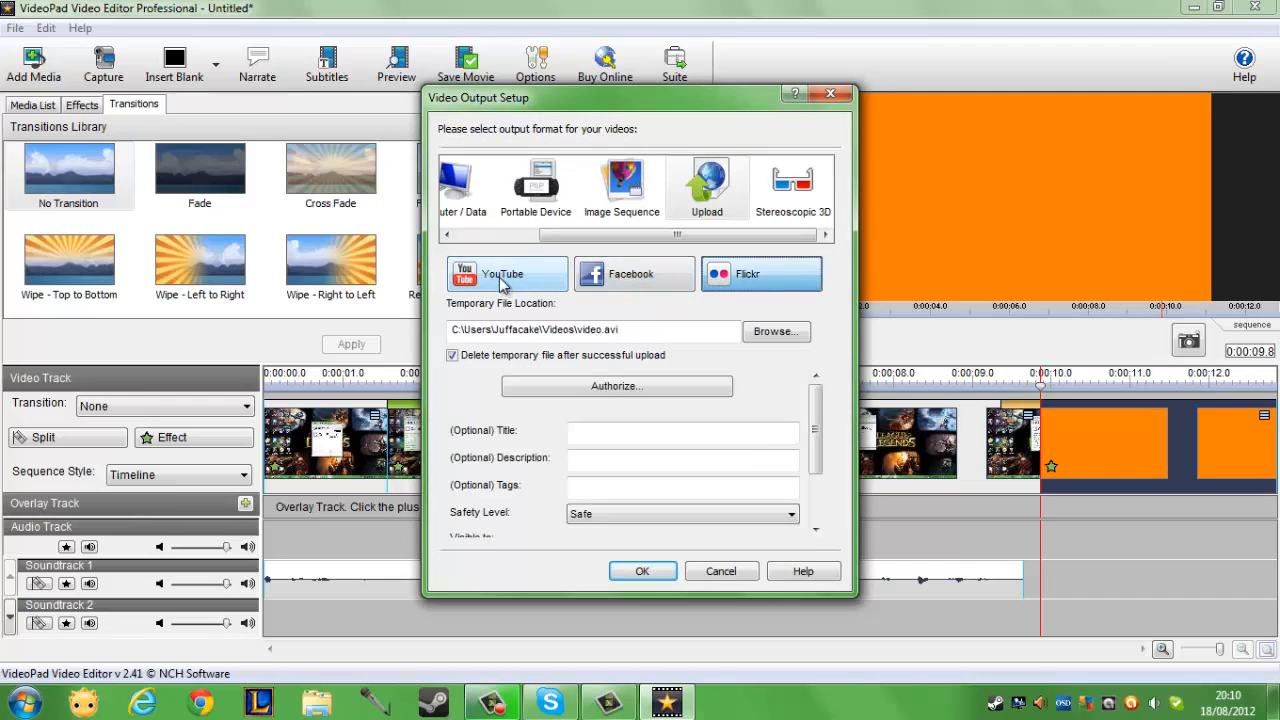
{"action": "left_click", "coordinate": [501, 273]}
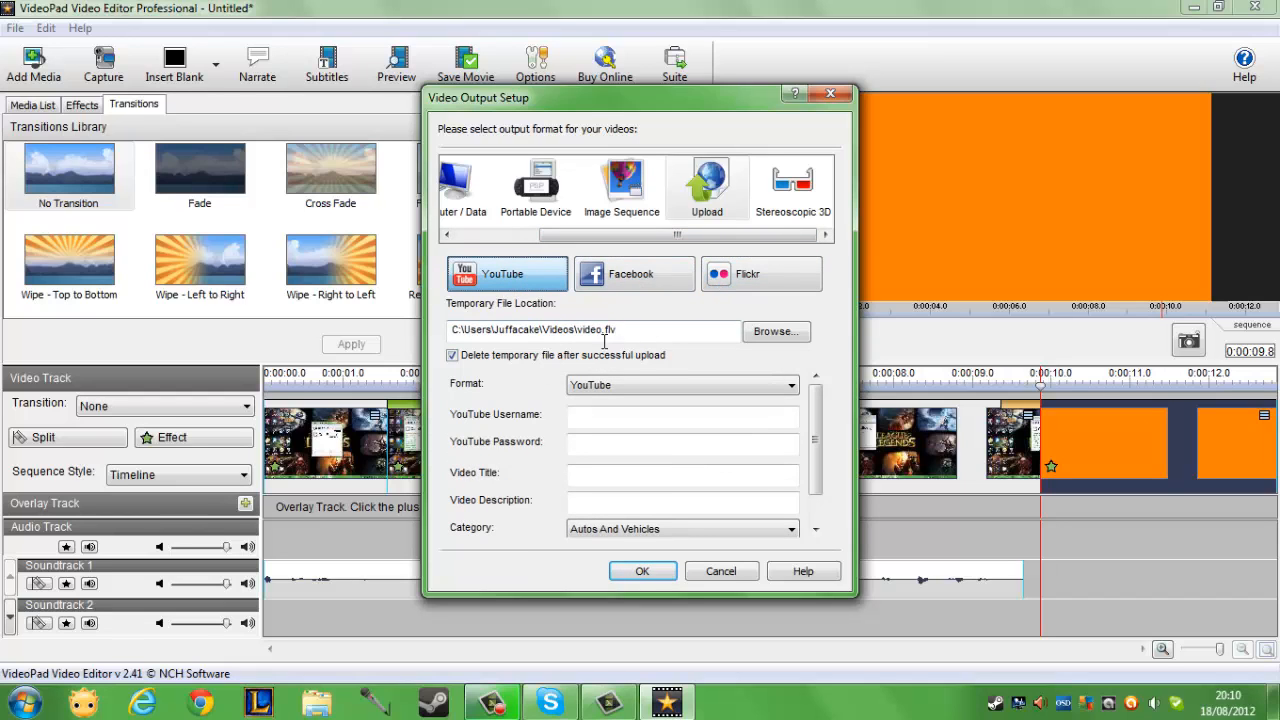
{"action": "mouse_move", "coordinate": [510, 337]}
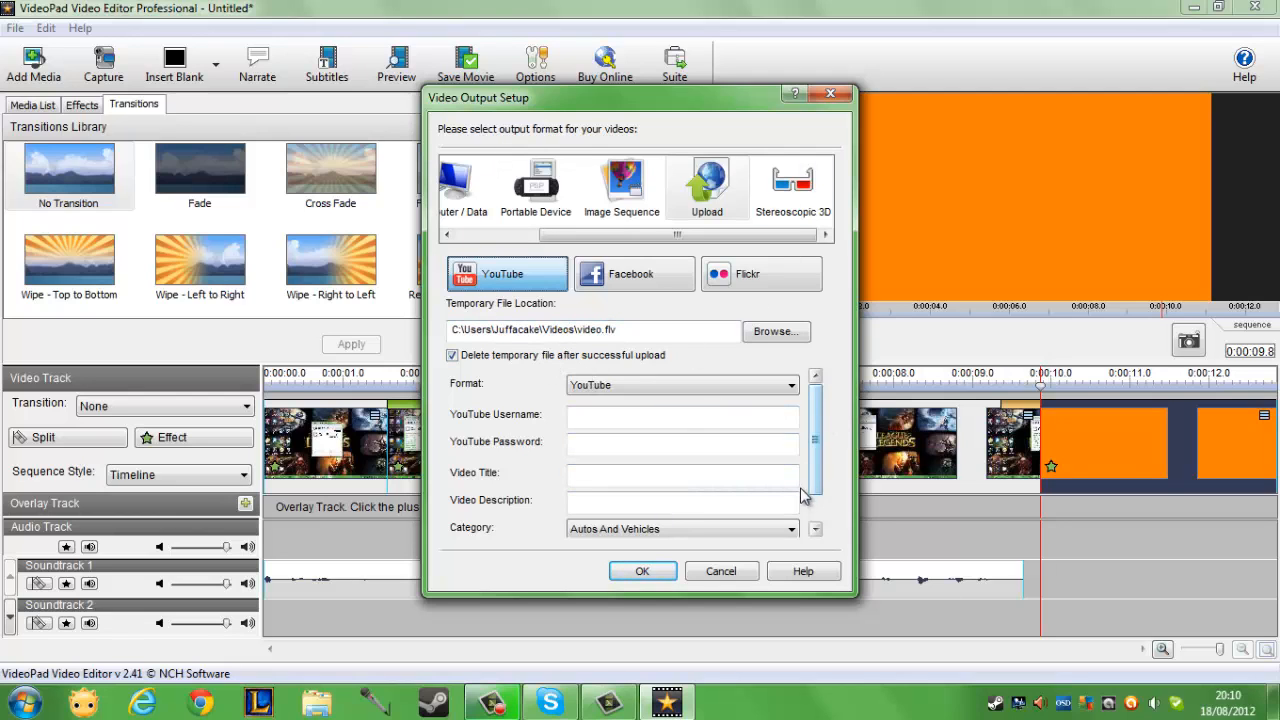
{"action": "scroll", "scroll_direction": "down", "scroll_amount": 3}
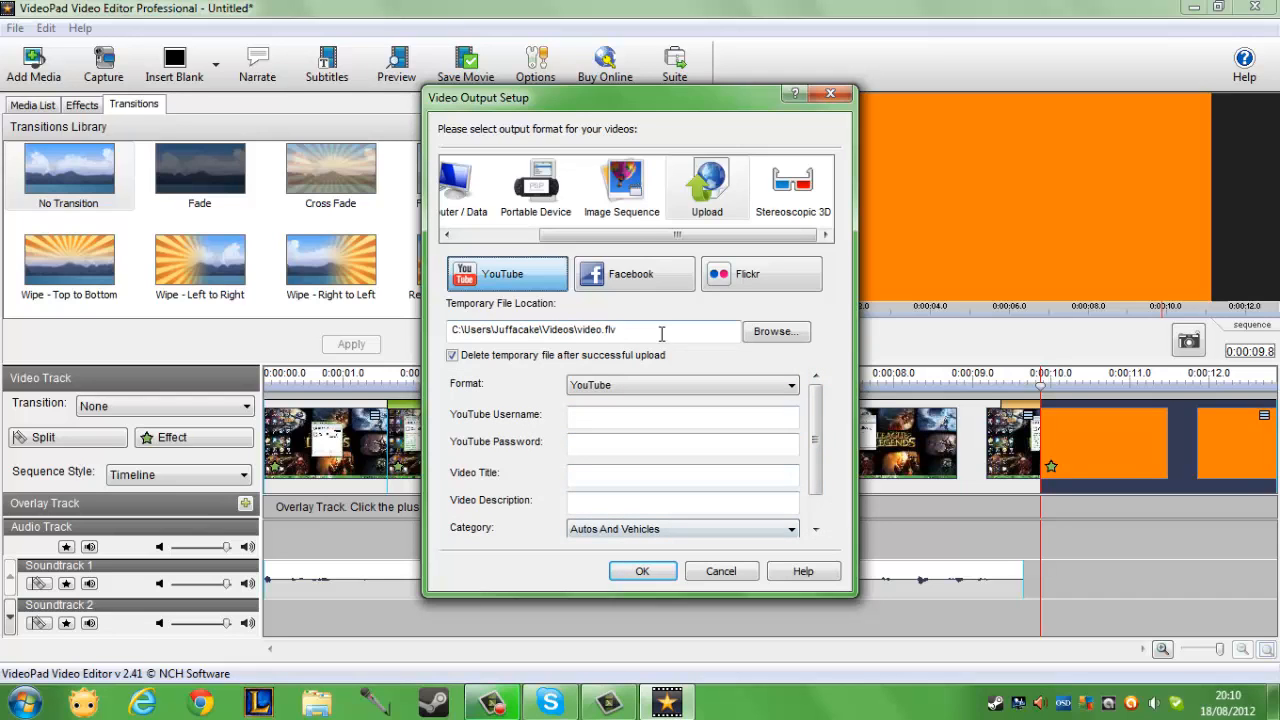
{"action": "left_click", "coordinate": [652, 187]}
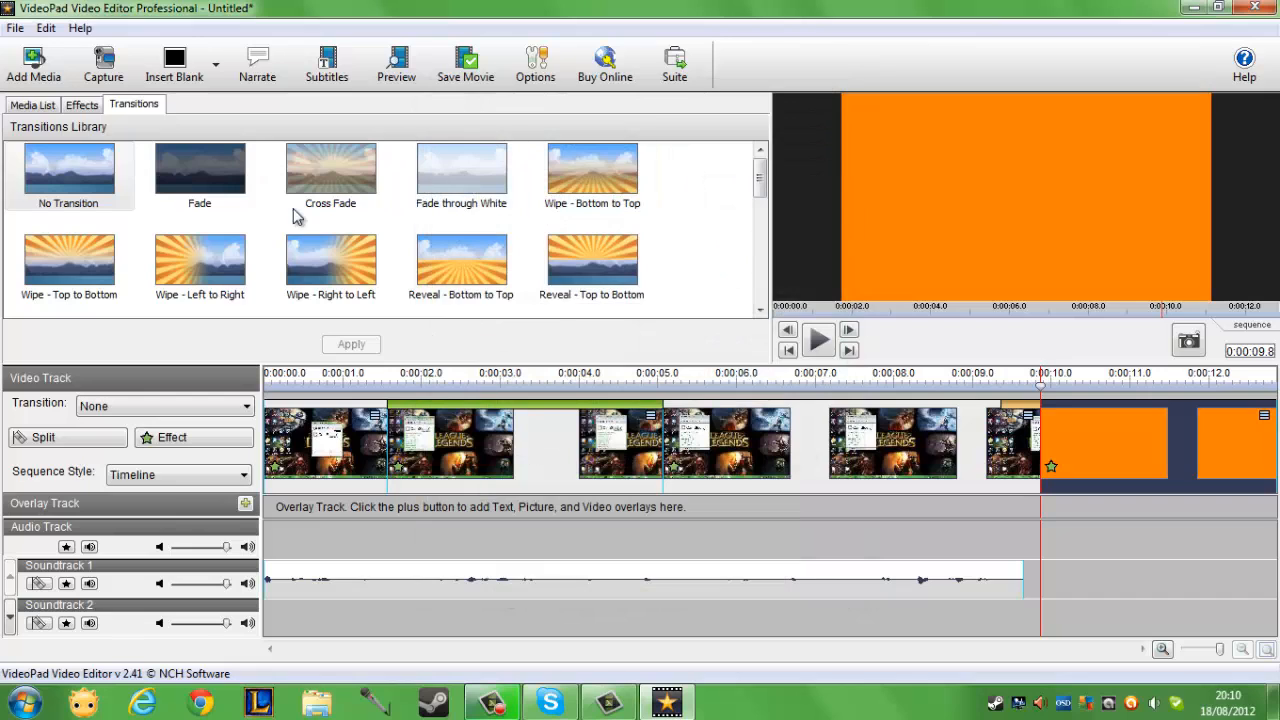
{"action": "mouse_move", "coordinate": [420, 628]}
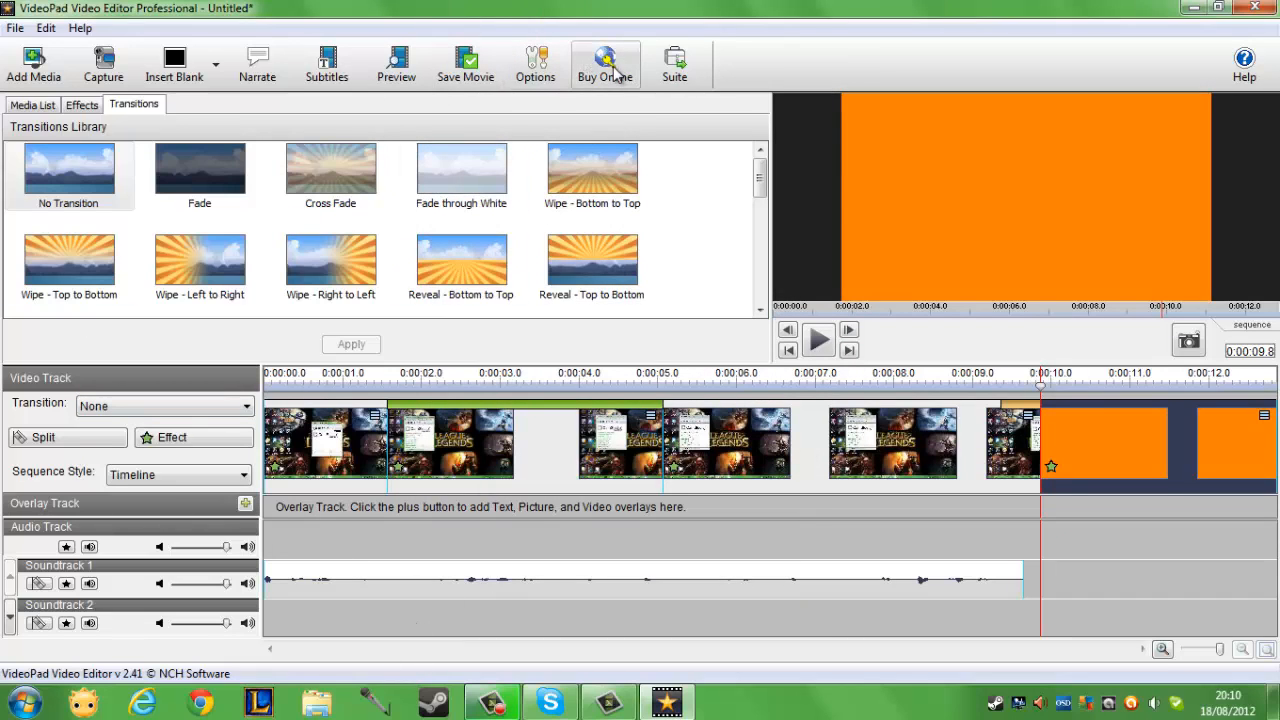
{"action": "mouse_move", "coordinate": [55, 30]}
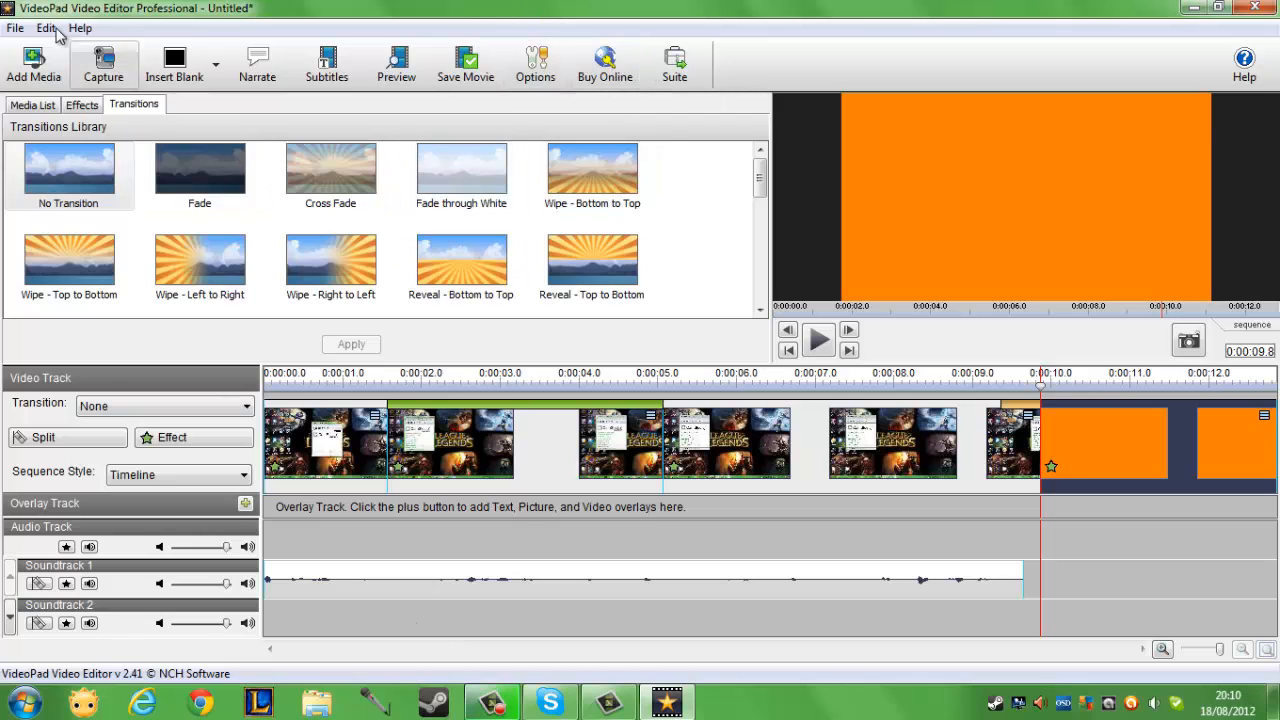
{"action": "mouse_move", "coordinate": [783, 171]}
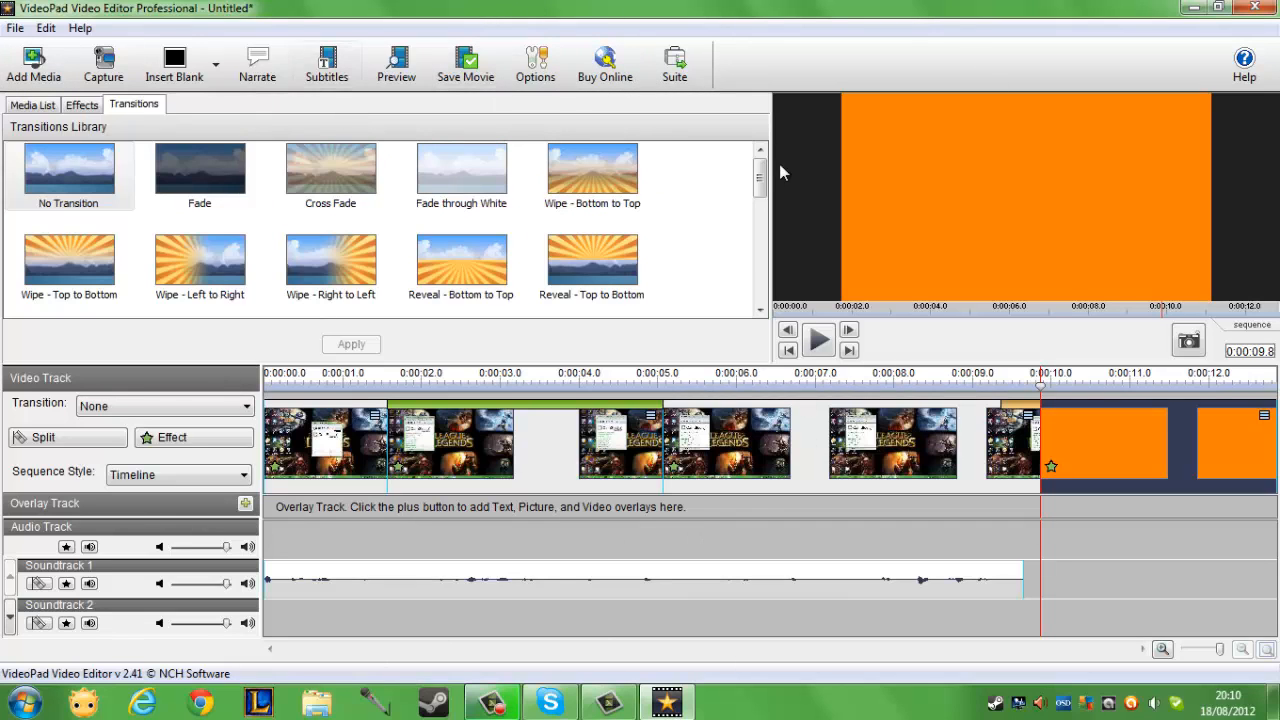
{"action": "left_click", "coordinate": [68, 170]}
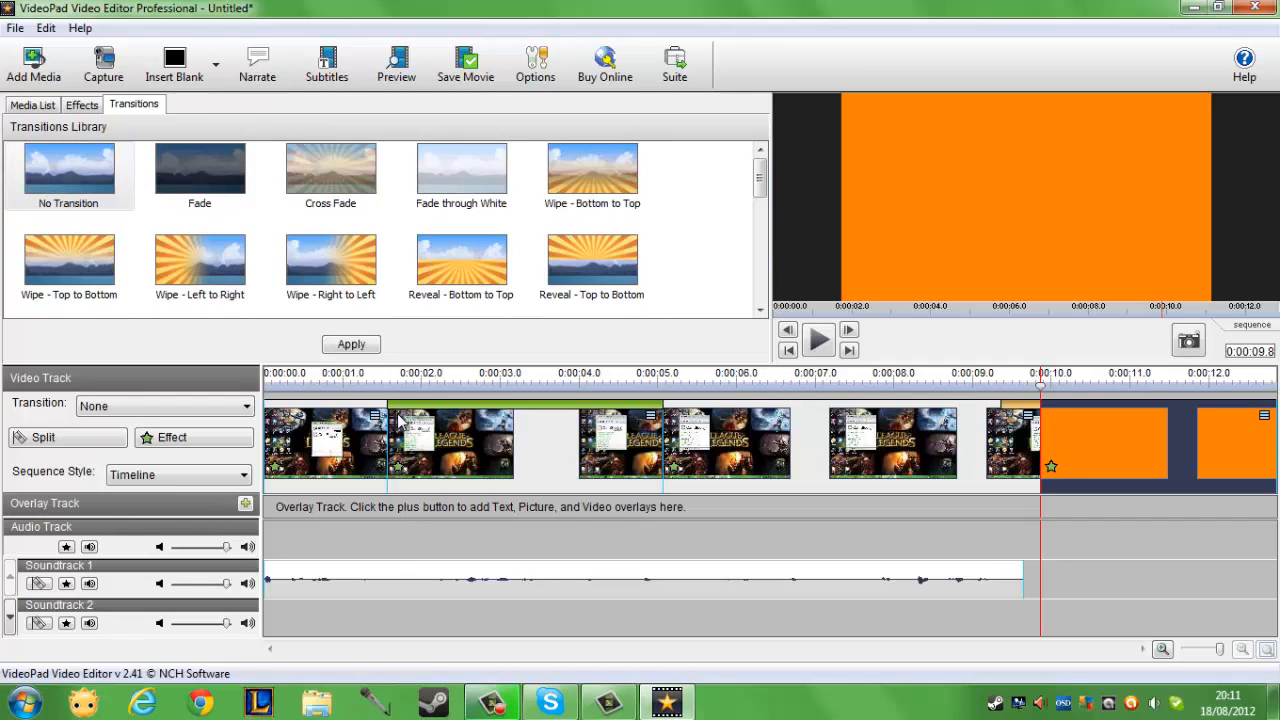
{"action": "mouse_move", "coordinate": [325, 452]}
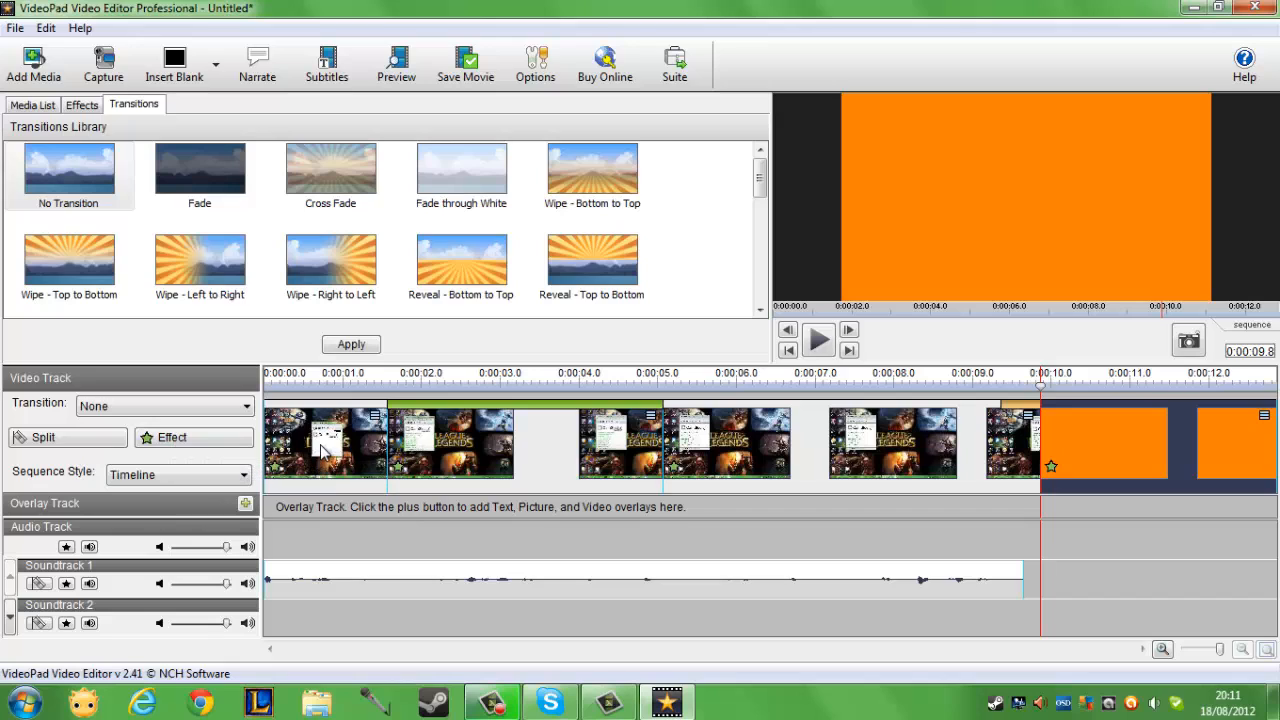
{"action": "mouse_move", "coordinate": [878, 495]}
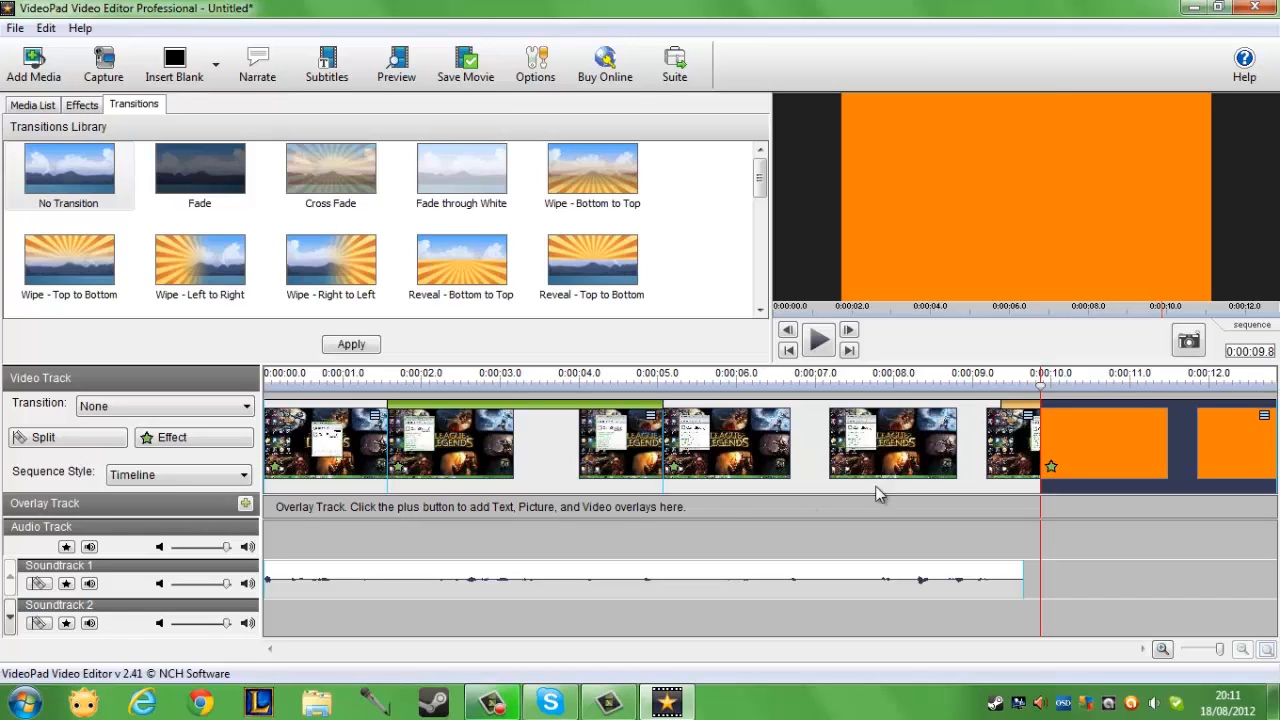
{"action": "mouse_move", "coordinate": [955, 408]}
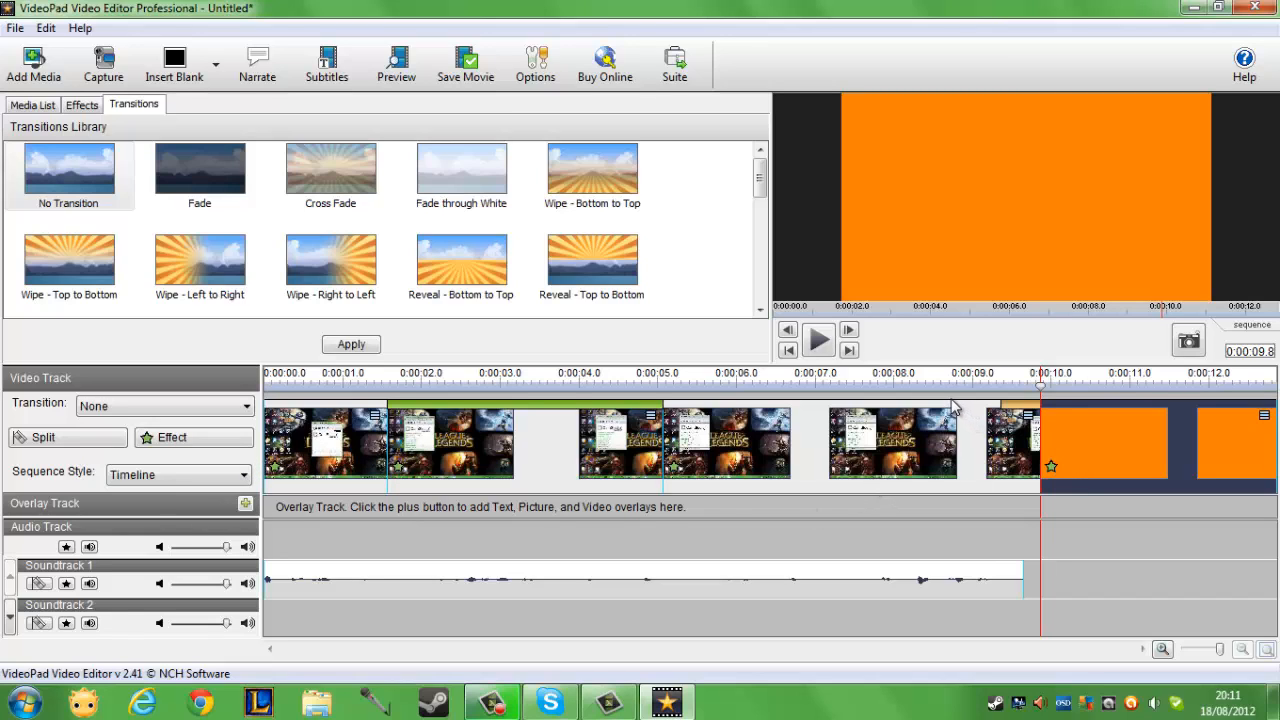
{"action": "mouse_move", "coordinate": [943, 393]}
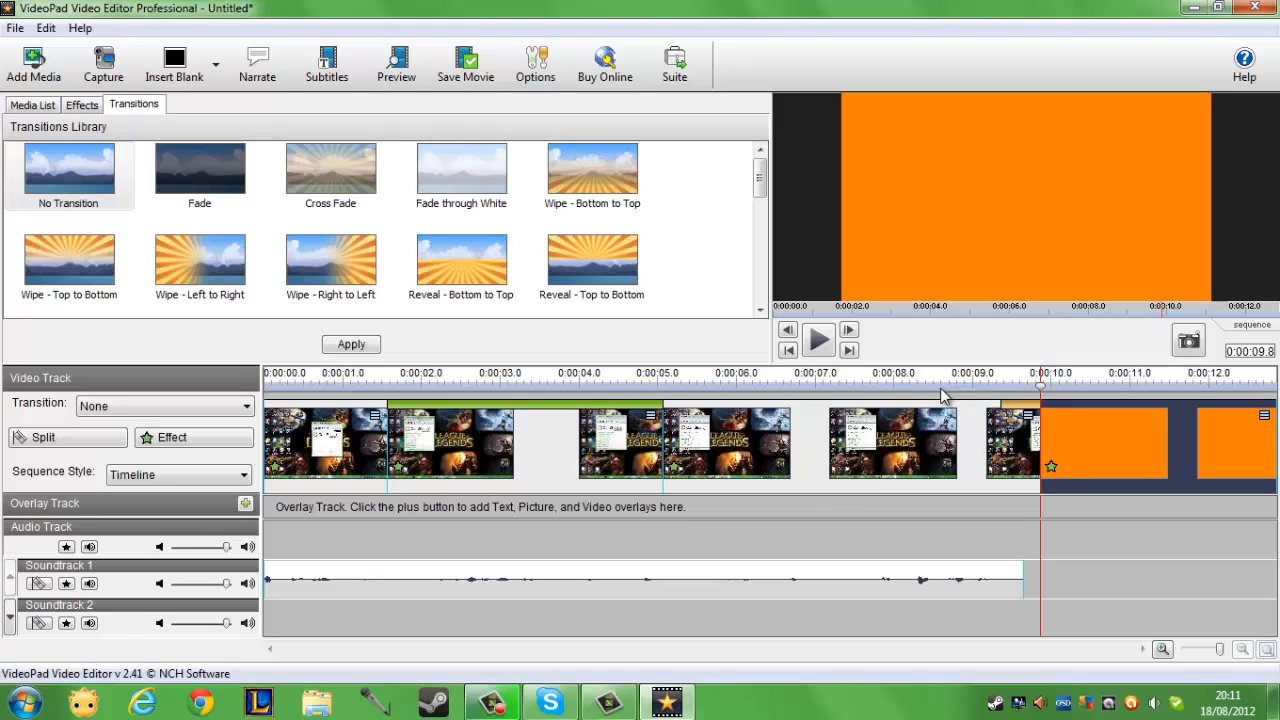
{"action": "mouse_move", "coordinate": [1005, 531]}
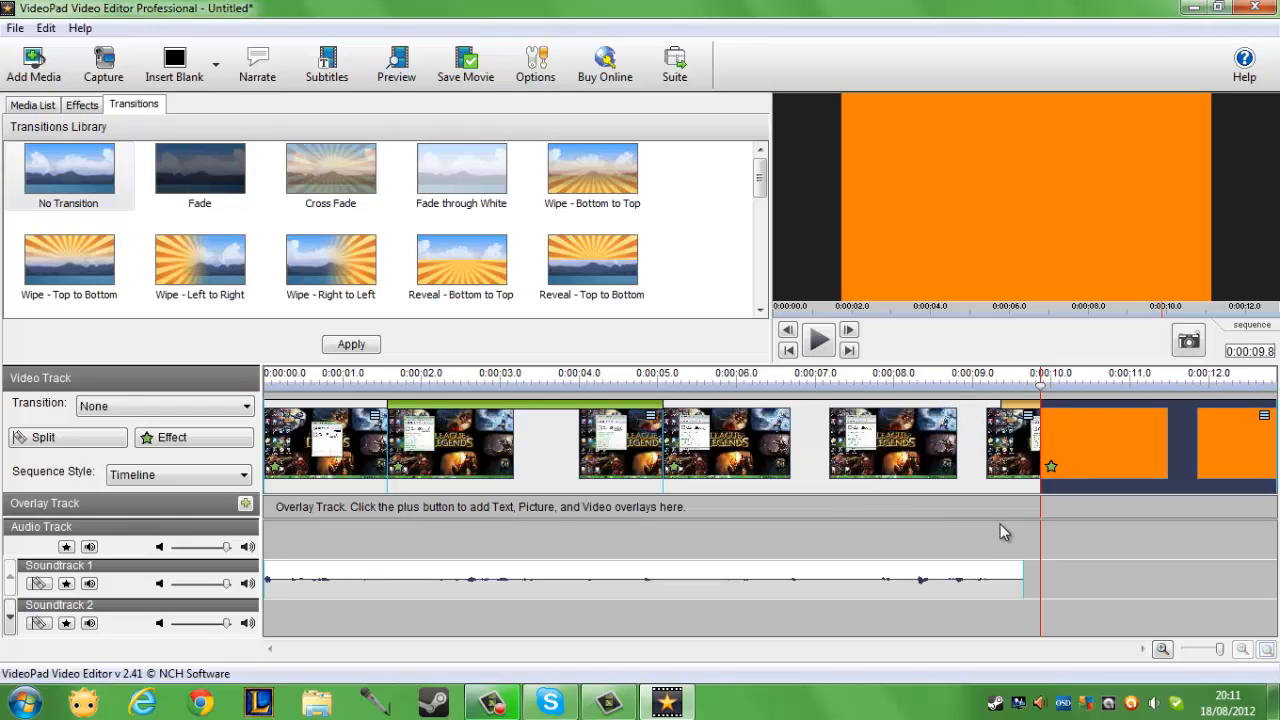